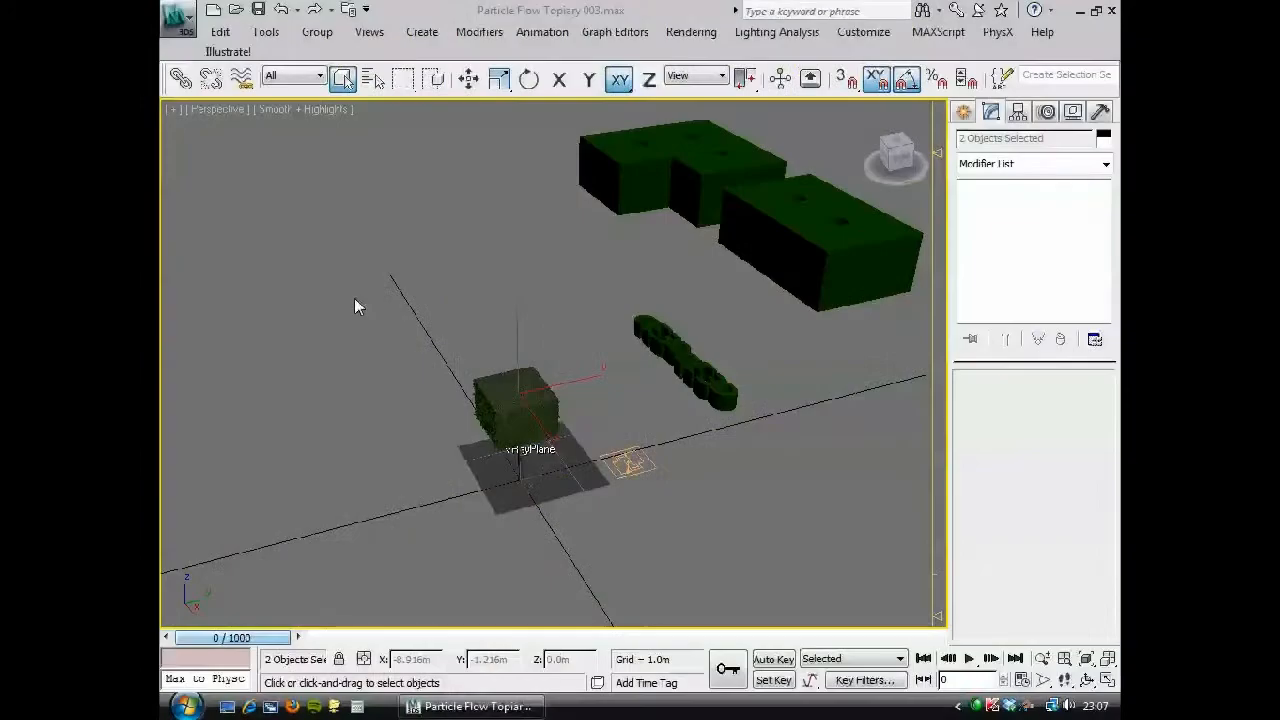
pyautogui.moveTo(695, 178)
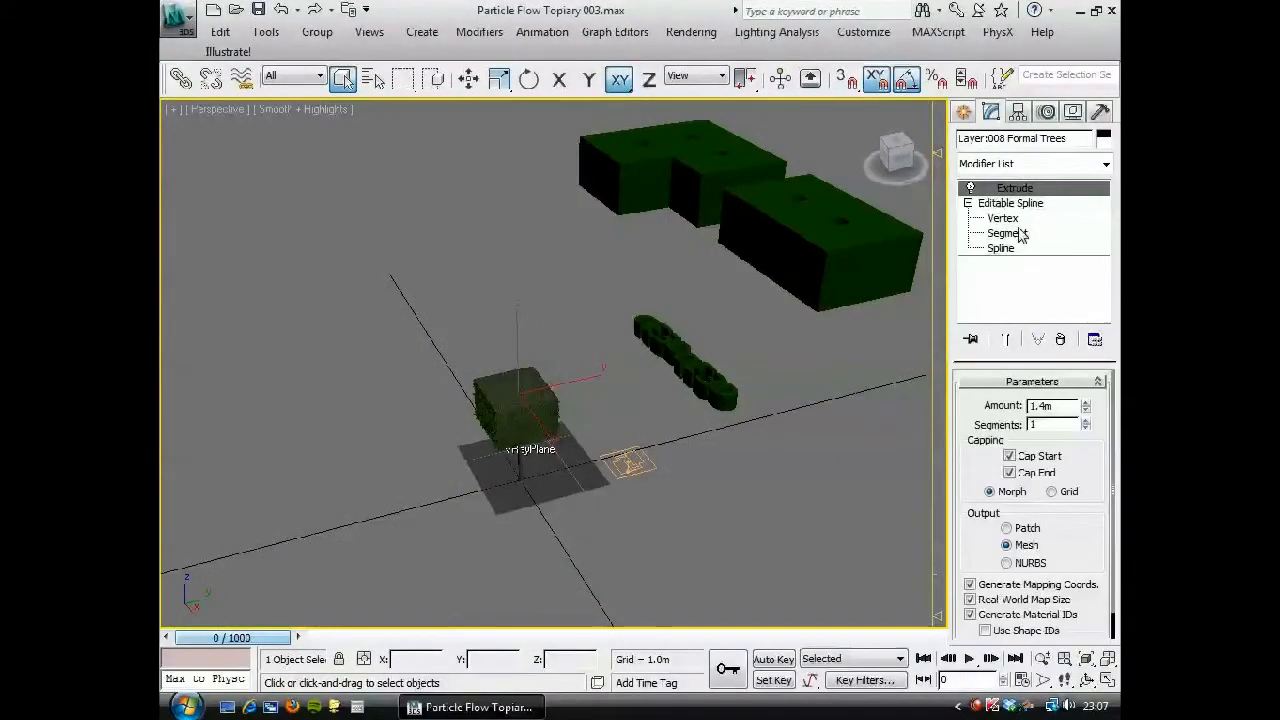
# At Spline sub-object level, detach the Formal Trees outline splines, keeping the name Shape001.
pyautogui.click(1000, 248)
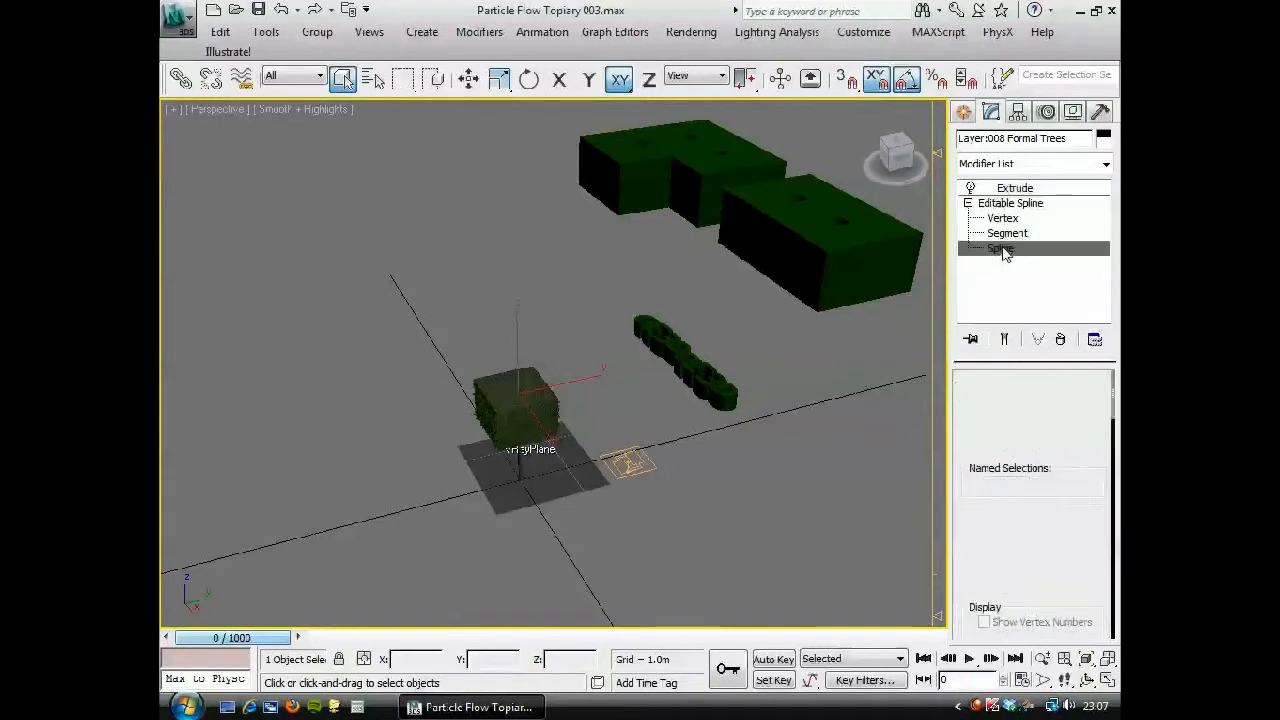
pyautogui.click(1000, 248)
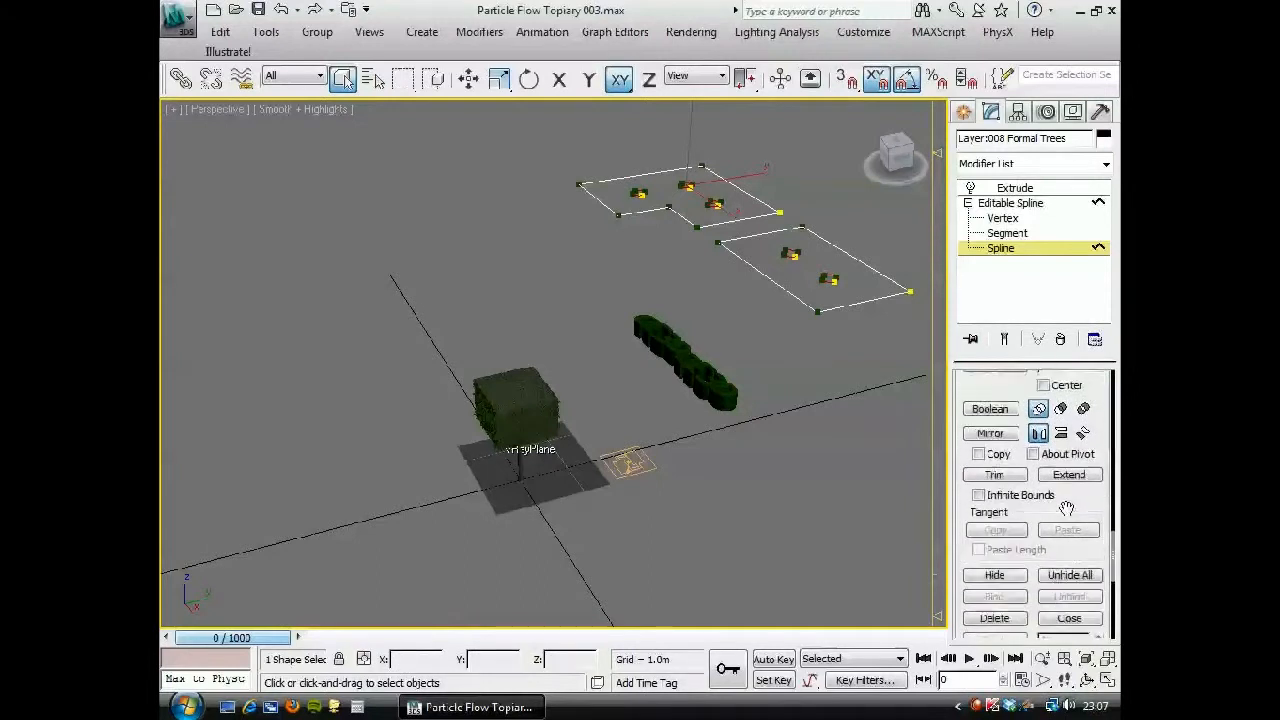
pyautogui.click(993, 524)
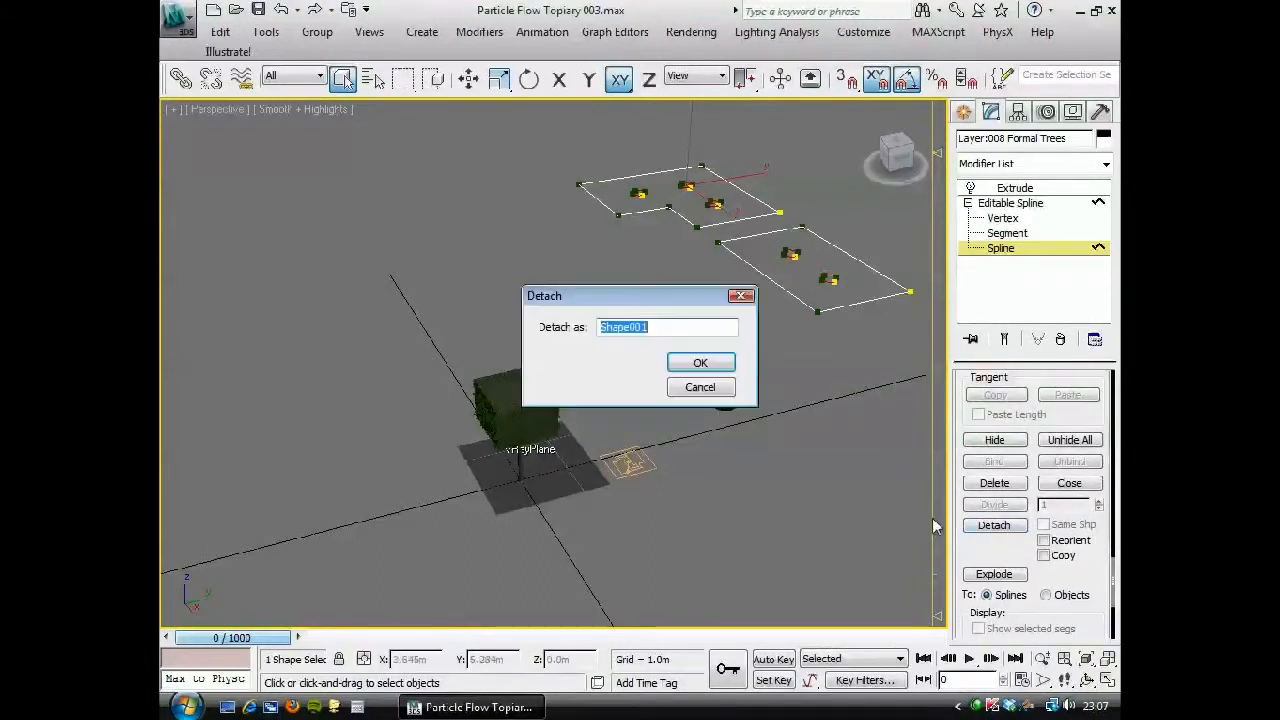
pyautogui.click(700, 362)
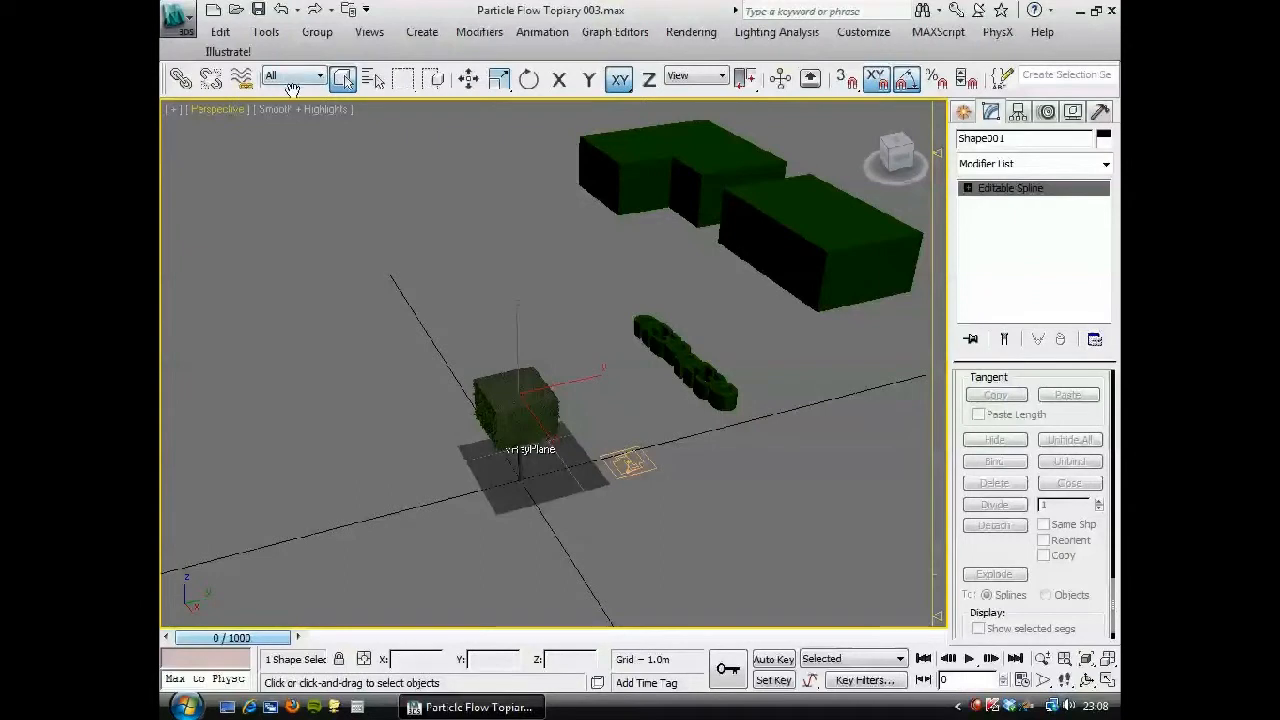
# Activate the Select and Move tool for Shape001.
pyautogui.click(468, 78)
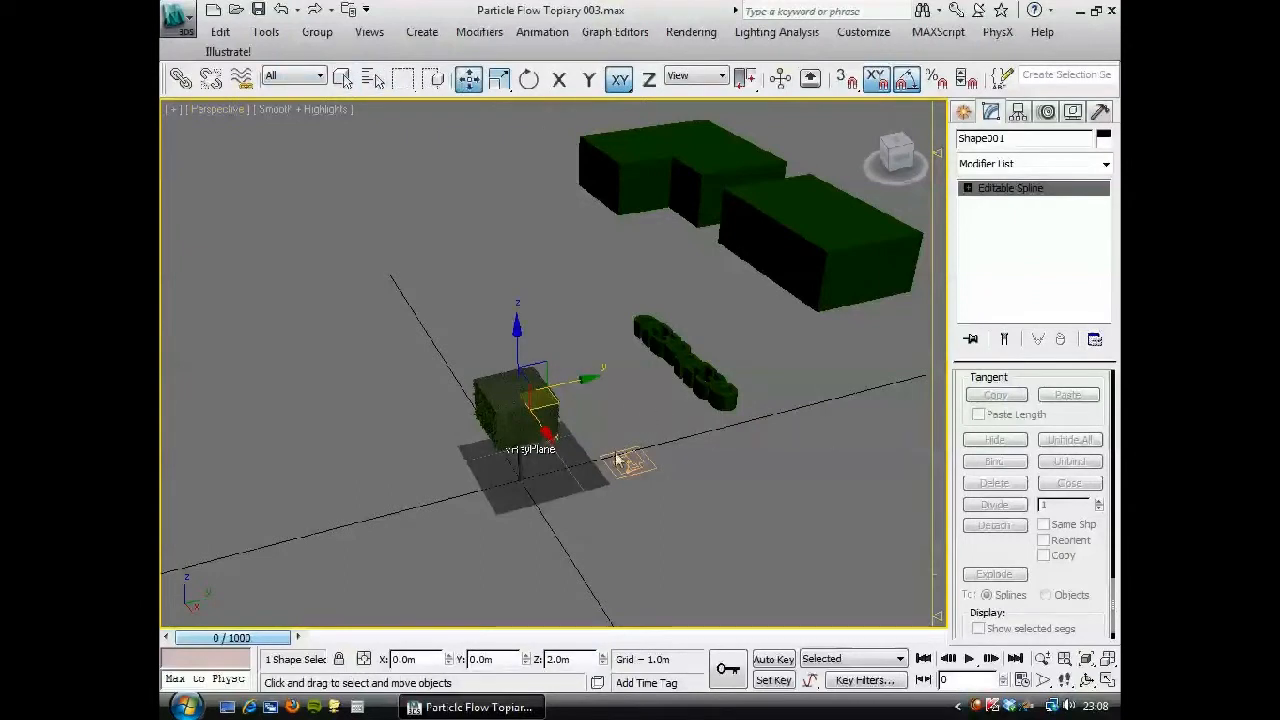
pyautogui.moveTo(754, 234)
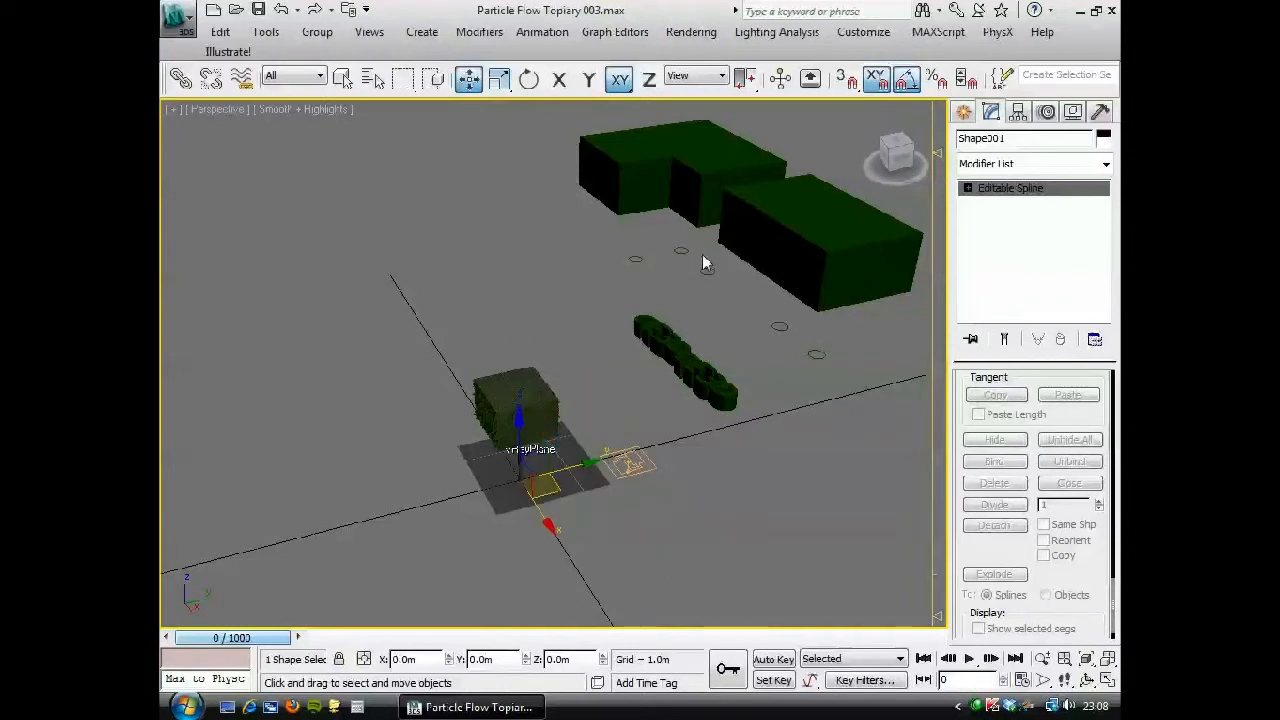
pyautogui.moveTo(672, 280)
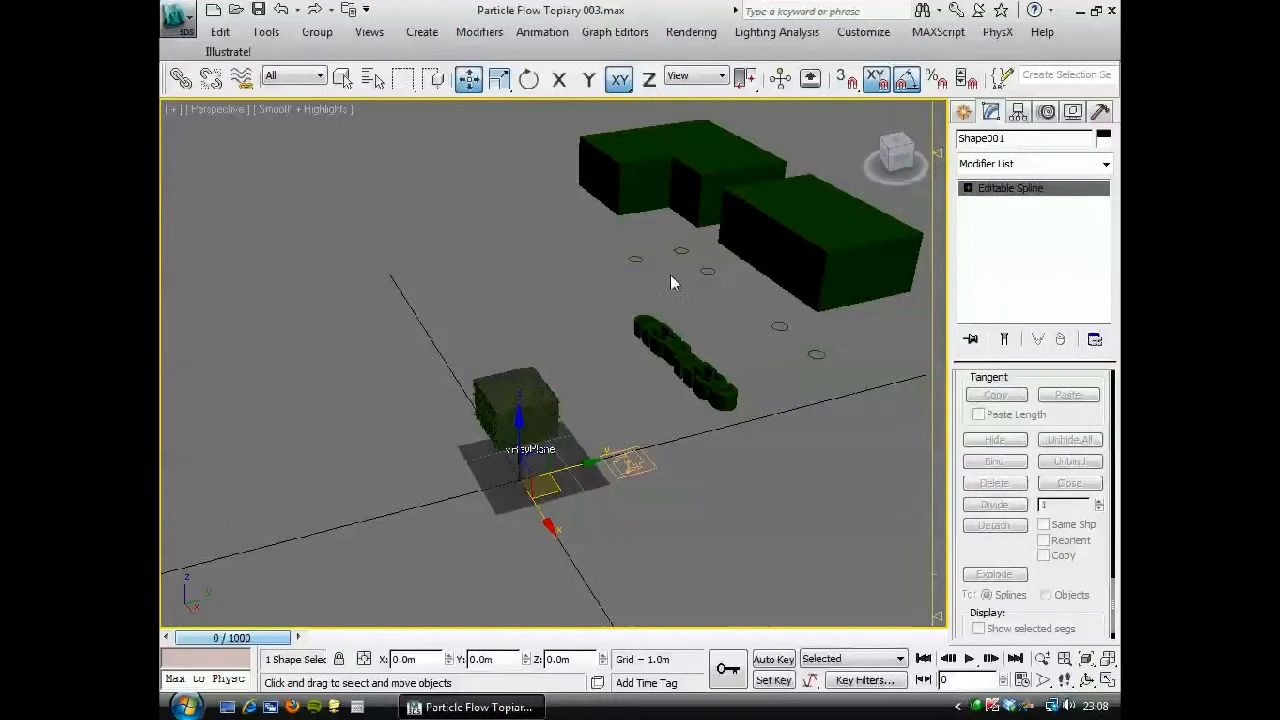
pyautogui.moveTo(565, 452)
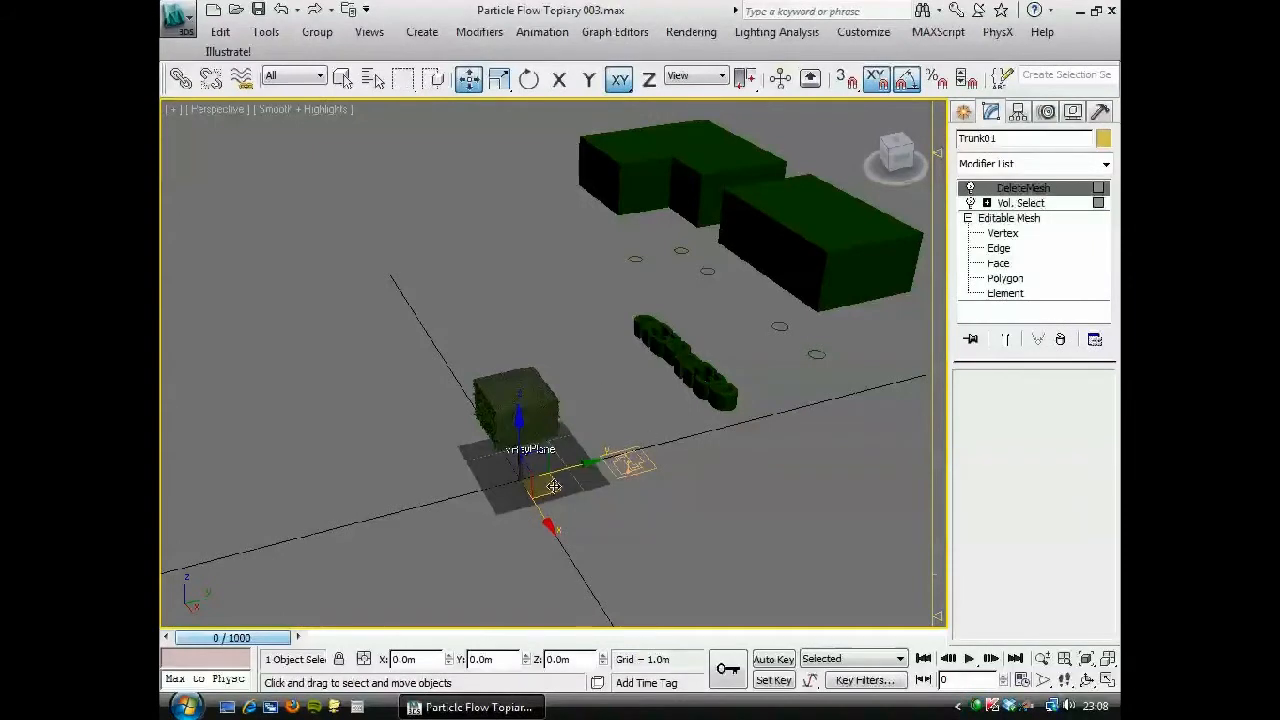
# Move Trunk01 under the hedge, clone it as copy Trunk002, and remove its top modifier.
pyautogui.moveTo(553, 487); pyautogui.dragTo(583, 428)
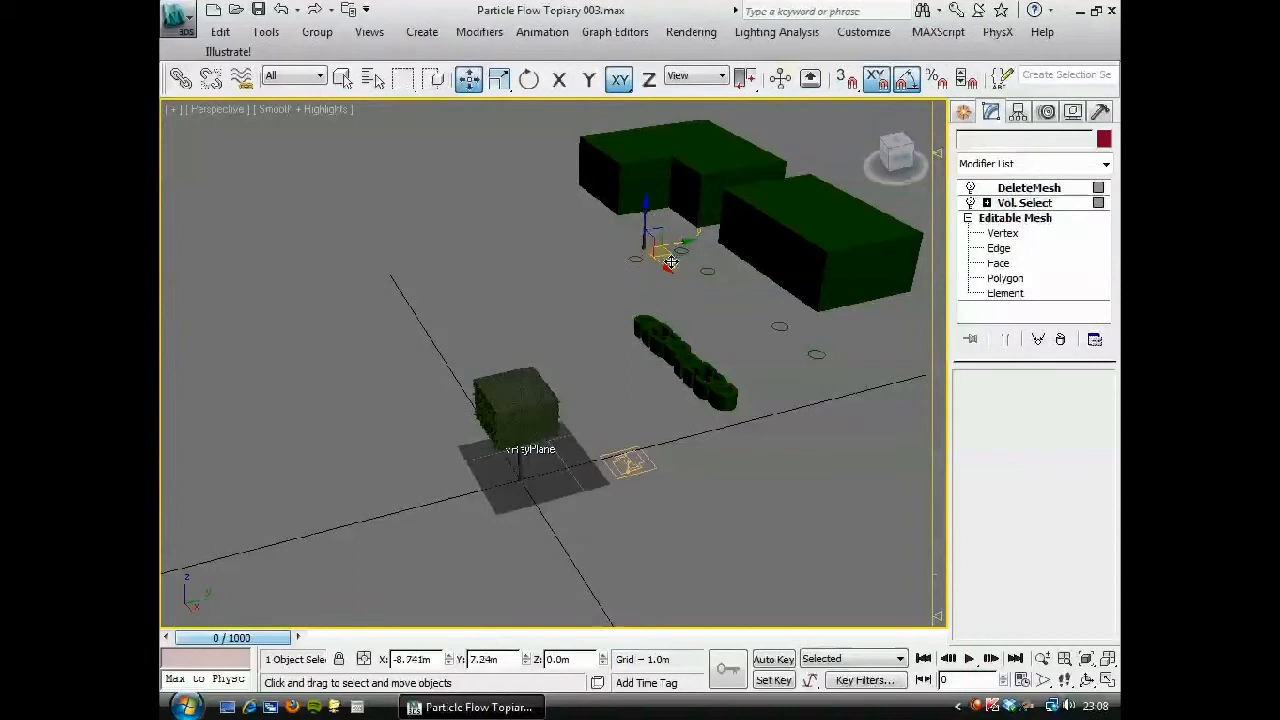
pyautogui.moveTo(670, 250); pyautogui.dragTo(668, 270)
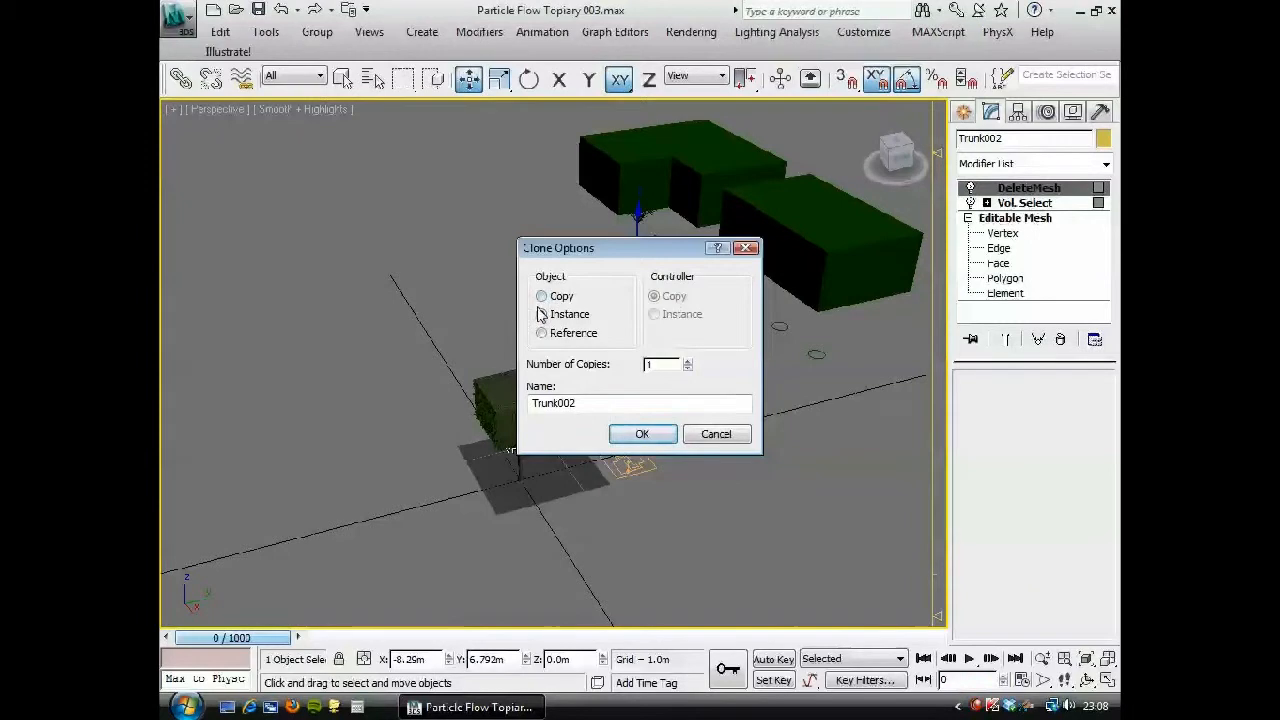
pyautogui.click(542, 295)
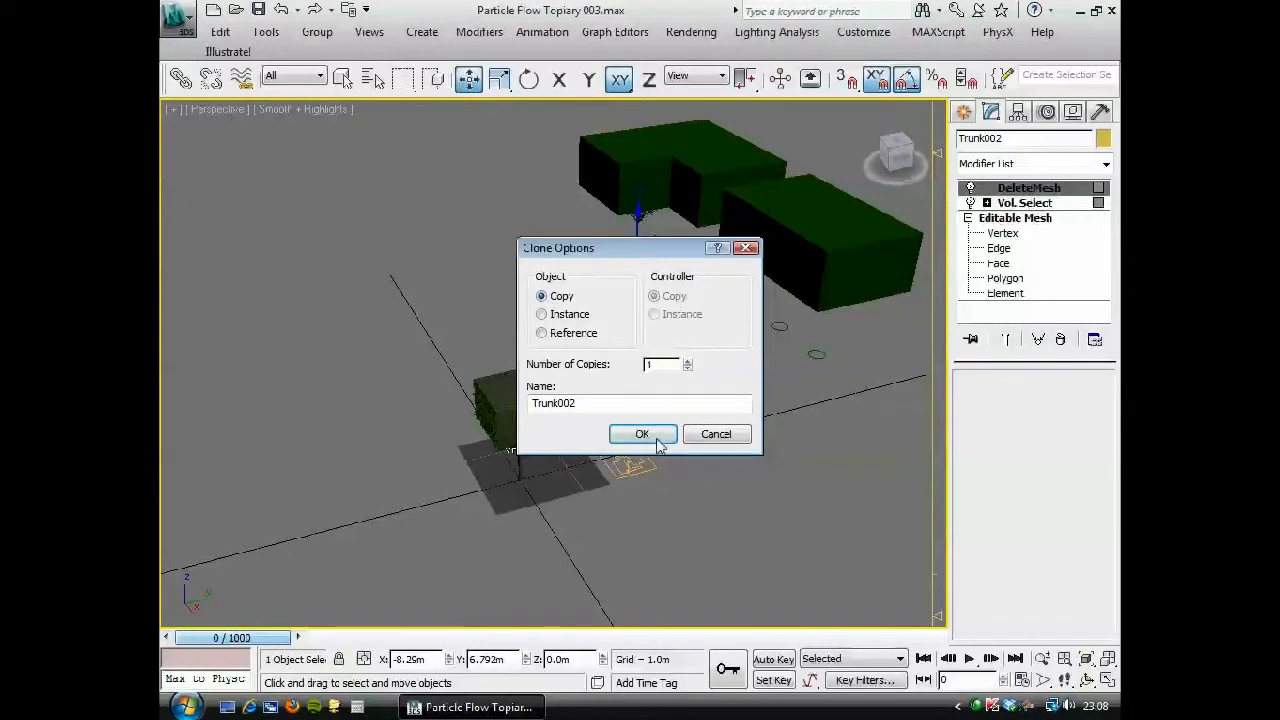
pyautogui.click(642, 433)
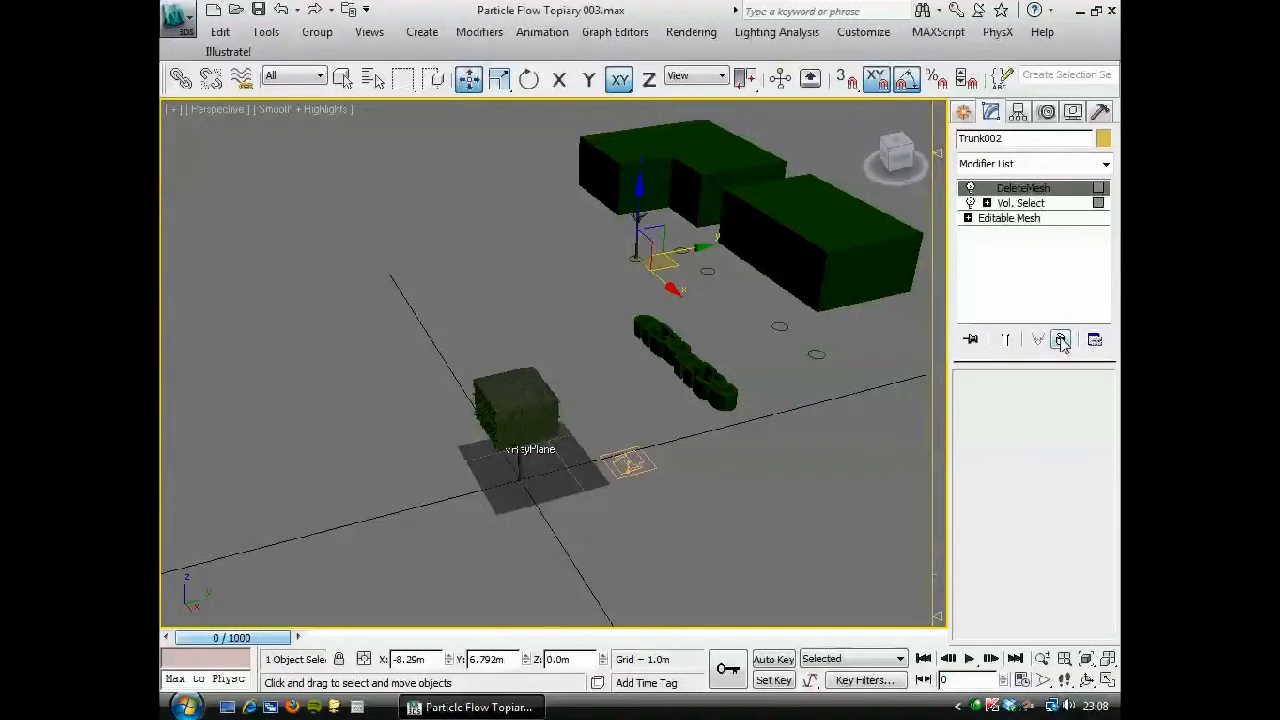
pyautogui.click(1060, 339)
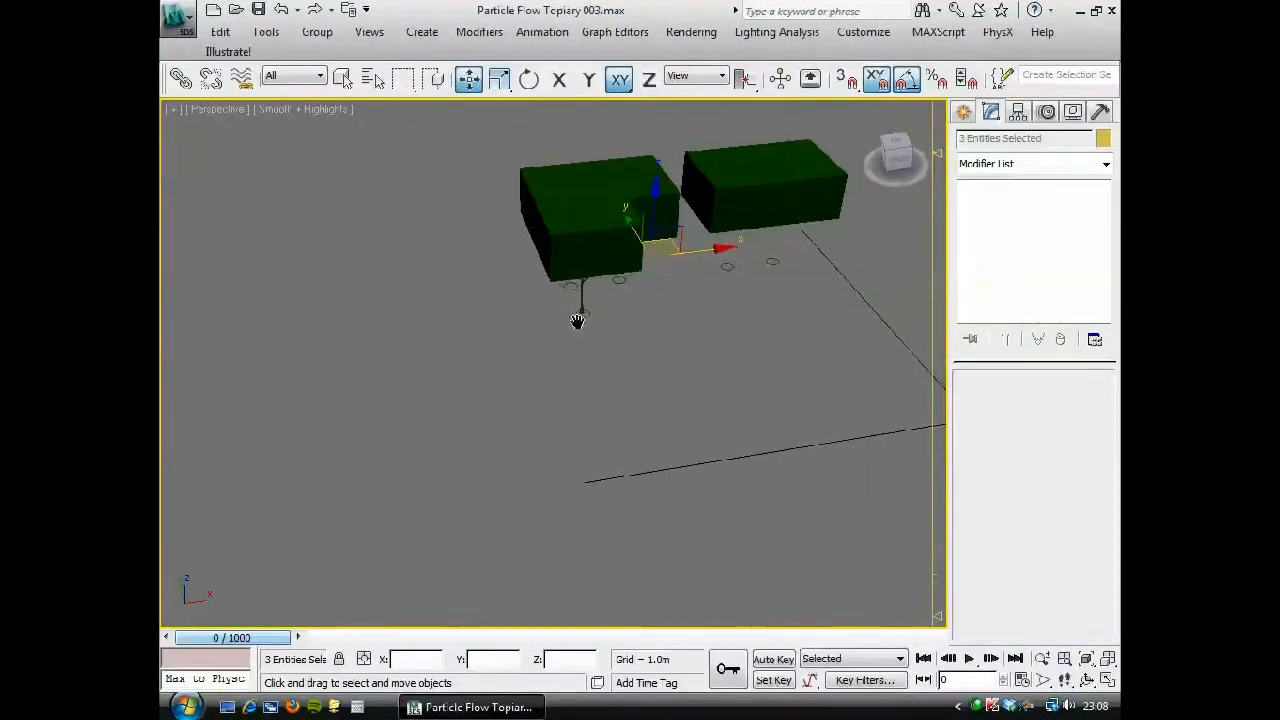
# Orbit to a side view and switch Trunk002's Editable Mesh to Element selection.
pyautogui.moveTo(577, 320); pyautogui.dragTo(533, 443)
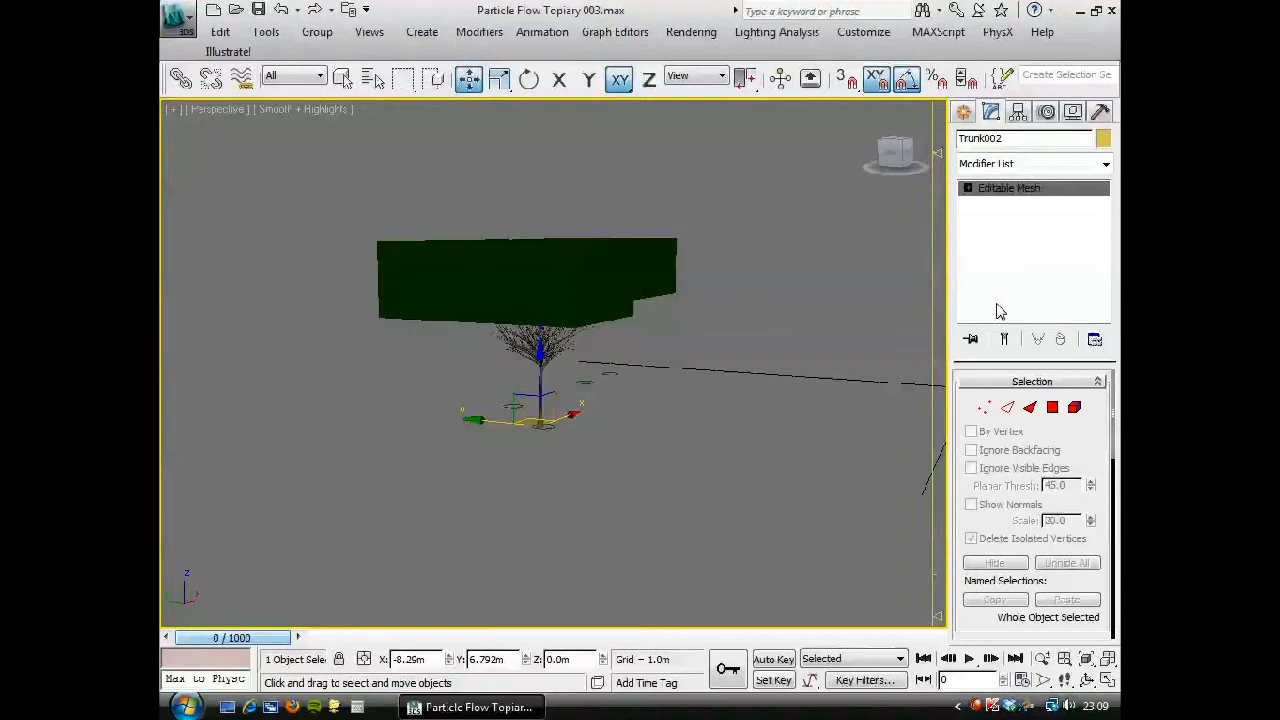
pyautogui.moveTo(1060, 247)
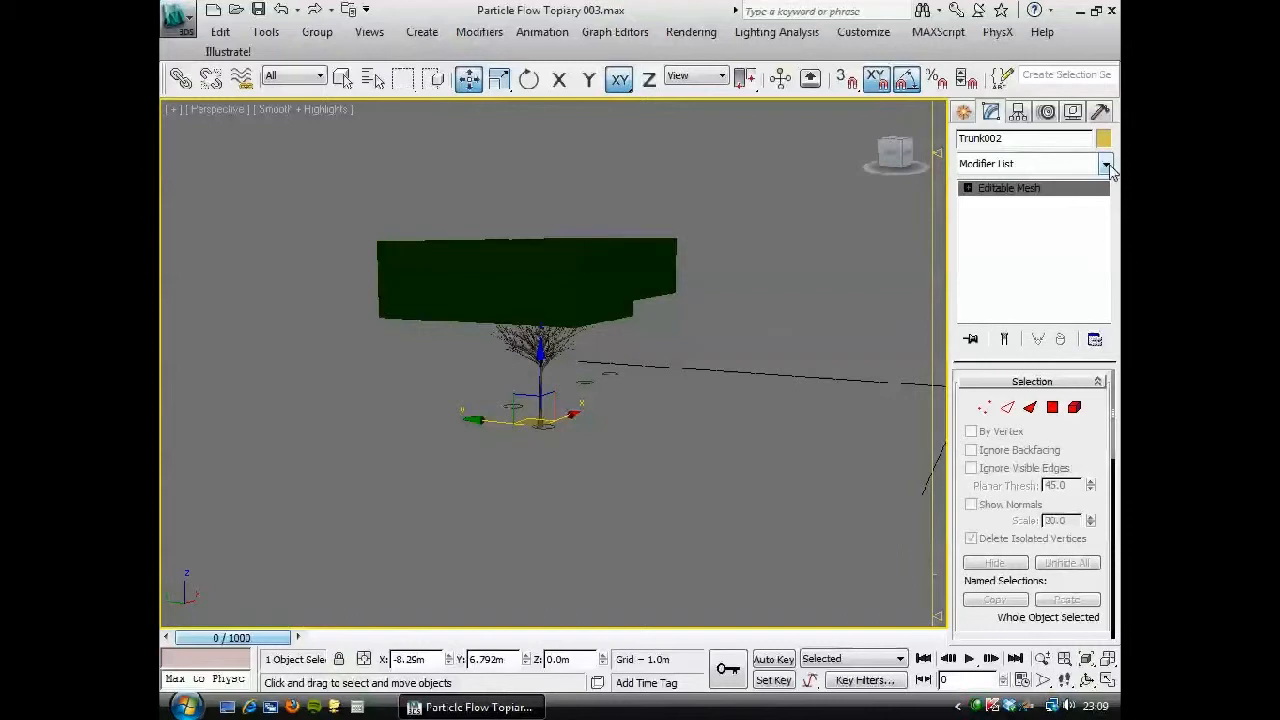
pyautogui.click(1074, 407)
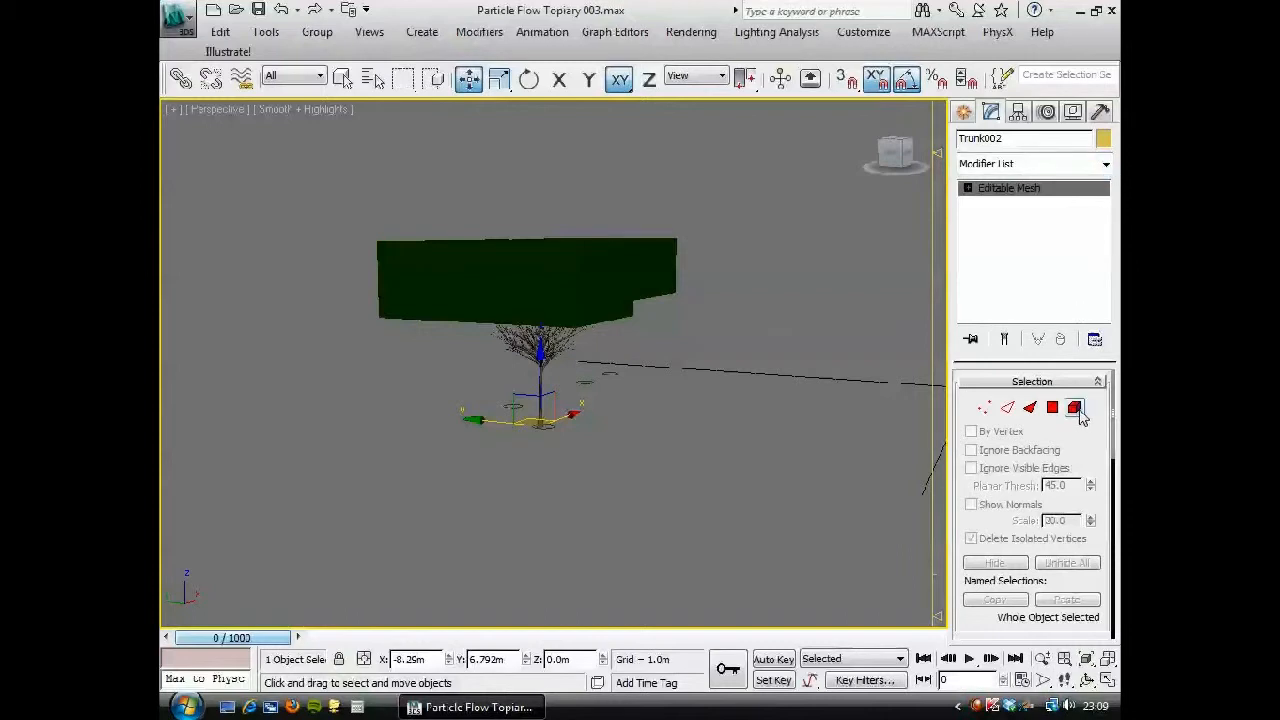
pyautogui.click(1074, 407)
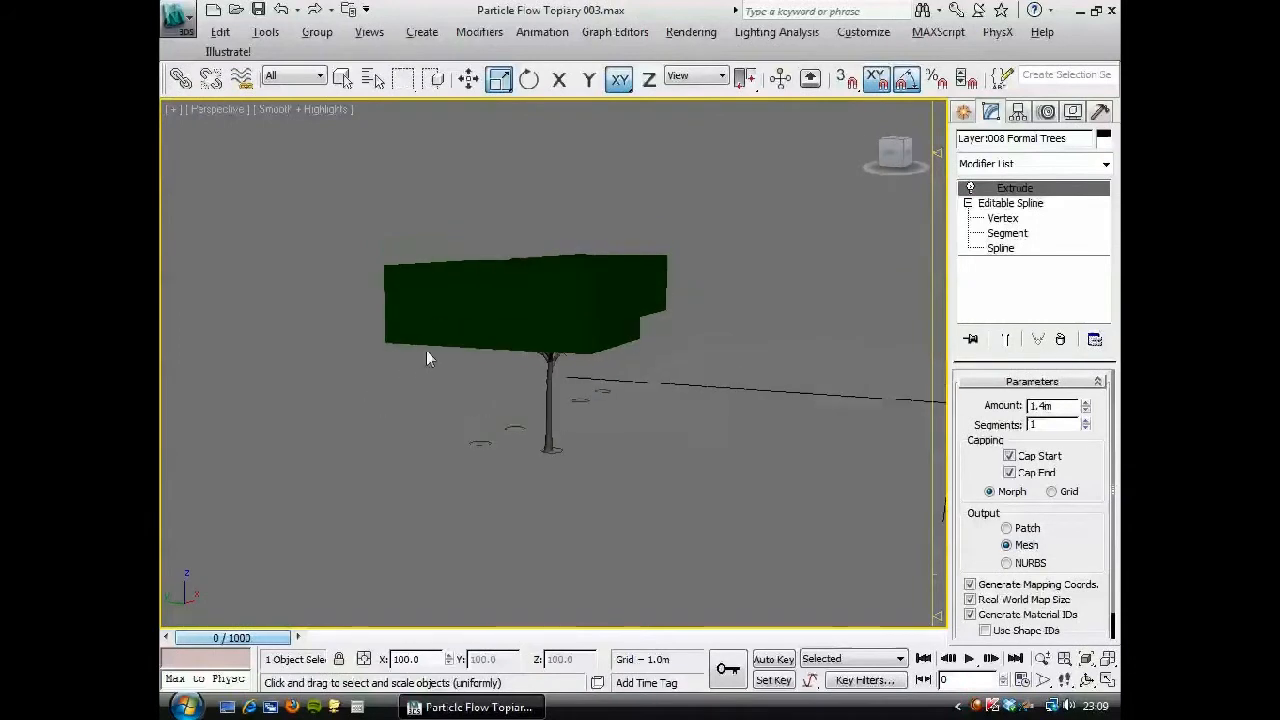
# Enable See-Through in the hedge box's Object Properties and scale Trunk002 up to about 148%.
pyautogui.rightClick(428, 358)
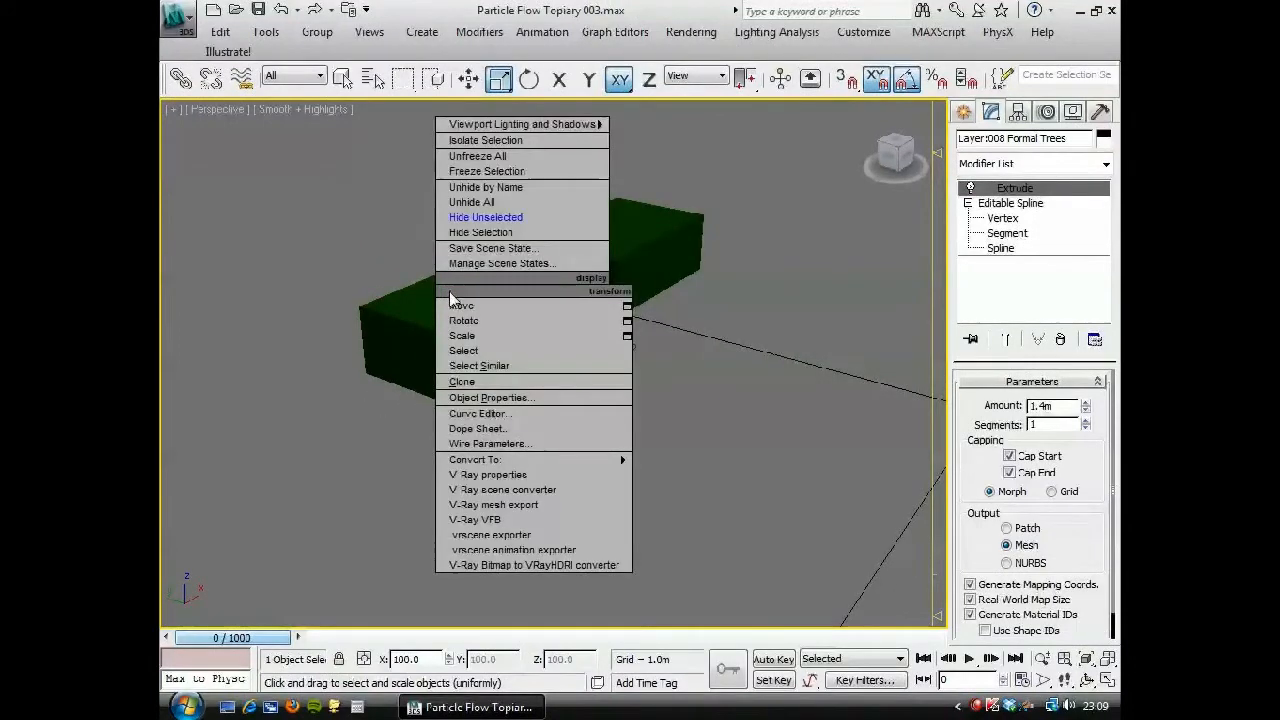
pyautogui.moveTo(474, 459)
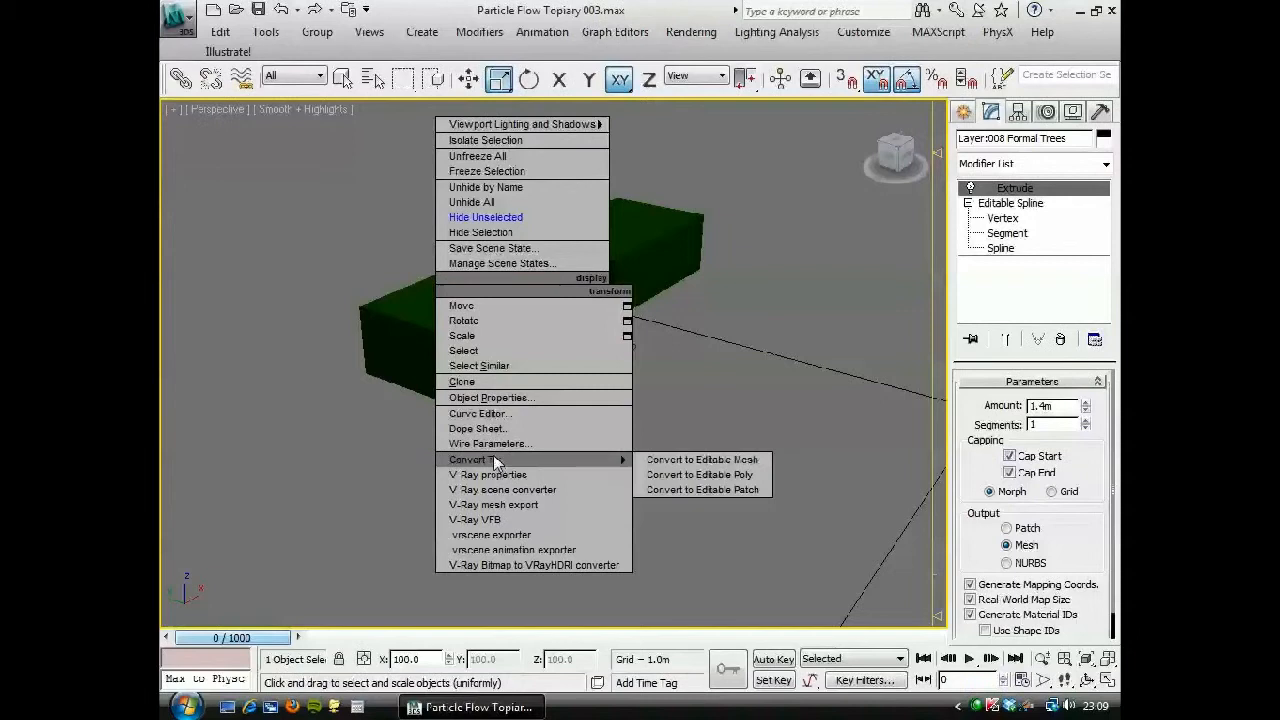
pyautogui.click(491, 397)
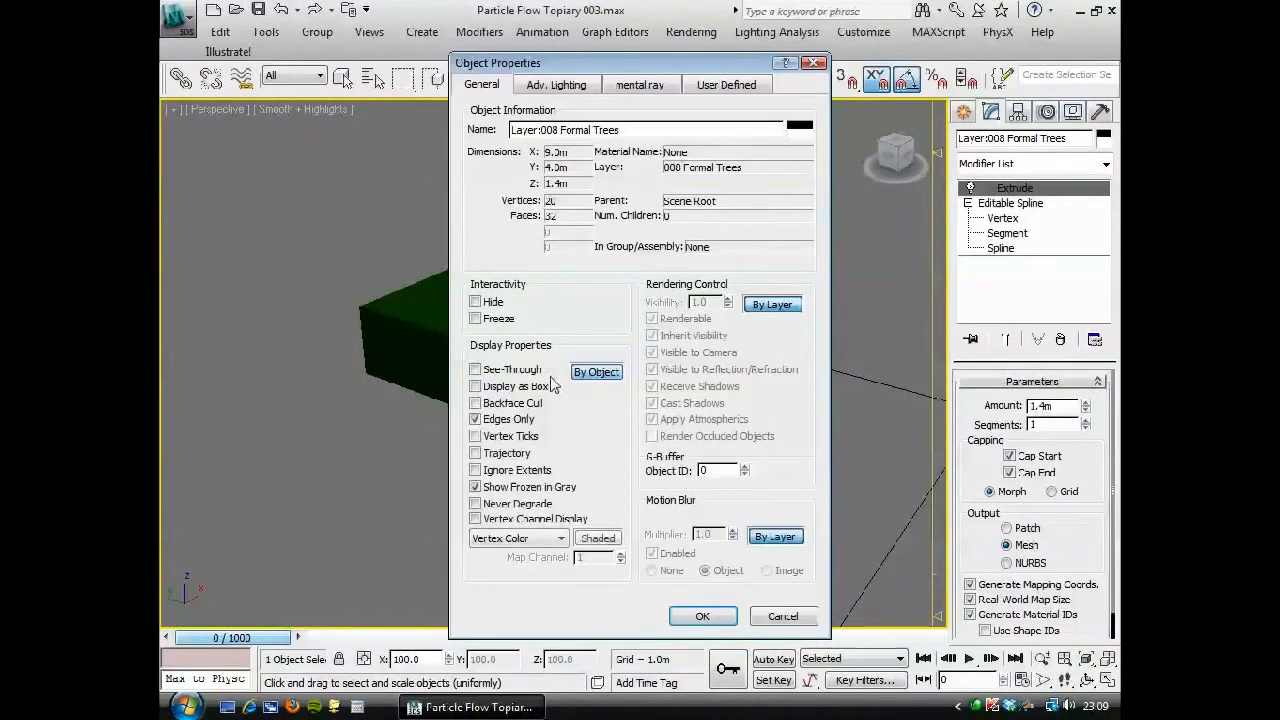
pyautogui.click(702, 615)
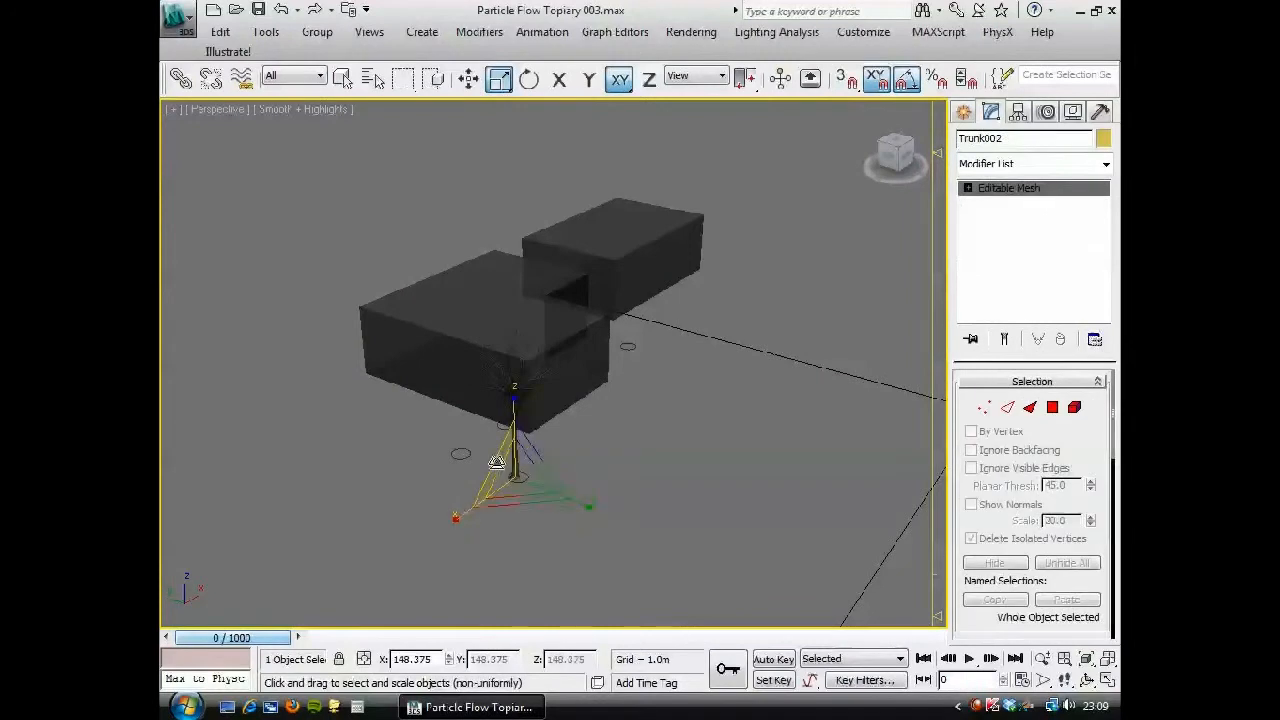
pyautogui.moveTo(510, 460); pyautogui.dragTo(515, 450)
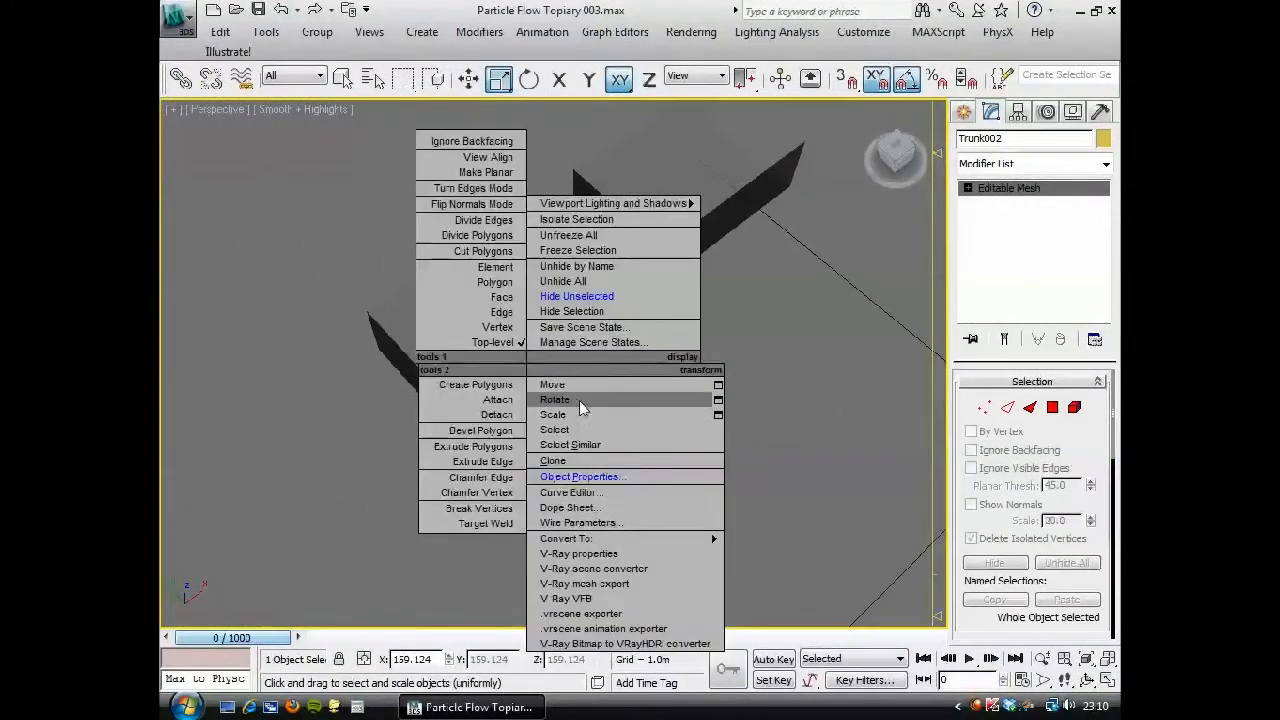
pyautogui.moveTo(785, 470)
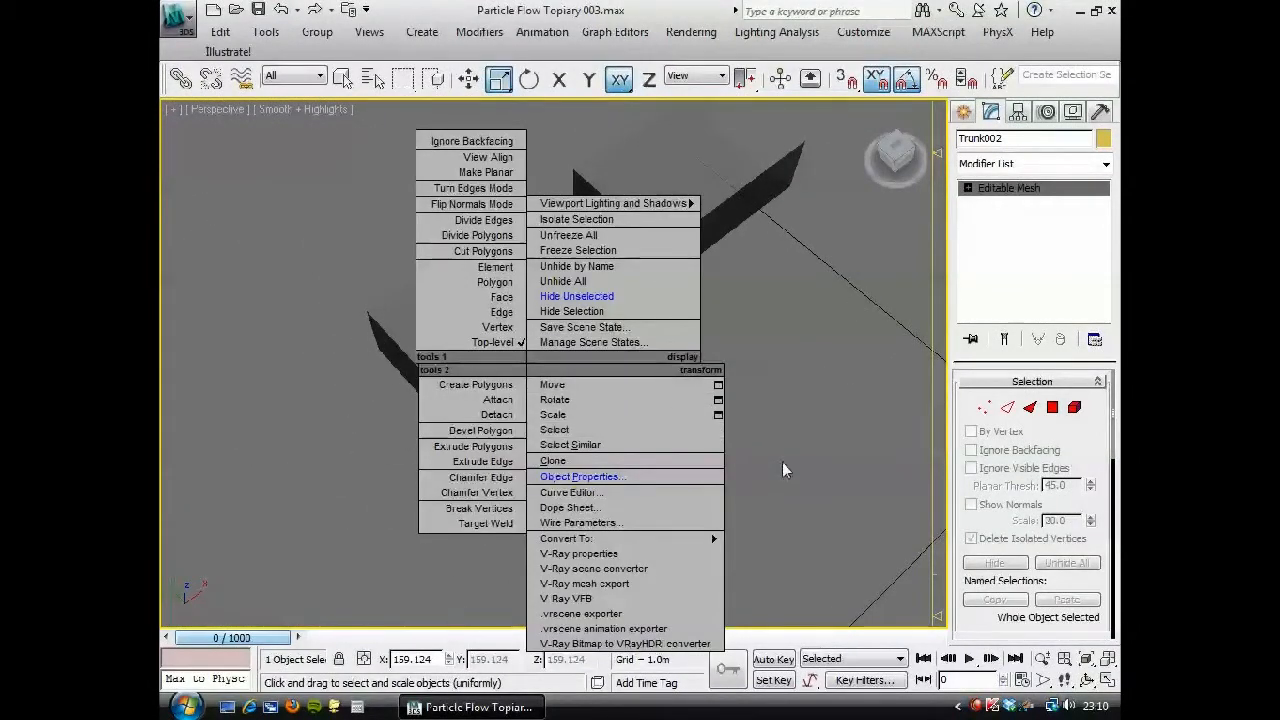
# Apply Reset XForm's Reset Selected to Trunk002 and close the utility.
pyautogui.click(785, 470)
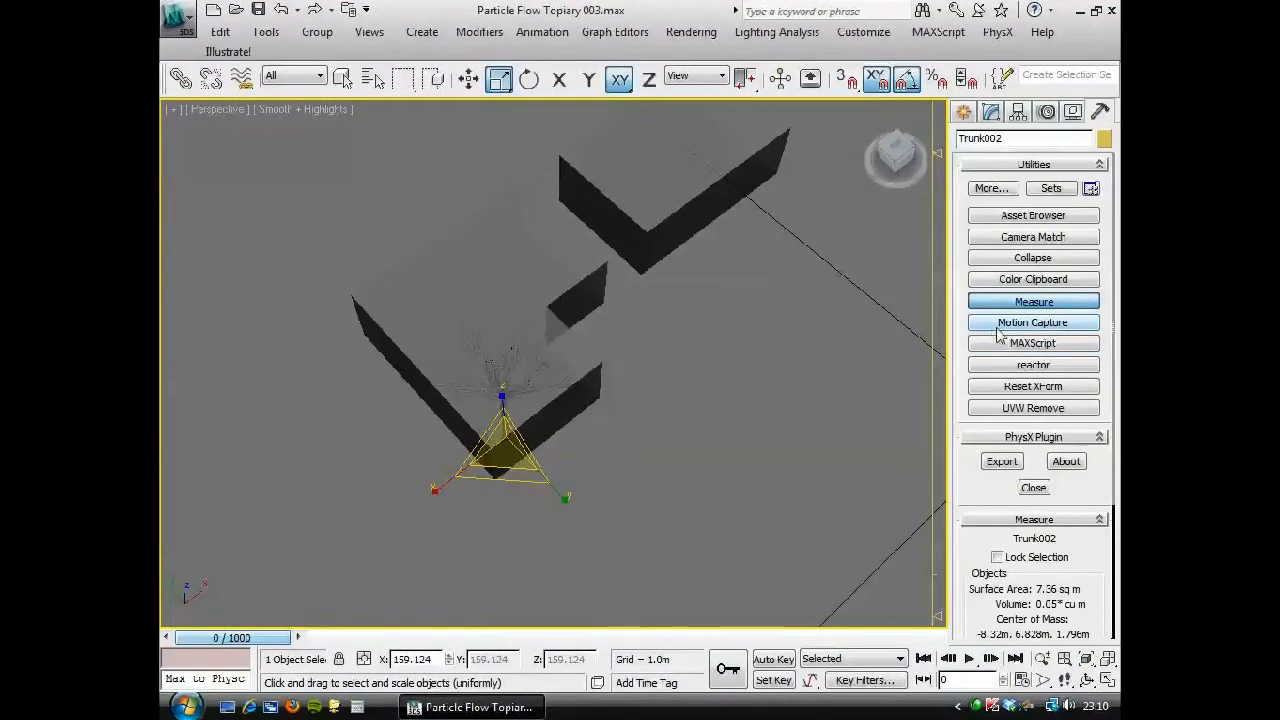
pyautogui.click(1033, 386)
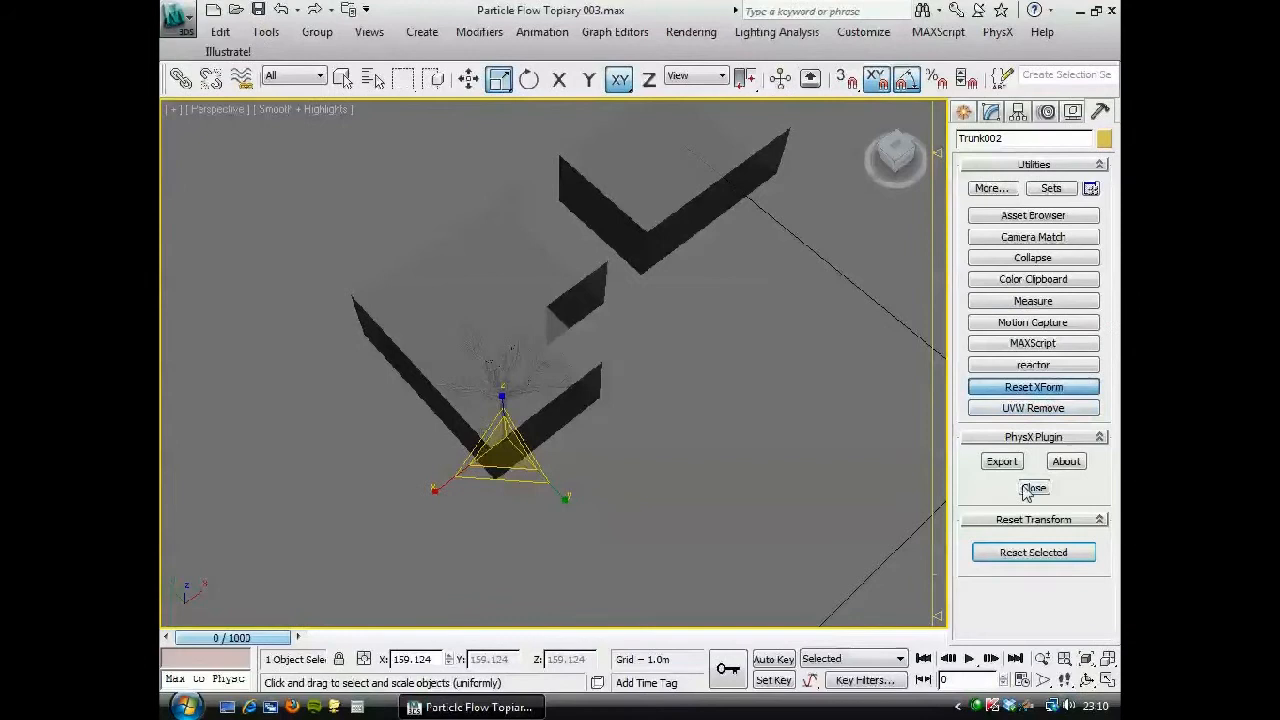
pyautogui.click(991, 111)
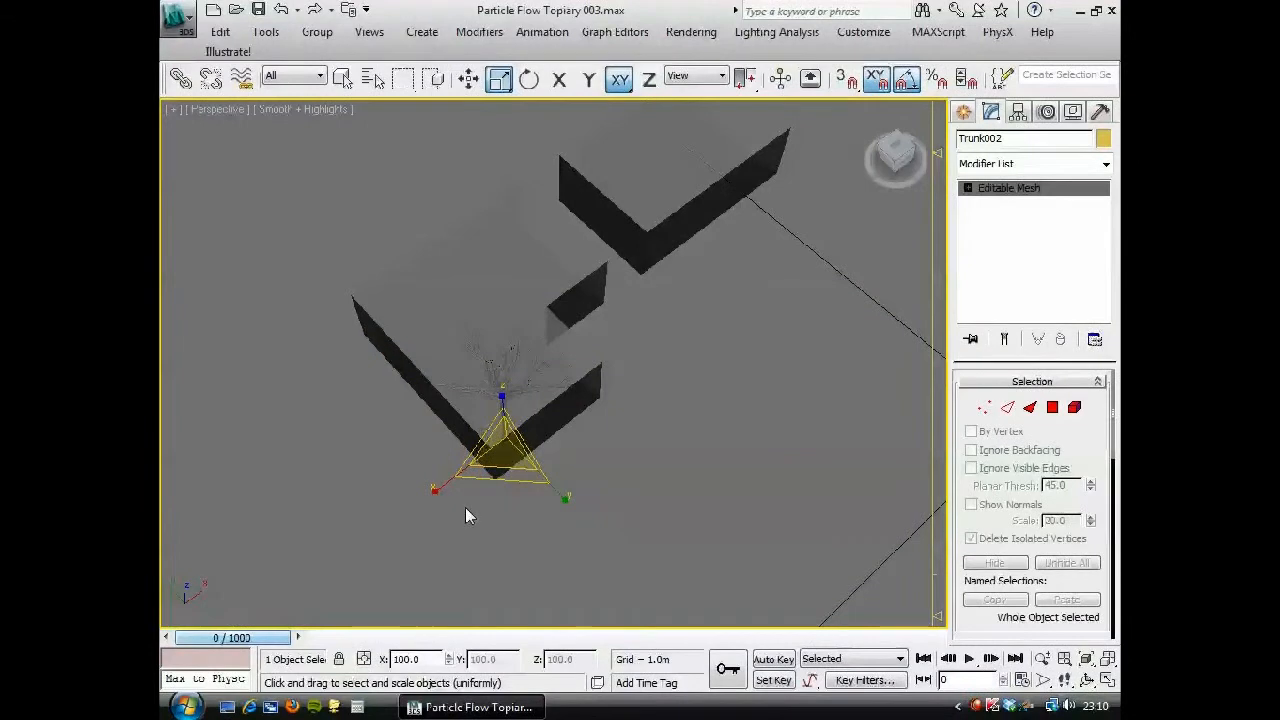
pyautogui.moveTo(388, 641)
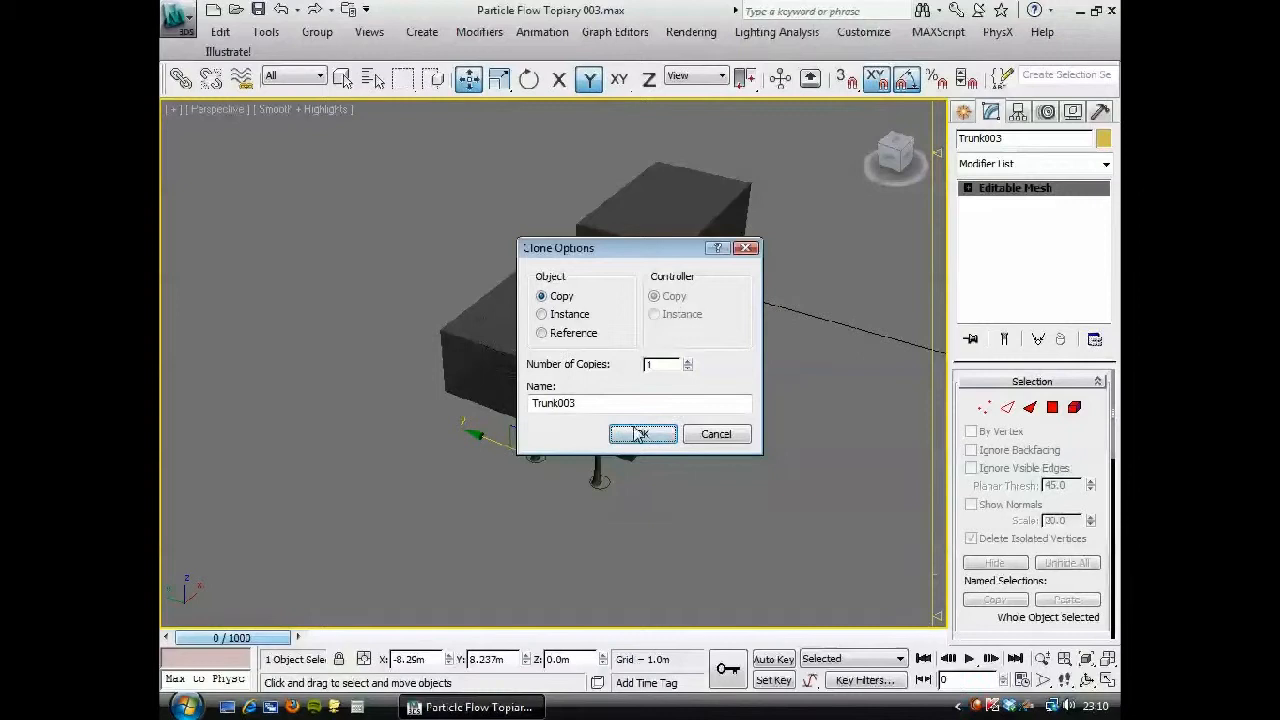
# Clone copy Trunk003, then rotate Trunk002 25° and Trunk003 115° about Z.
pyautogui.click(641, 433)
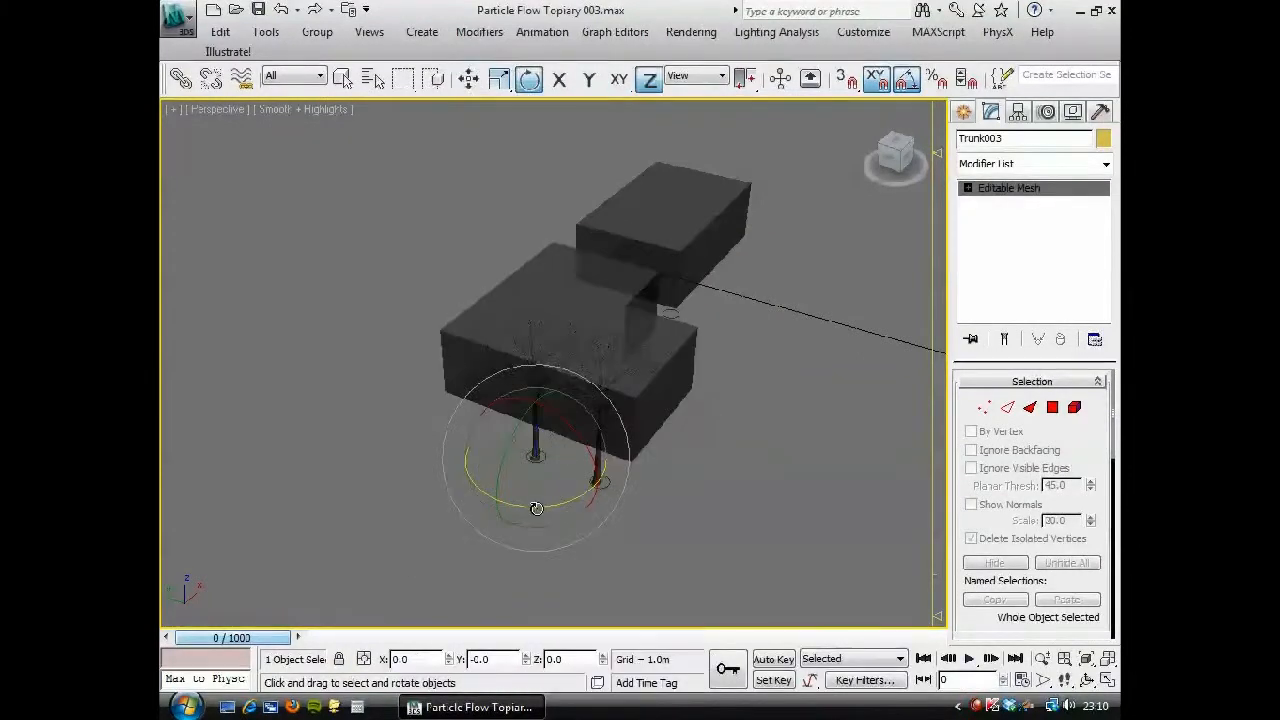
pyautogui.moveTo(535, 508); pyautogui.dragTo(477, 582)
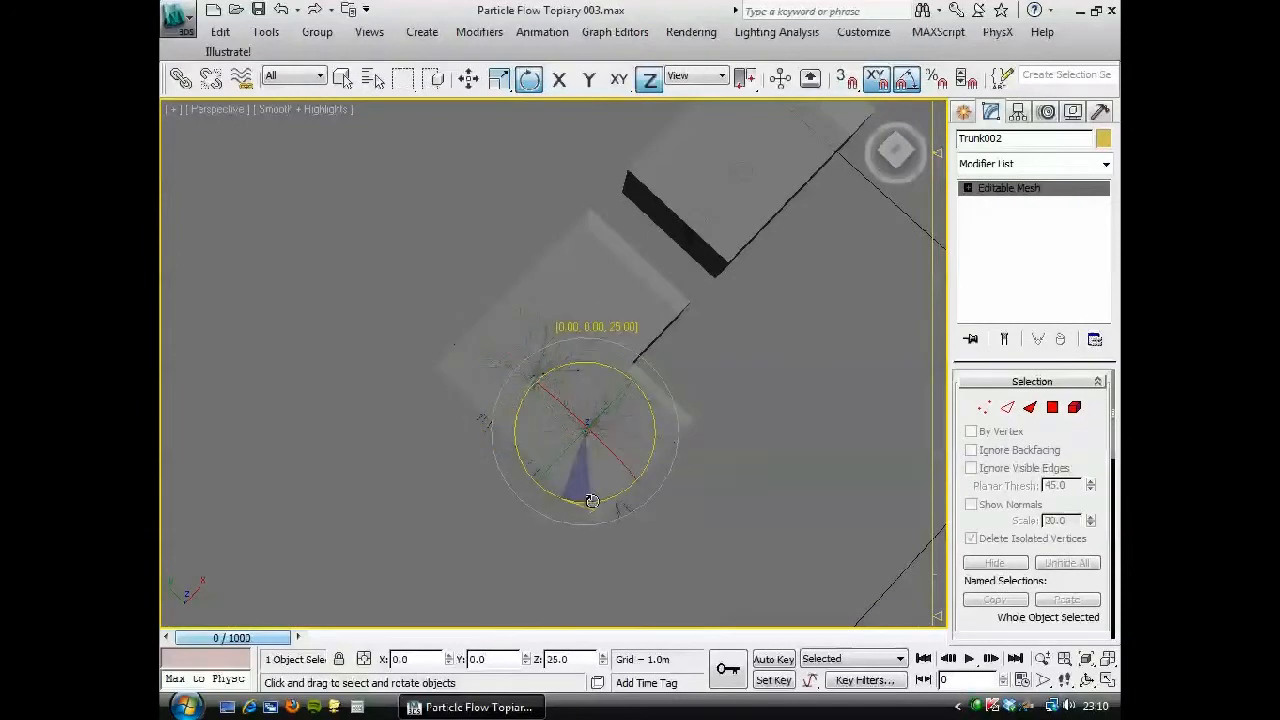
pyautogui.moveTo(590, 500); pyautogui.dragTo(580, 512)
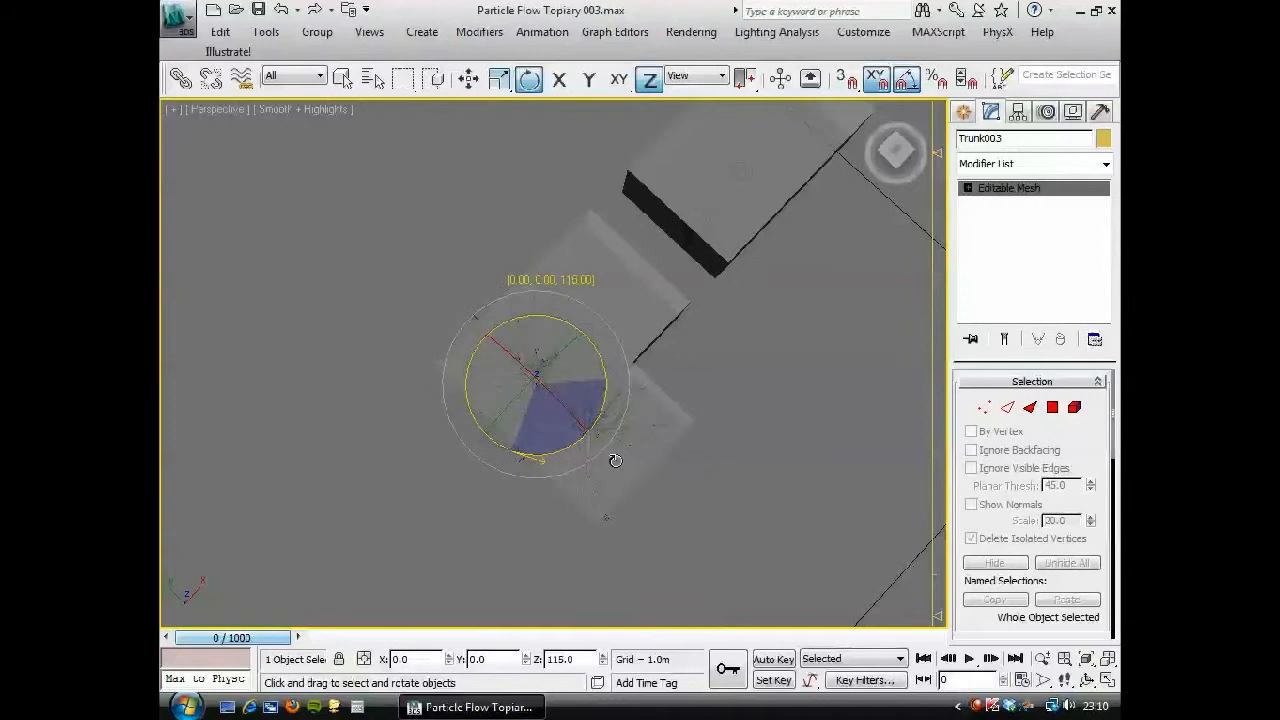
pyautogui.moveTo(615, 460); pyautogui.dragTo(654, 463)
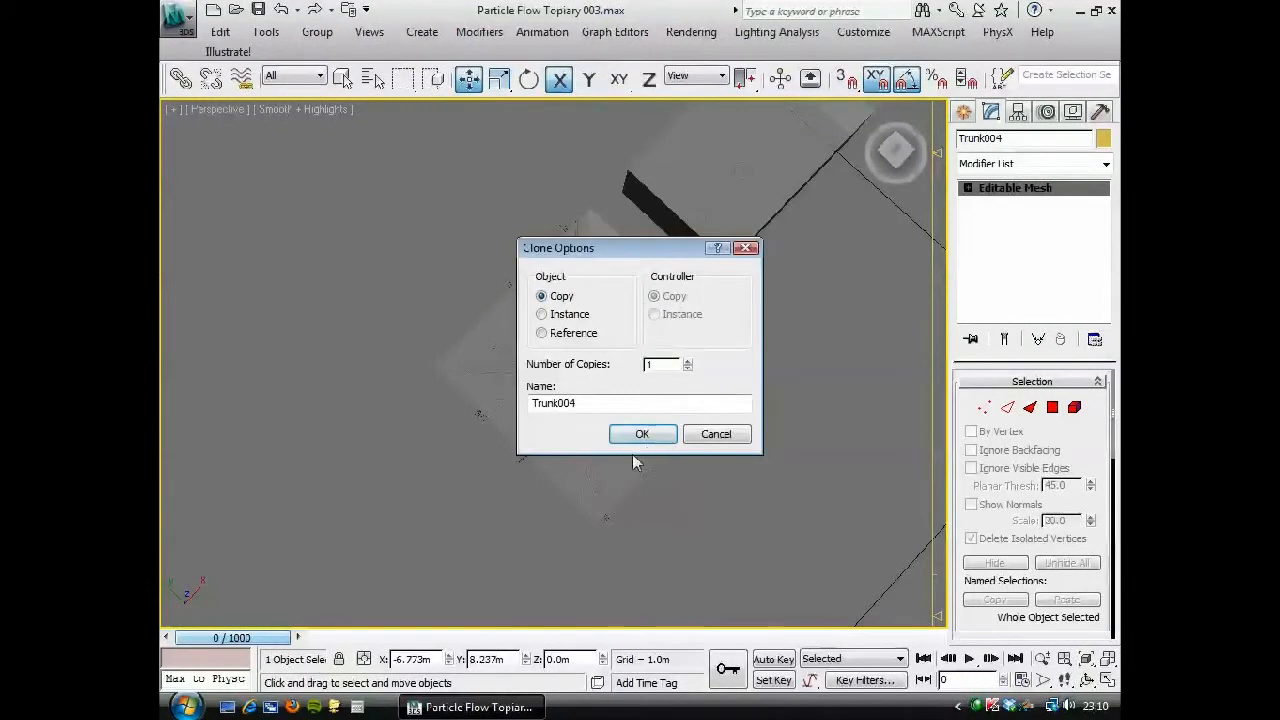
# Create rotated trunk copies Trunk004, Trunk005 and one more beneath the hedge boxes.
pyautogui.click(642, 433)
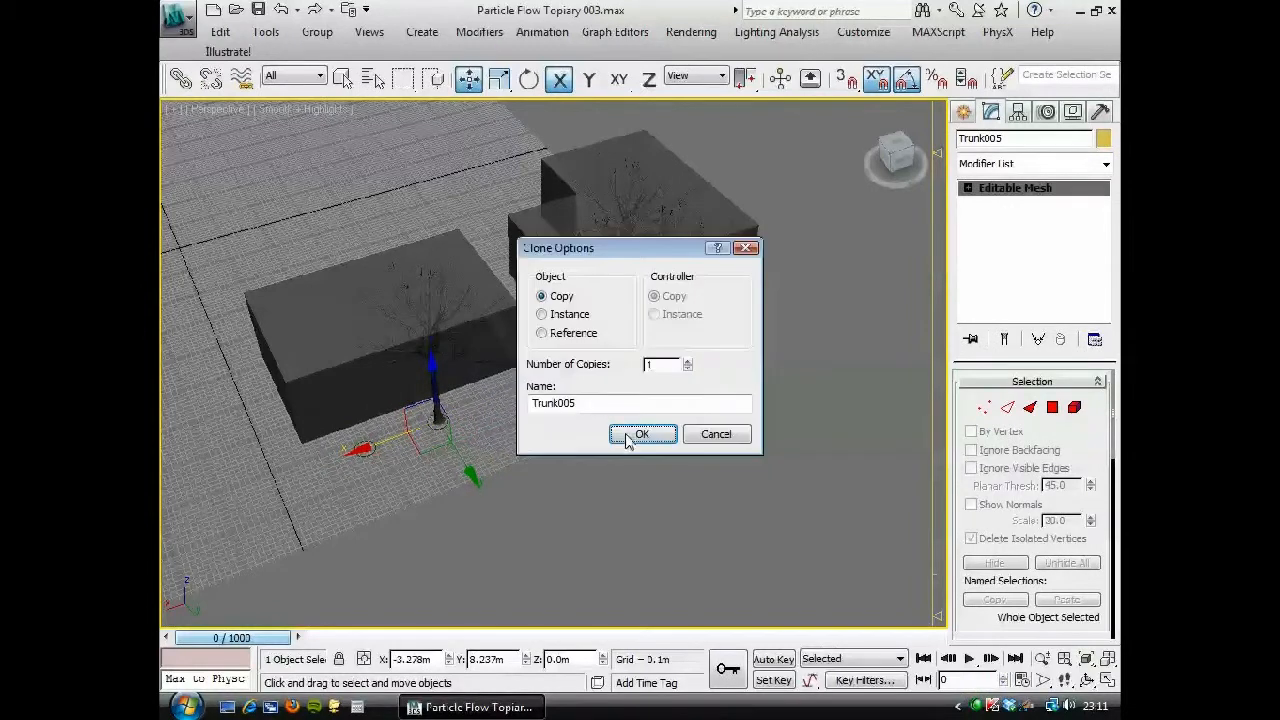
pyautogui.click(642, 433)
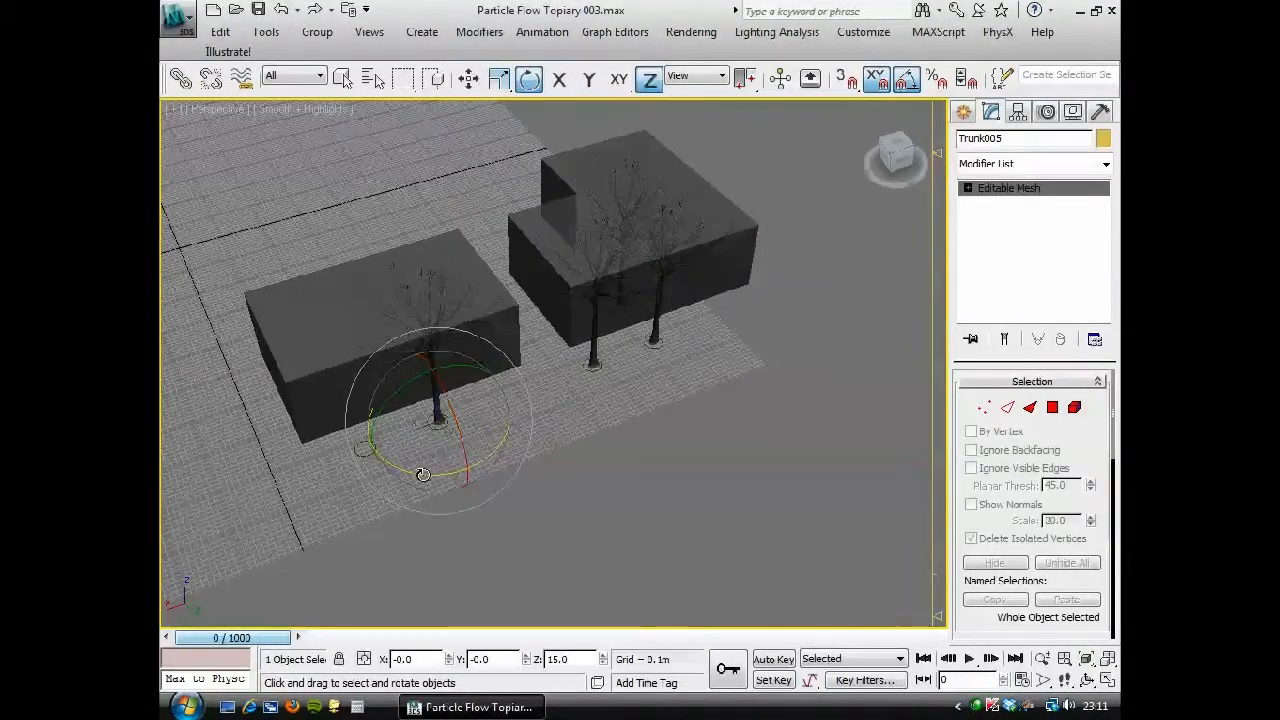
pyautogui.rightClick(422, 473)
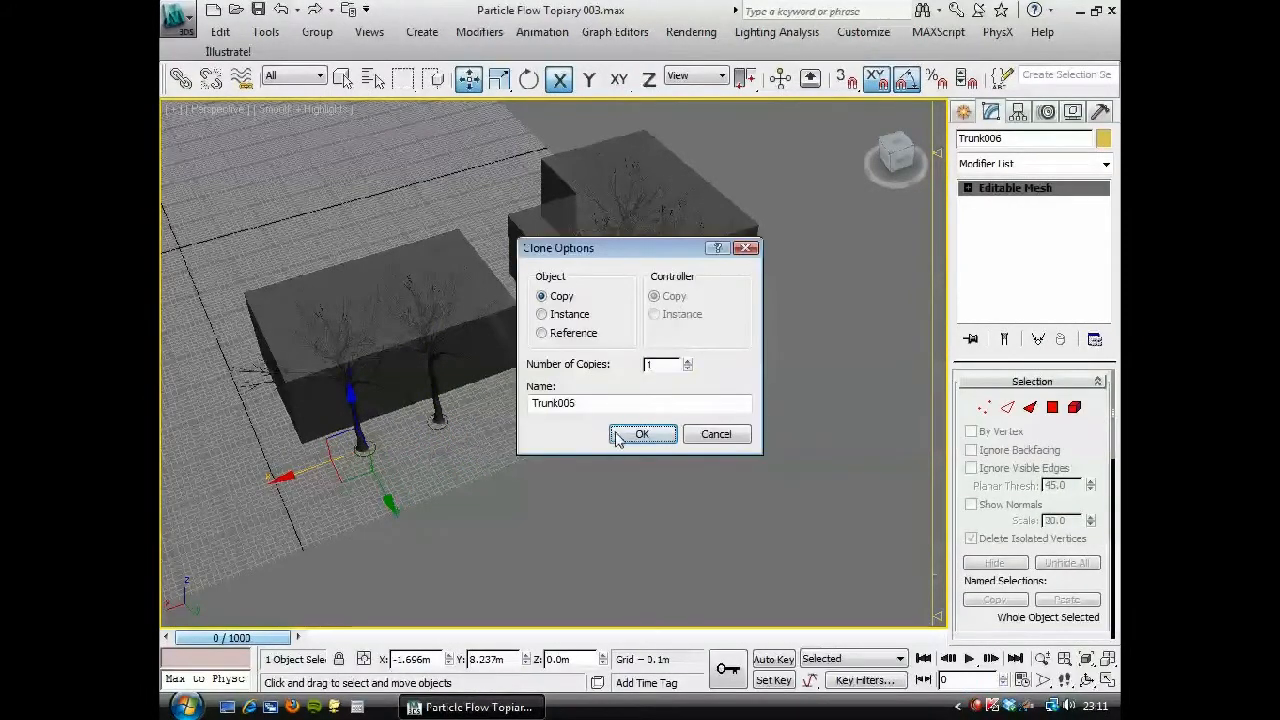
pyautogui.click(642, 434)
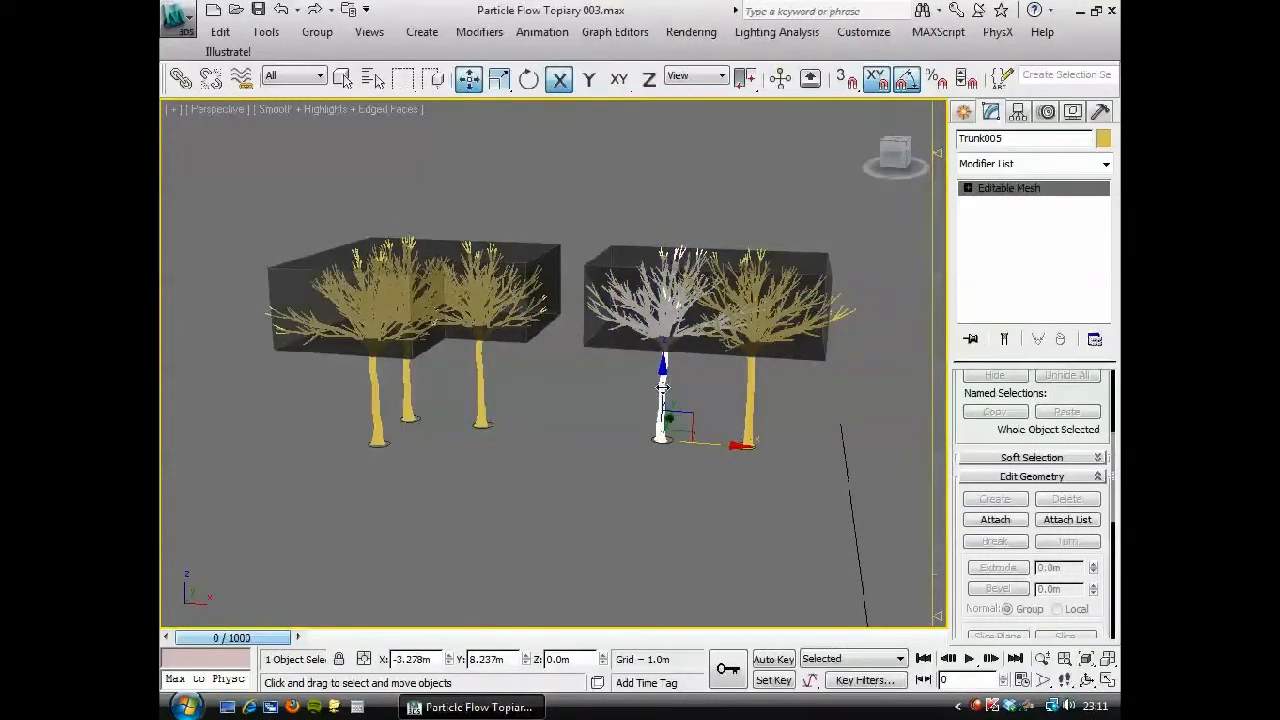
# Rename the tree groups to 'L shaped' and 'Rect Shaped Tree01', then deselect everything.
pyautogui.click(995, 519)
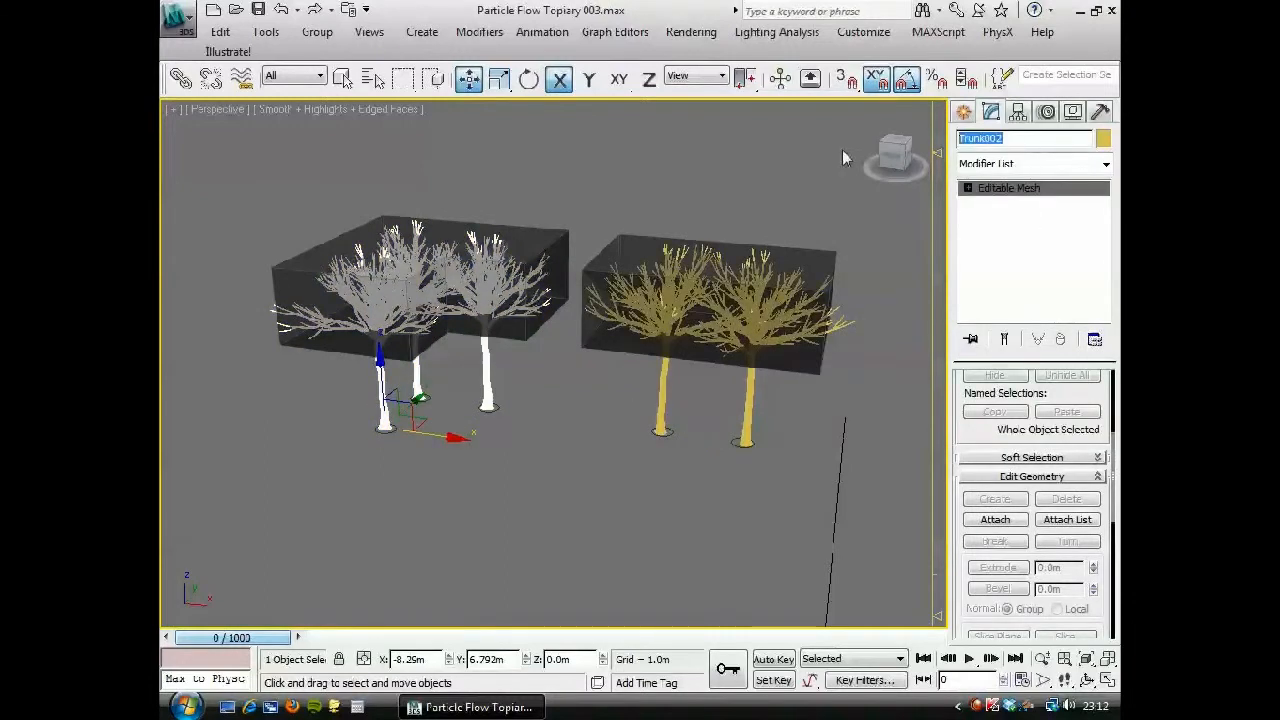
pyautogui.write('L s')
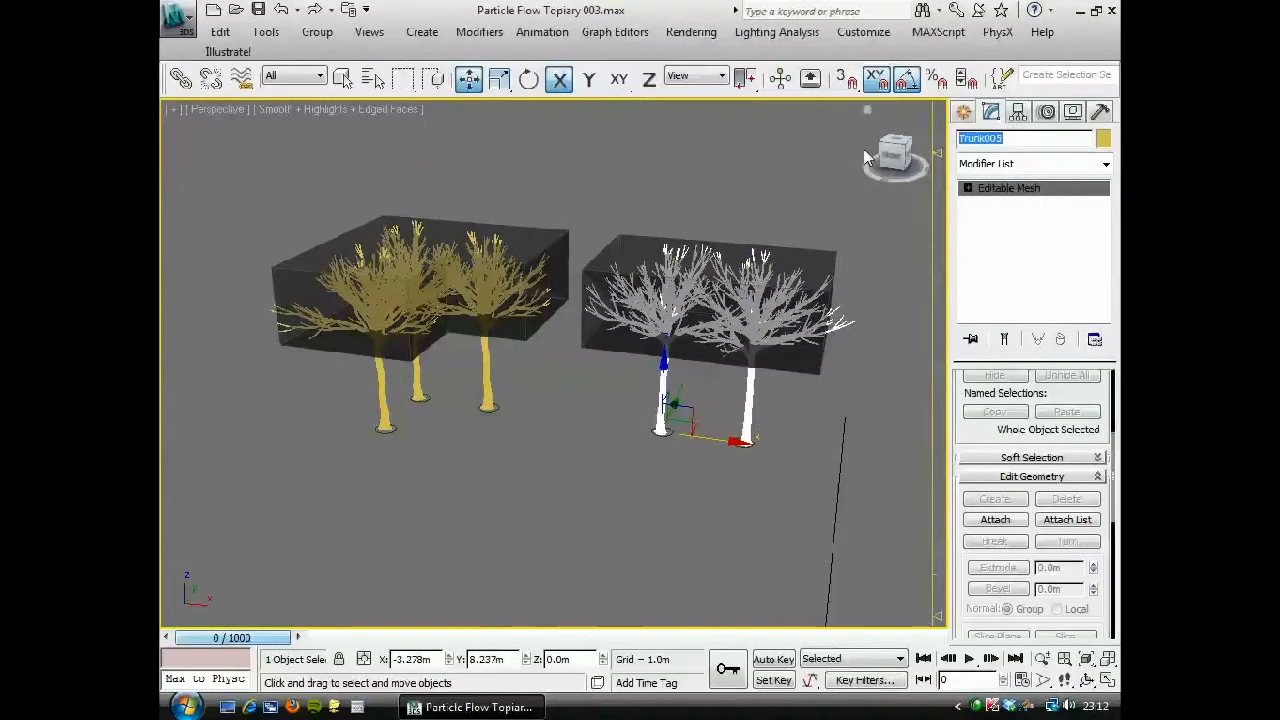
pyautogui.write('Rect')
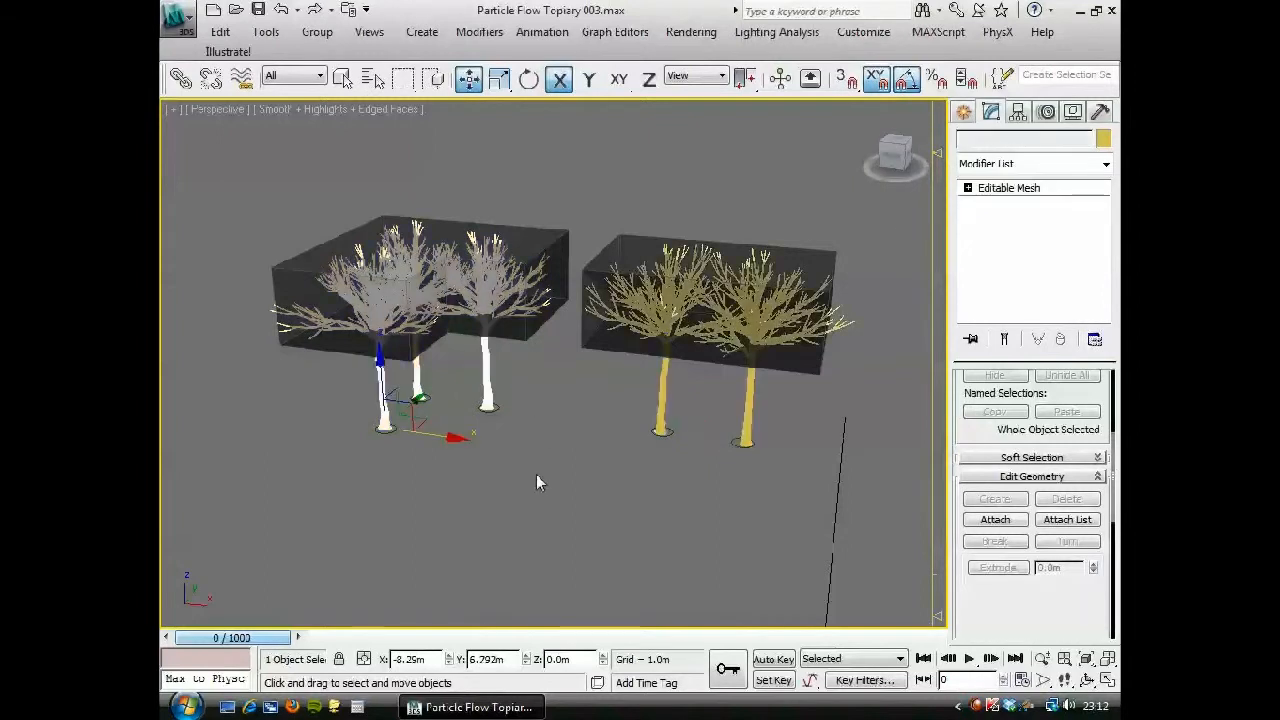
pyautogui.click(529, 490)
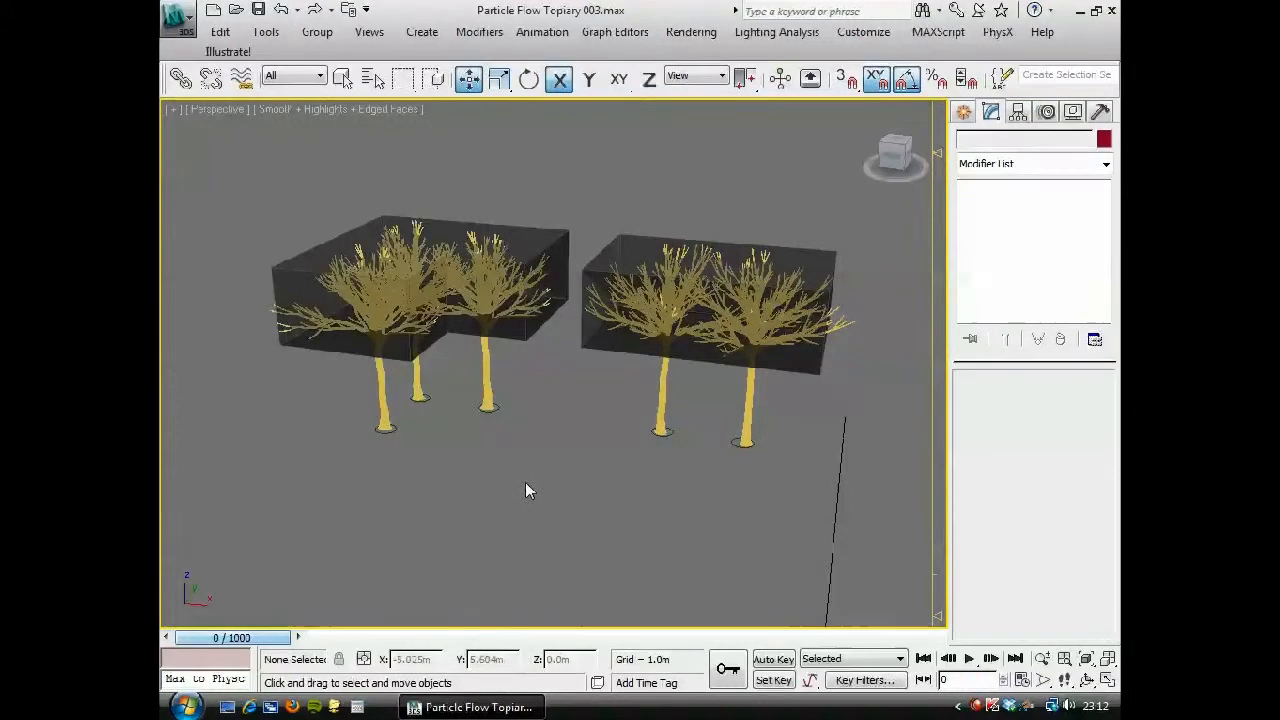
pyautogui.click(178, 14)
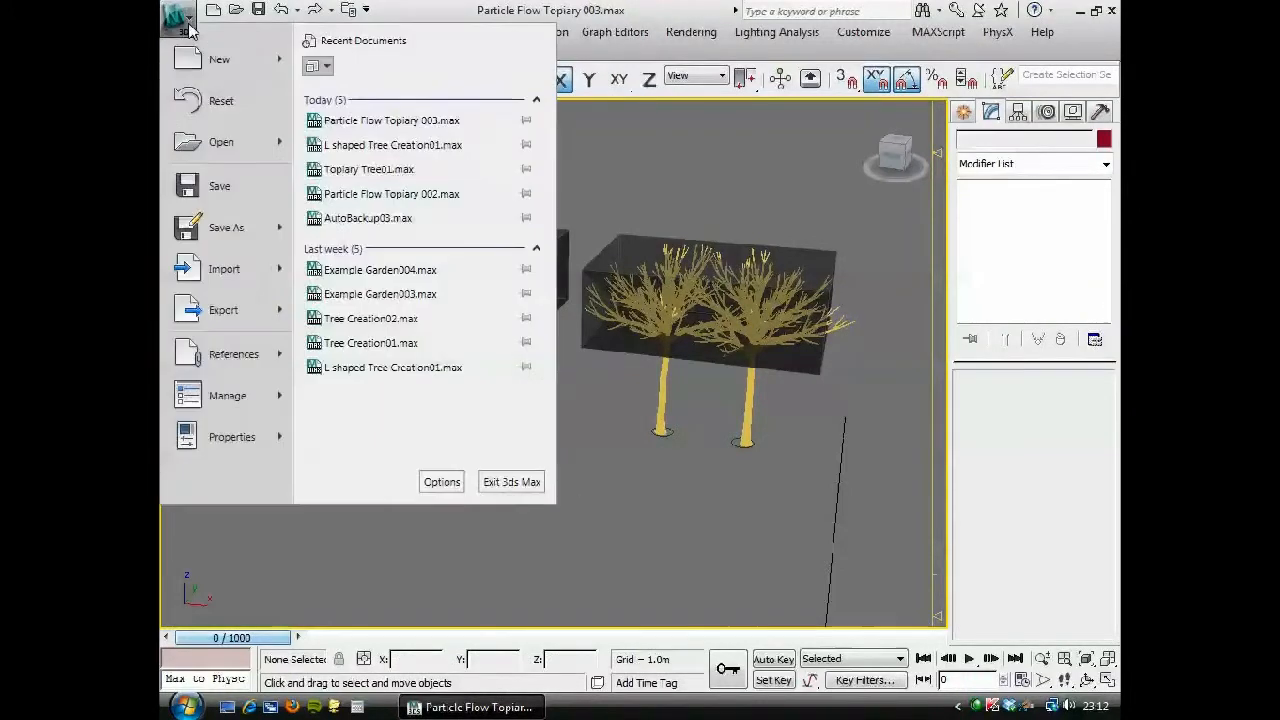
pyautogui.moveTo(226, 227)
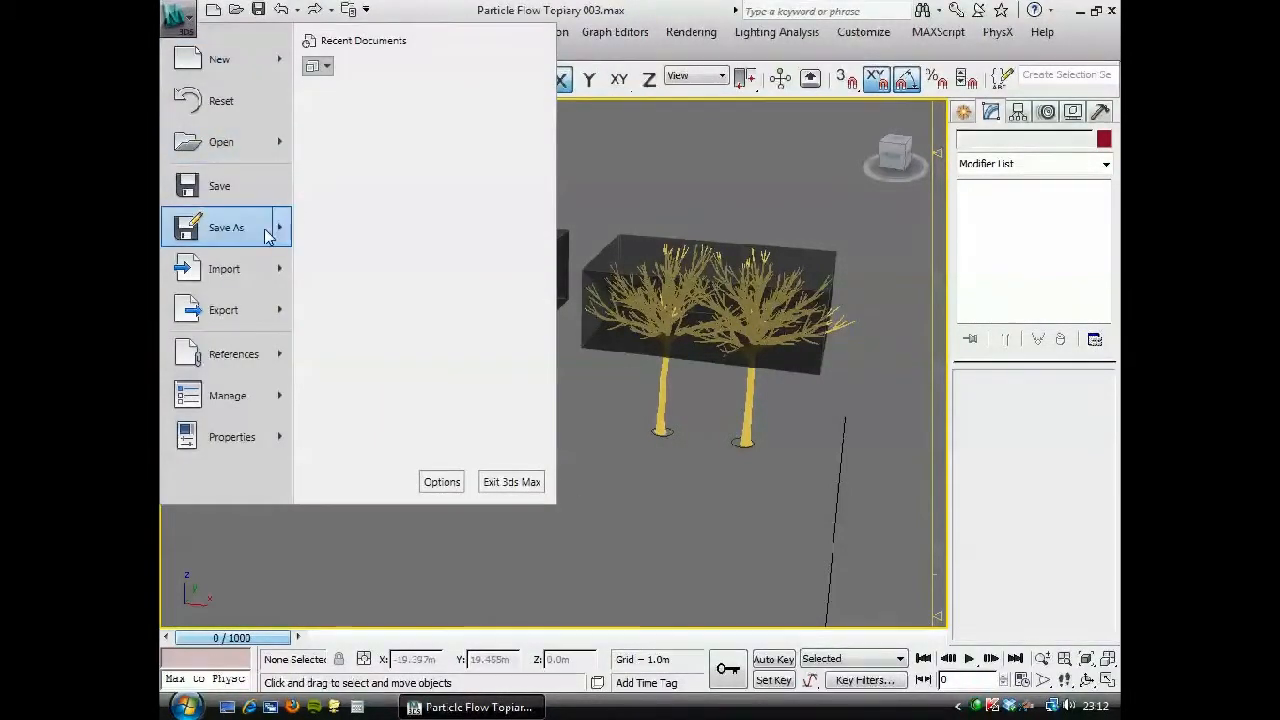
# Use Save As with the file name Example Garden Topiary 001.max.
pyautogui.click(226, 227)
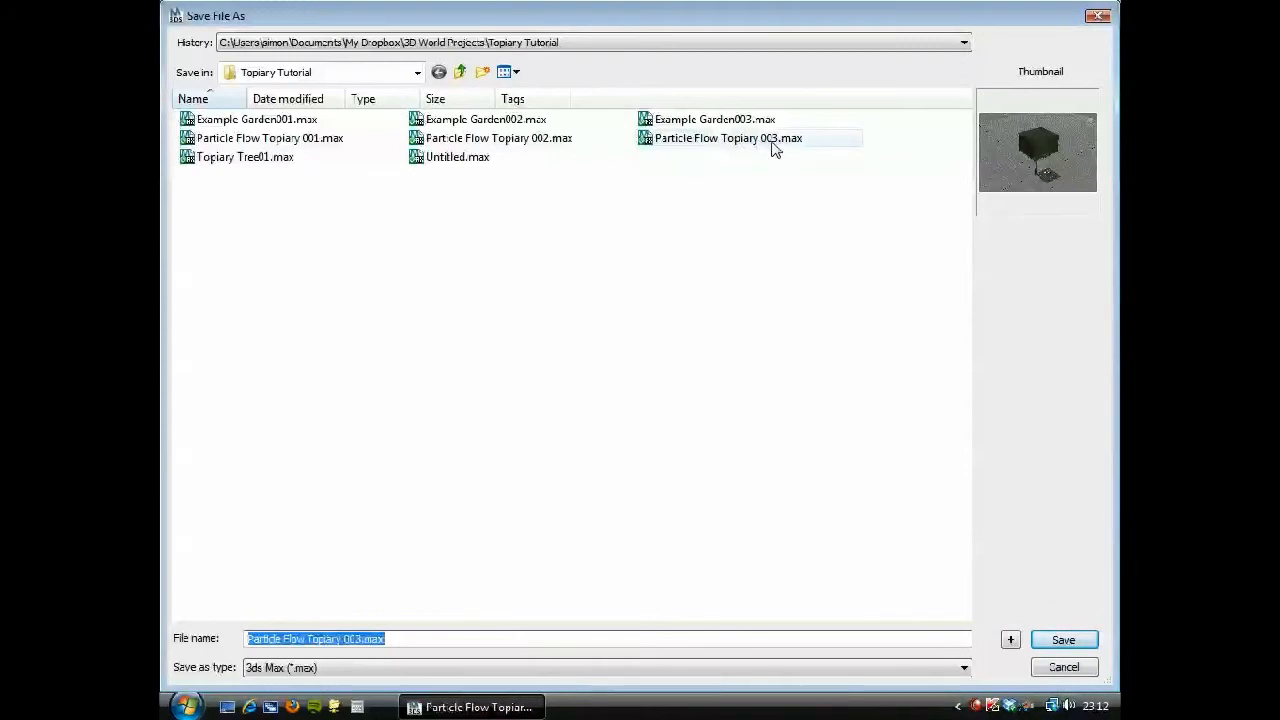
pyautogui.moveTo(758, 150)
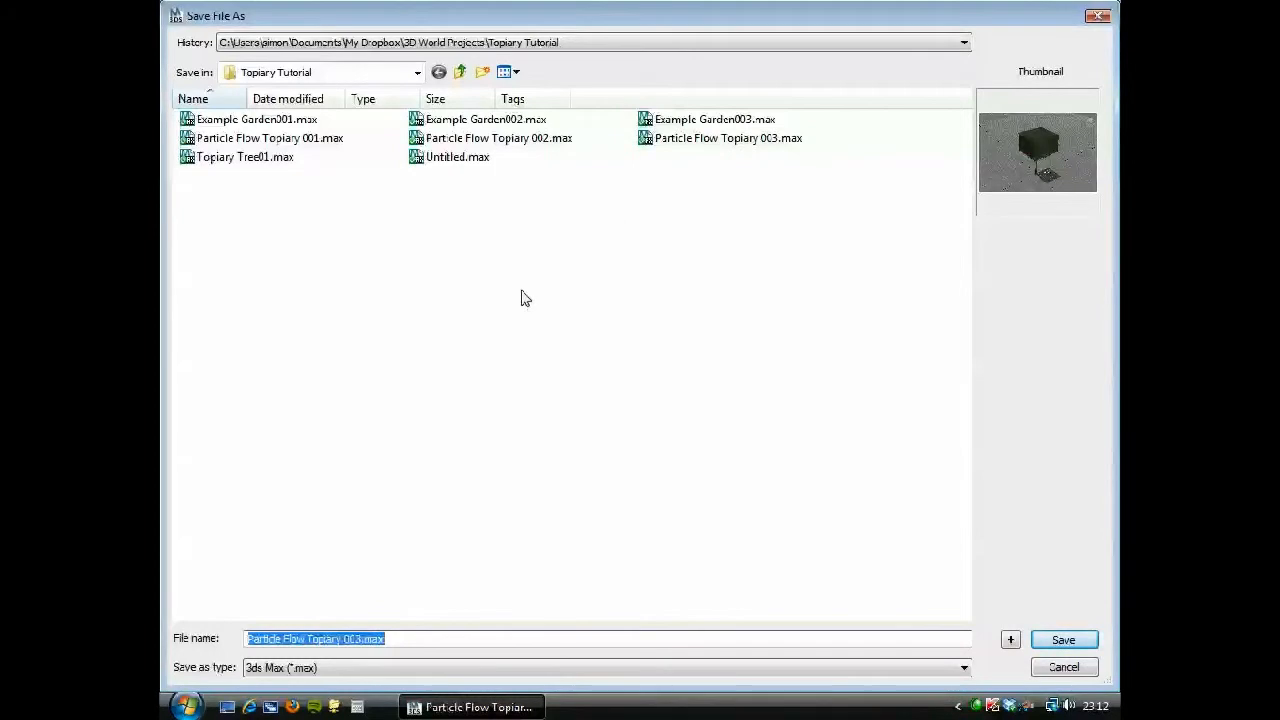
pyautogui.moveTo(1035, 161)
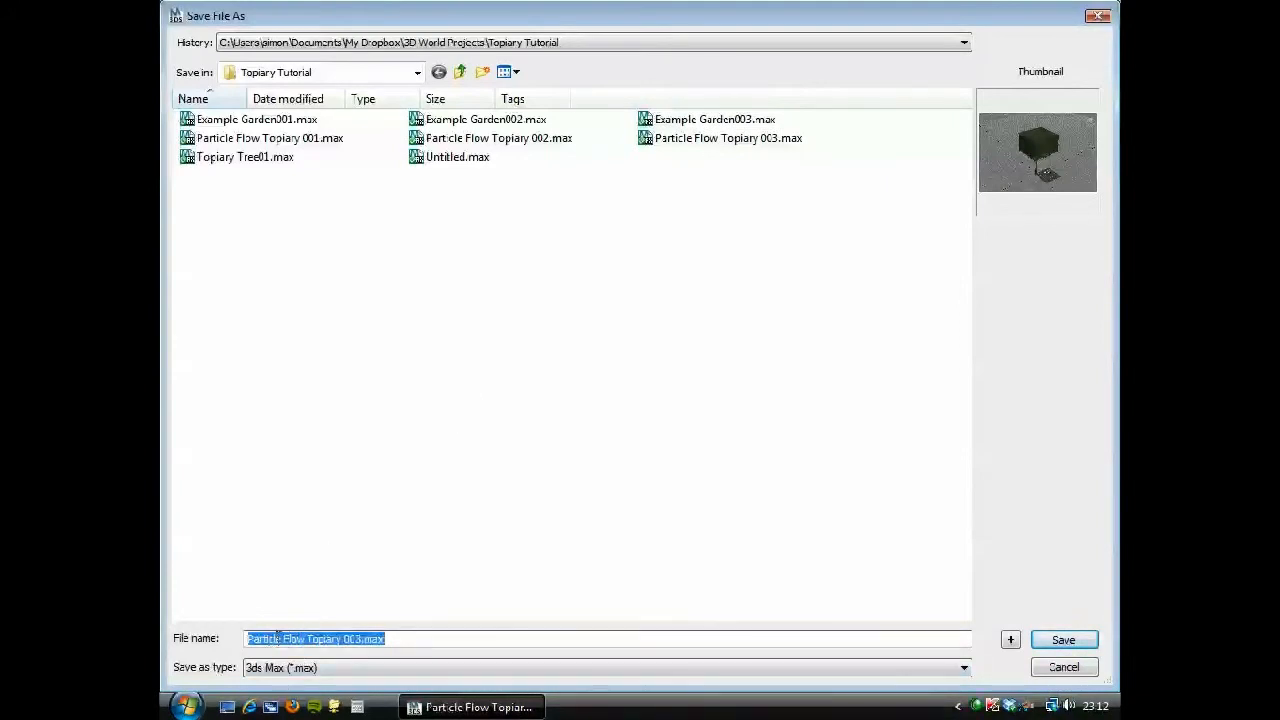
pyautogui.click(292, 639)
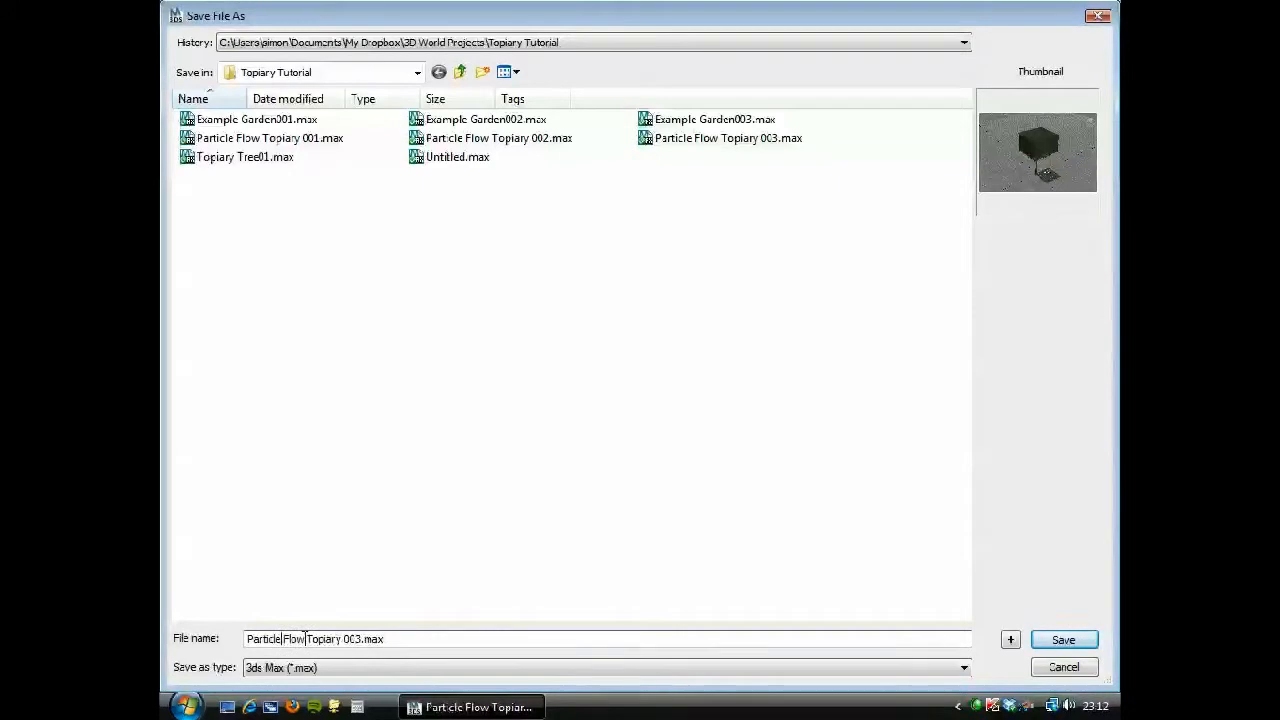
pyautogui.write('ExTopiary 003.max')
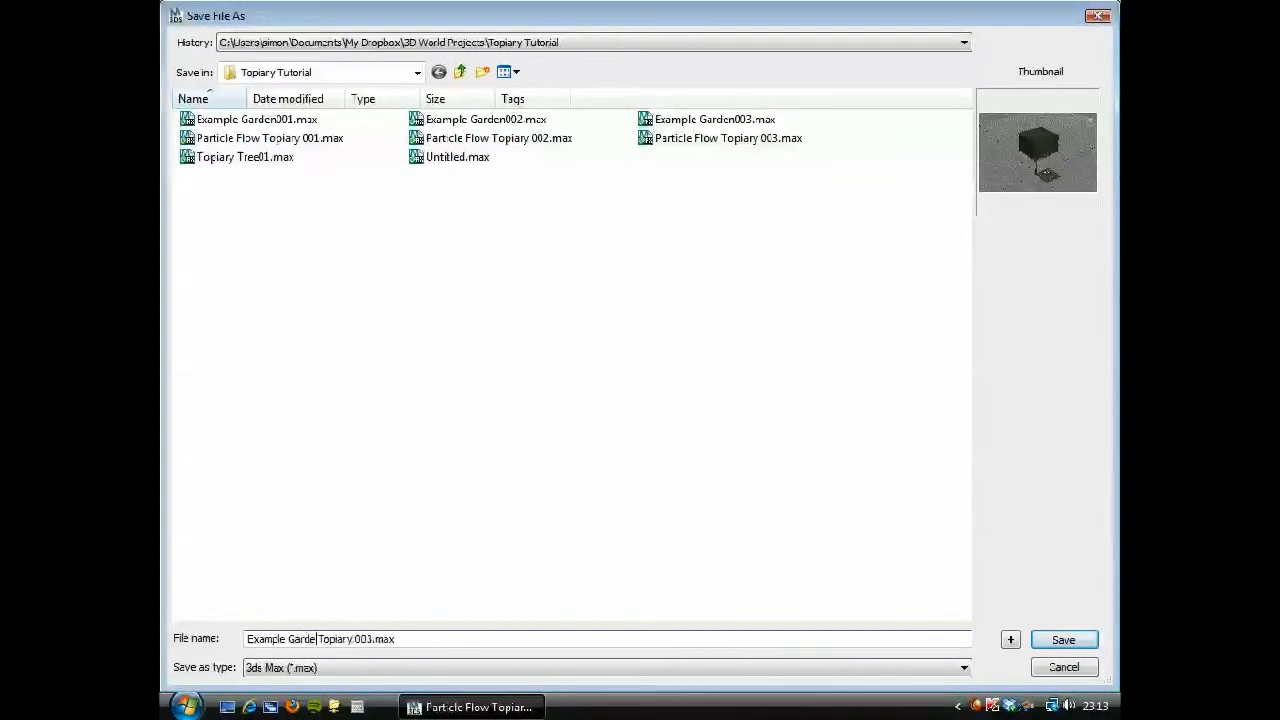
pyautogui.write('Example Garden Topiary 003.max')
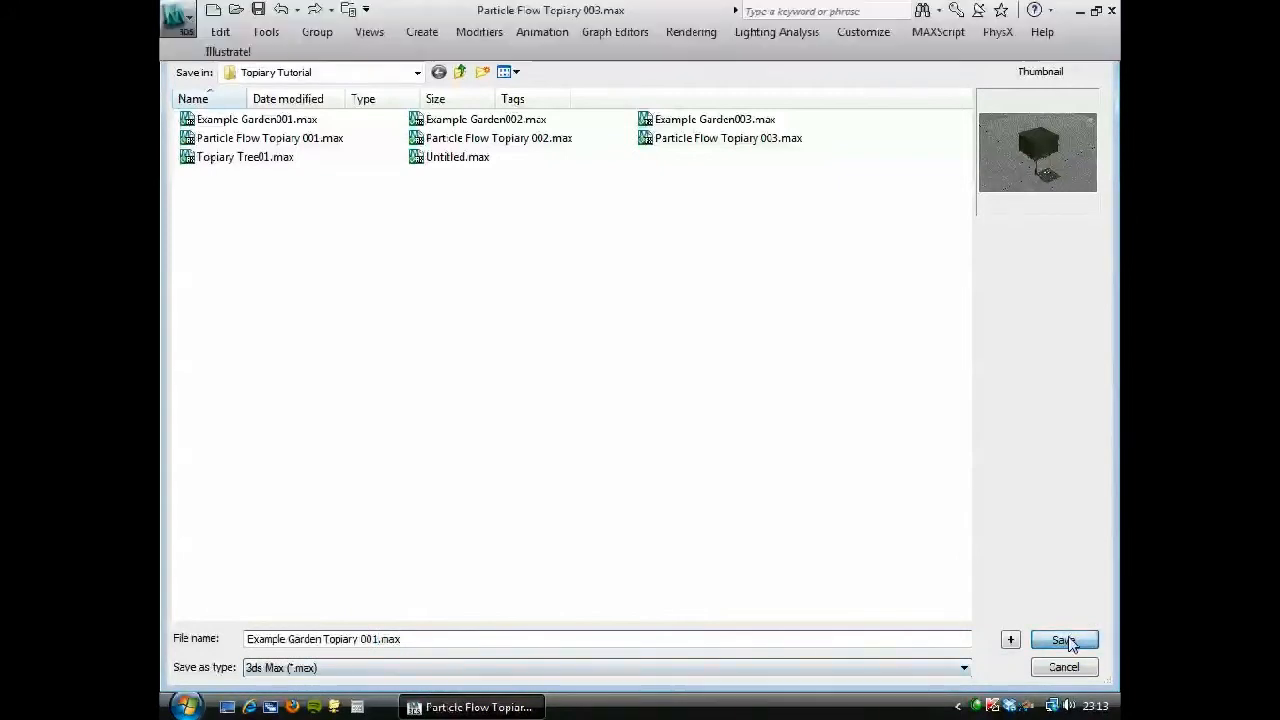
pyautogui.click(1063, 640)
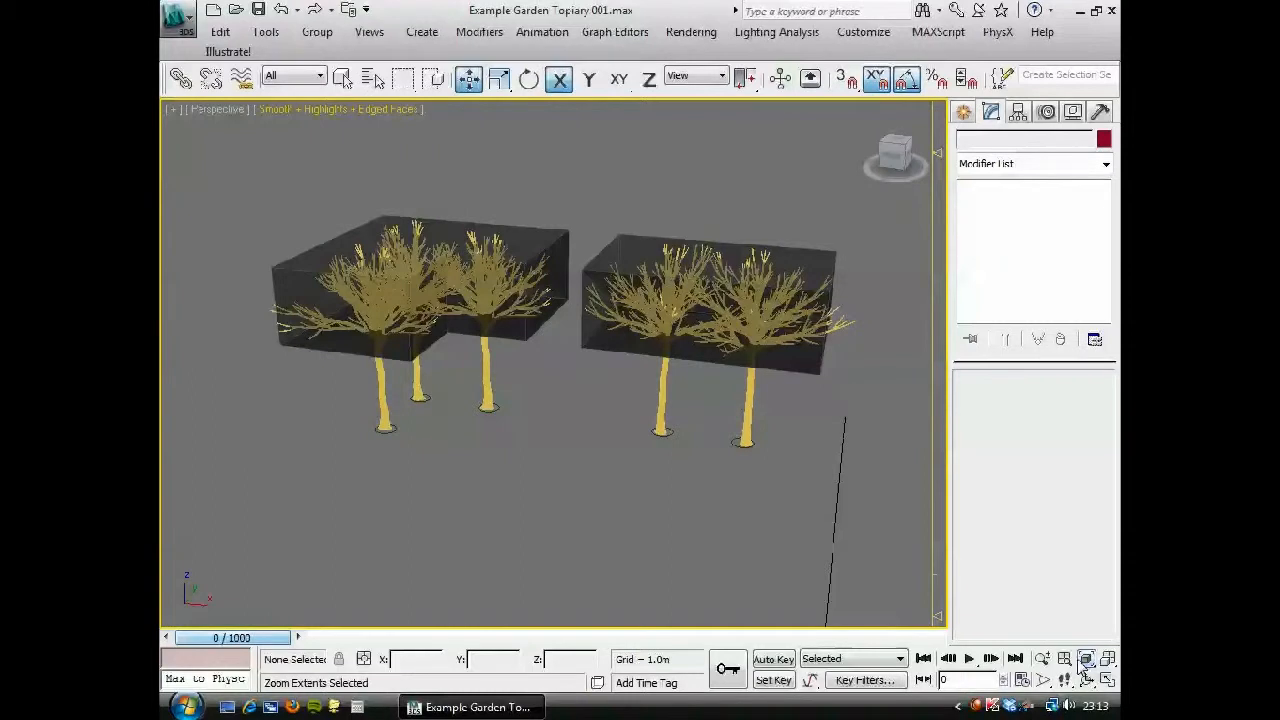
pyautogui.moveTo(825, 592)
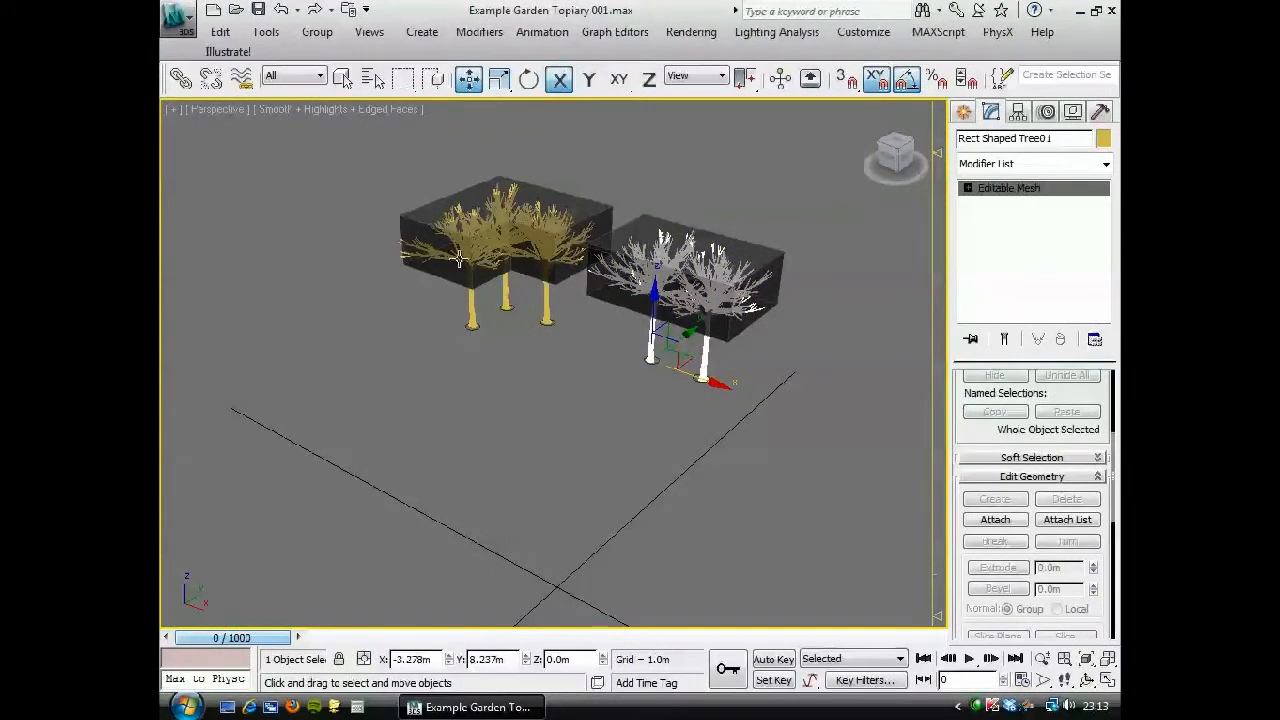
pyautogui.moveTo(445, 335)
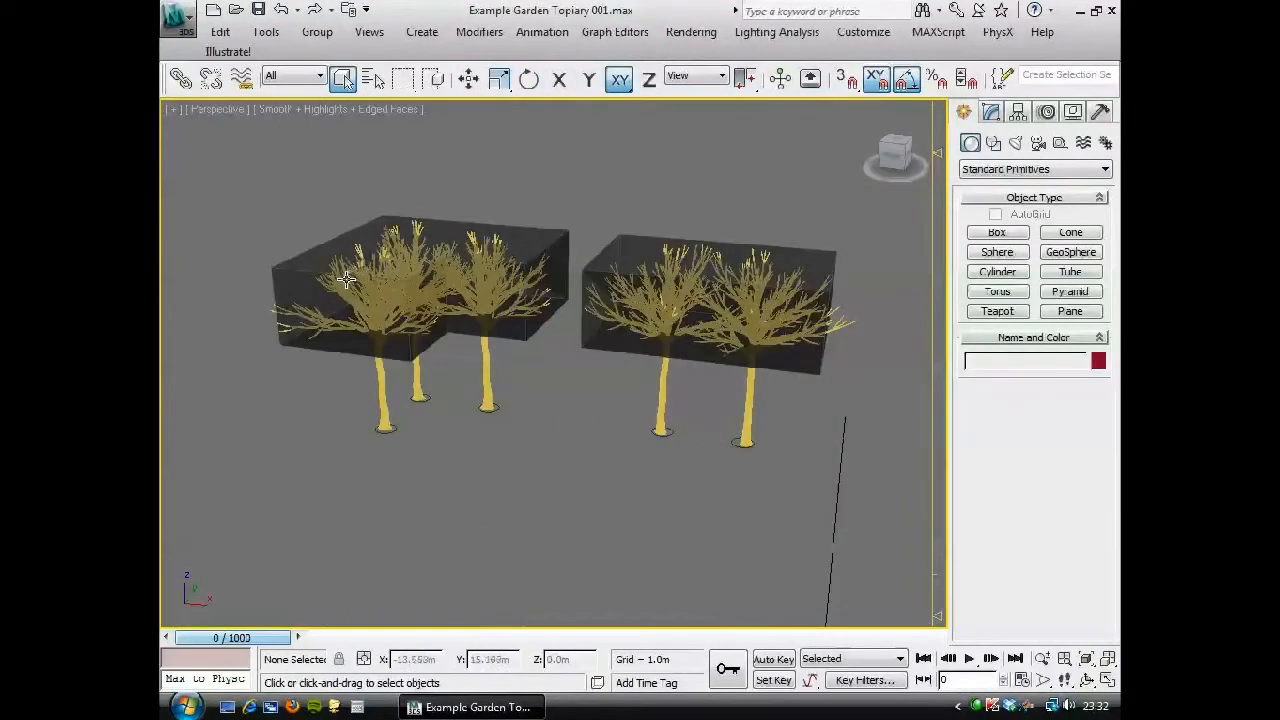
# Detach the right rectangle as Shape002 and give it a 1.4 m Extrude.
pyautogui.click(730, 270)
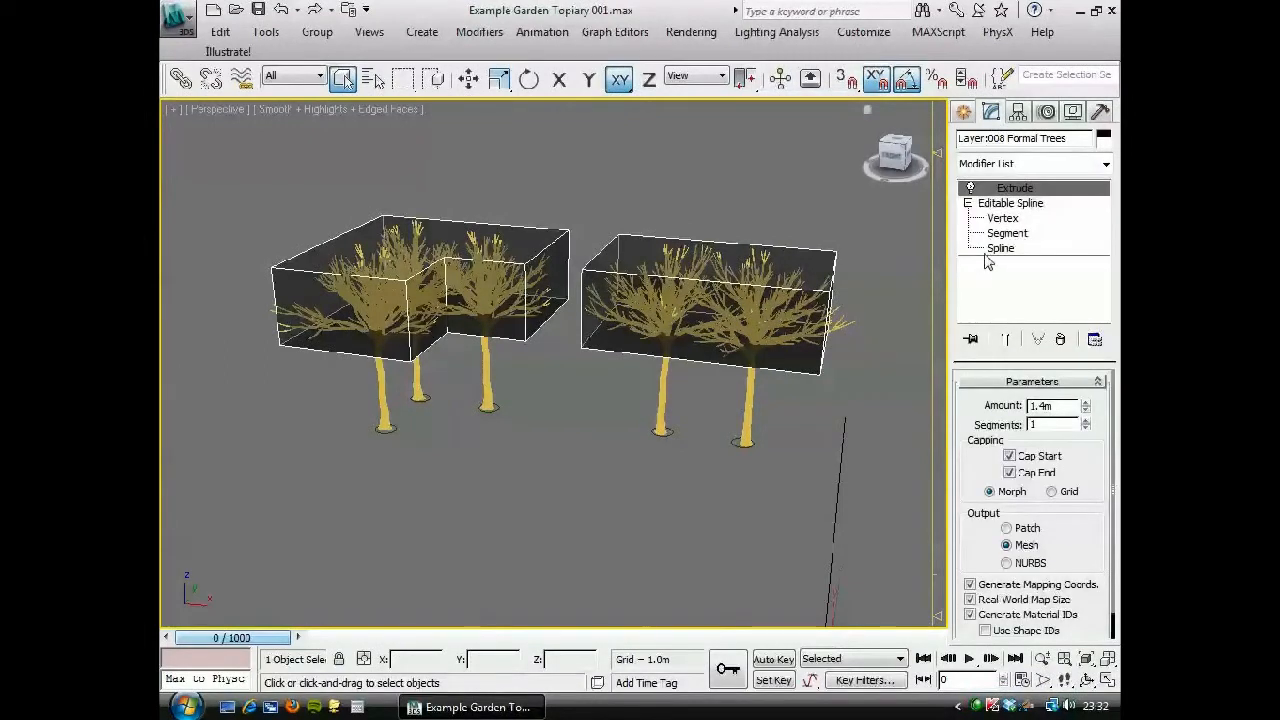
pyautogui.click(1000, 248)
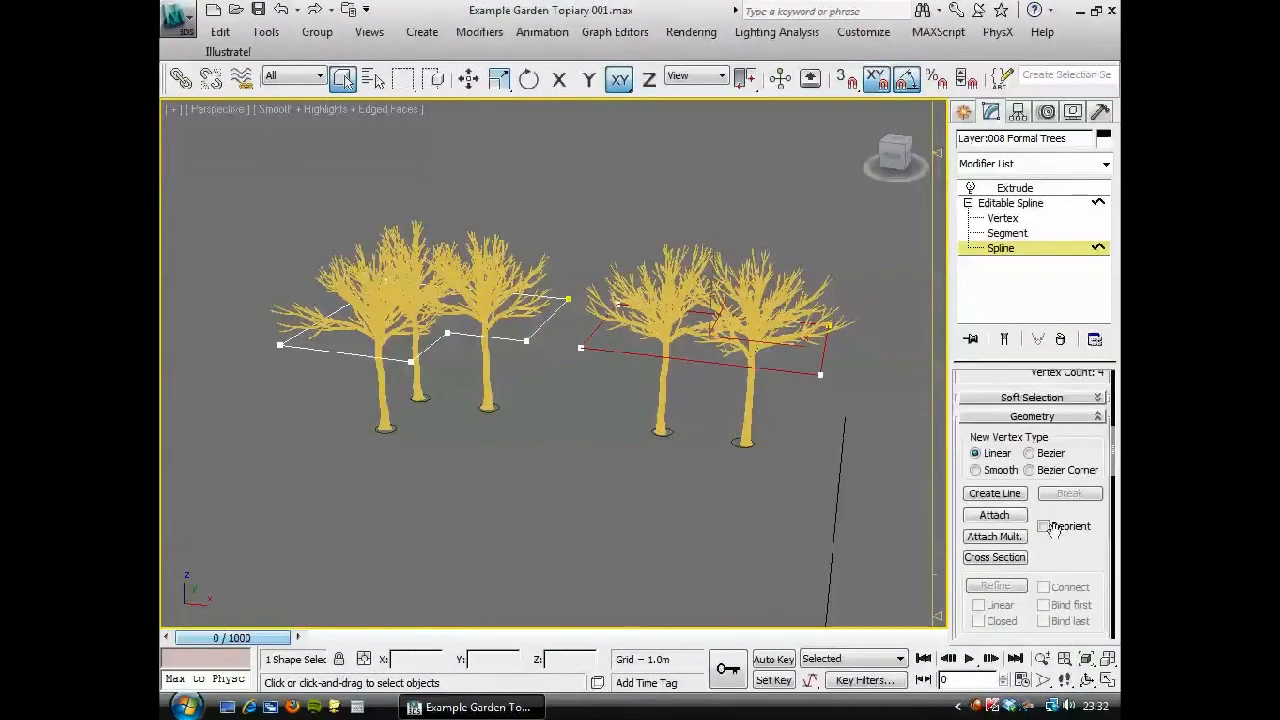
pyautogui.scroll(-3)
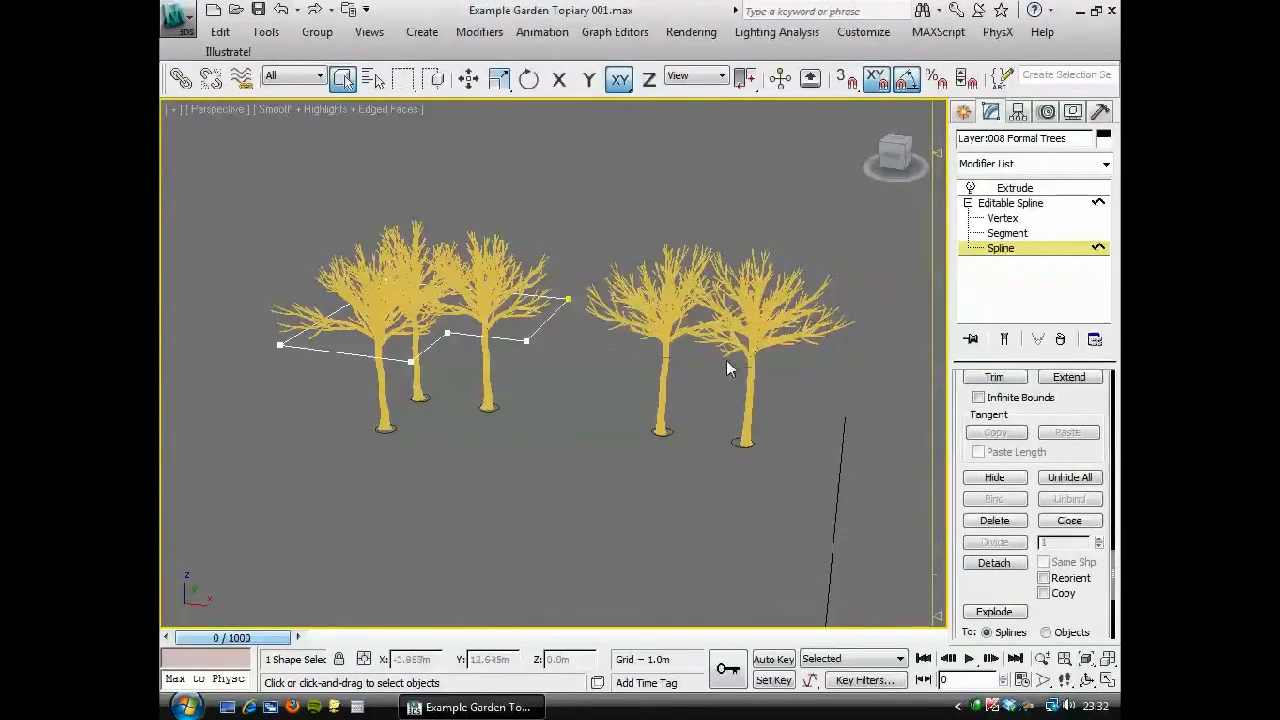
pyautogui.click(1014, 188)
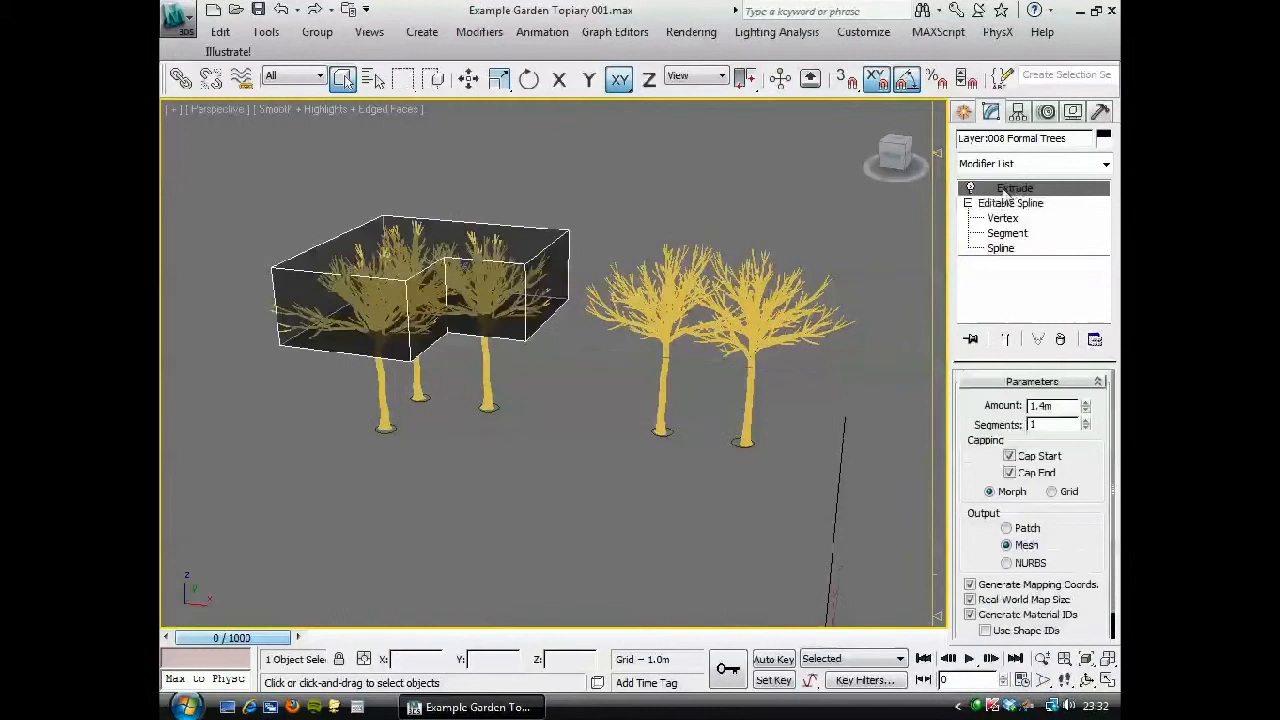
pyautogui.rightClick(1014, 188)
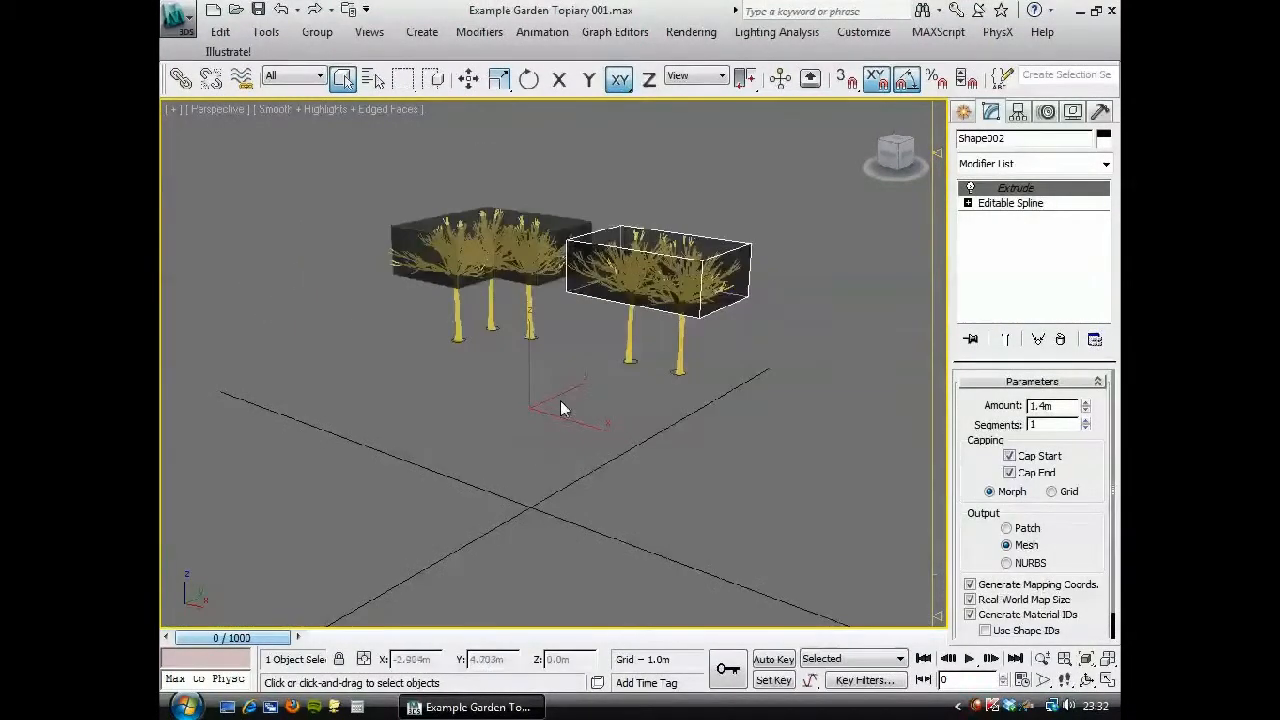
# Unhide All objects, suppressing the confirmation and leaving their layers hidden.
pyautogui.rightClick(560, 410)
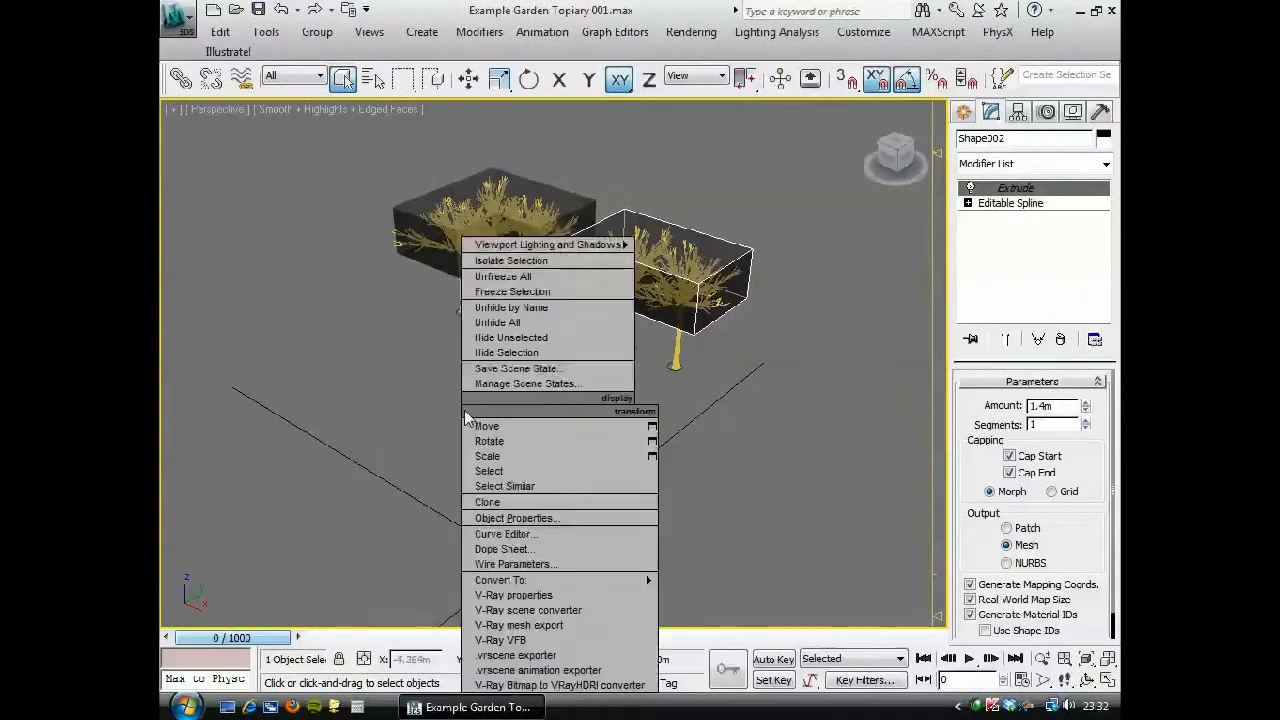
pyautogui.moveTo(565, 208)
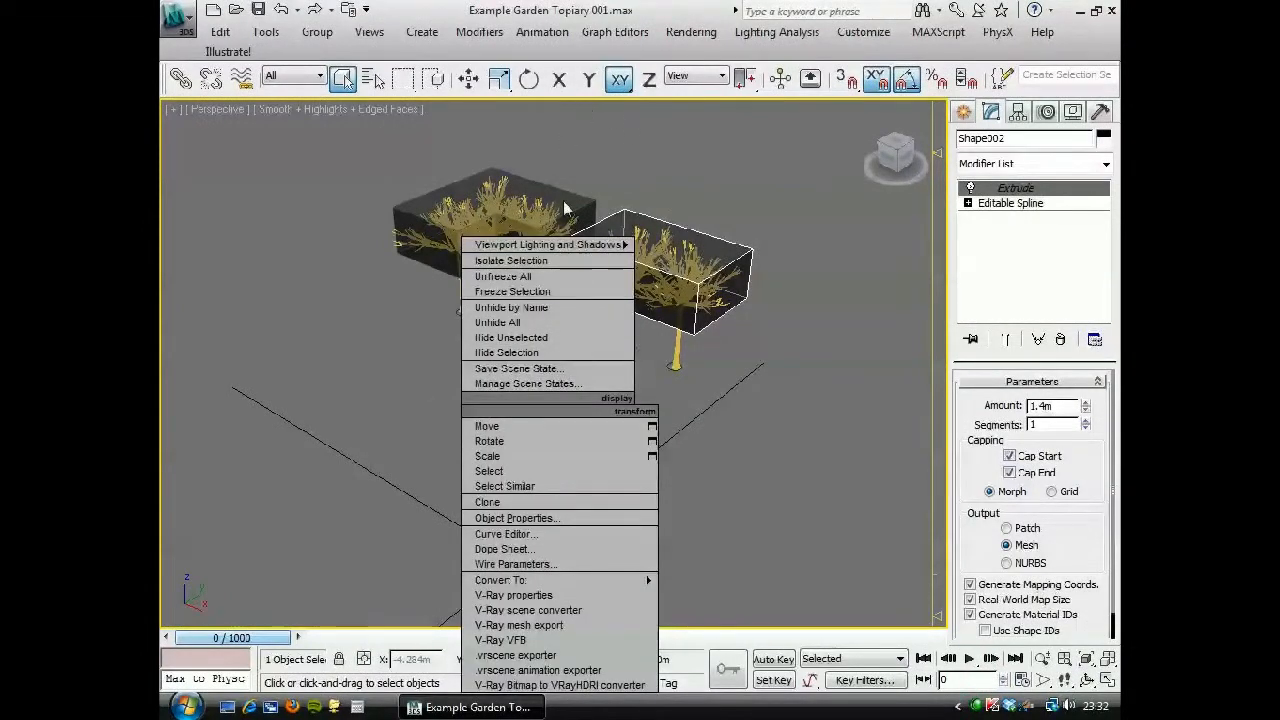
pyautogui.click(497, 322)
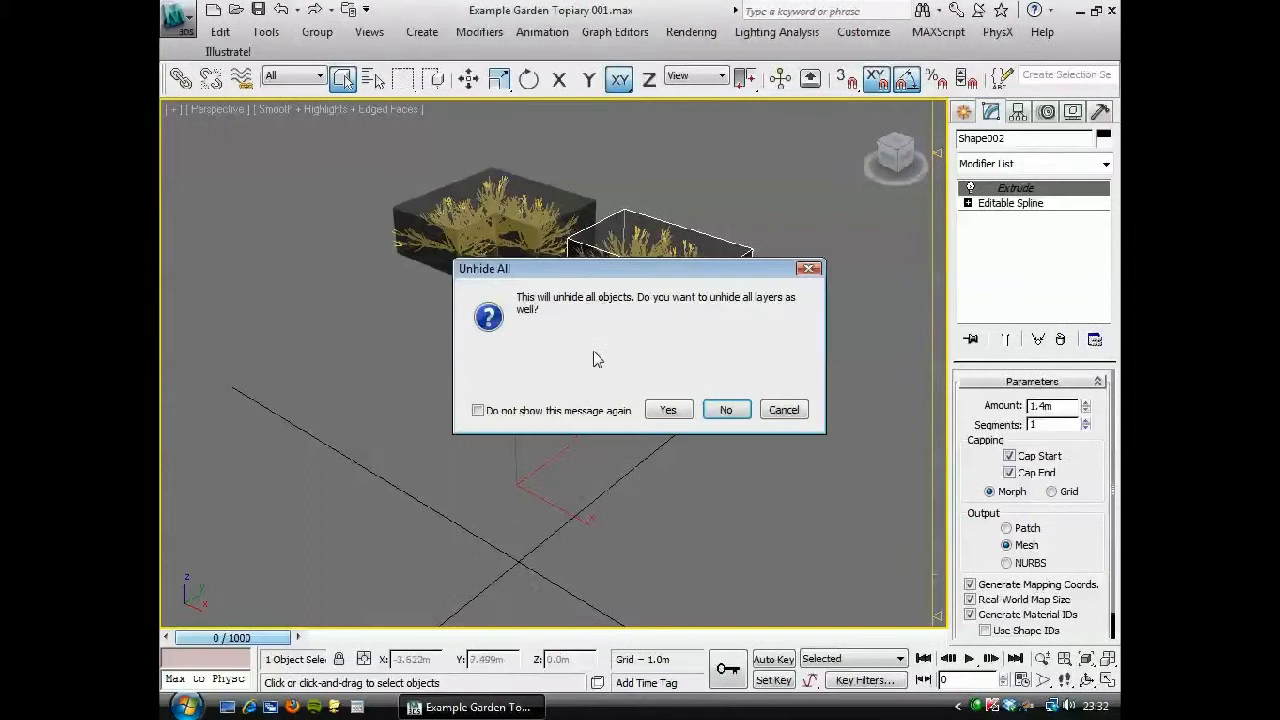
pyautogui.click(478, 410)
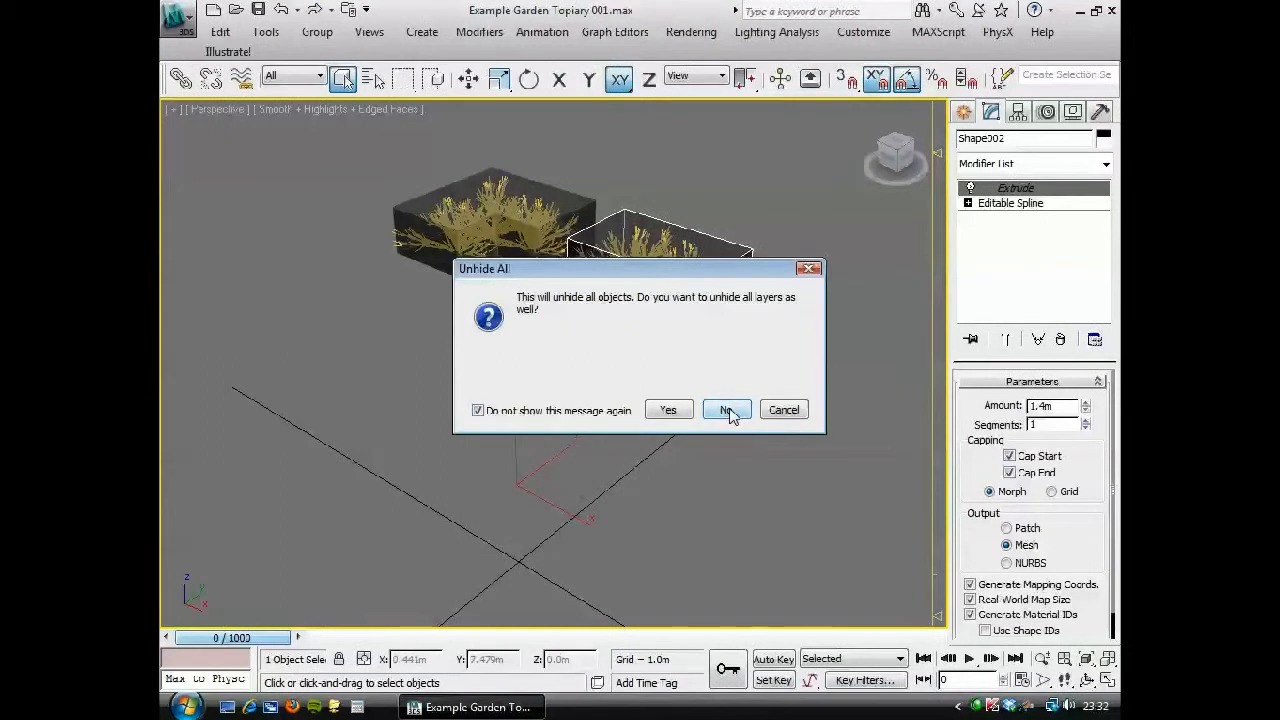
pyautogui.click(725, 409)
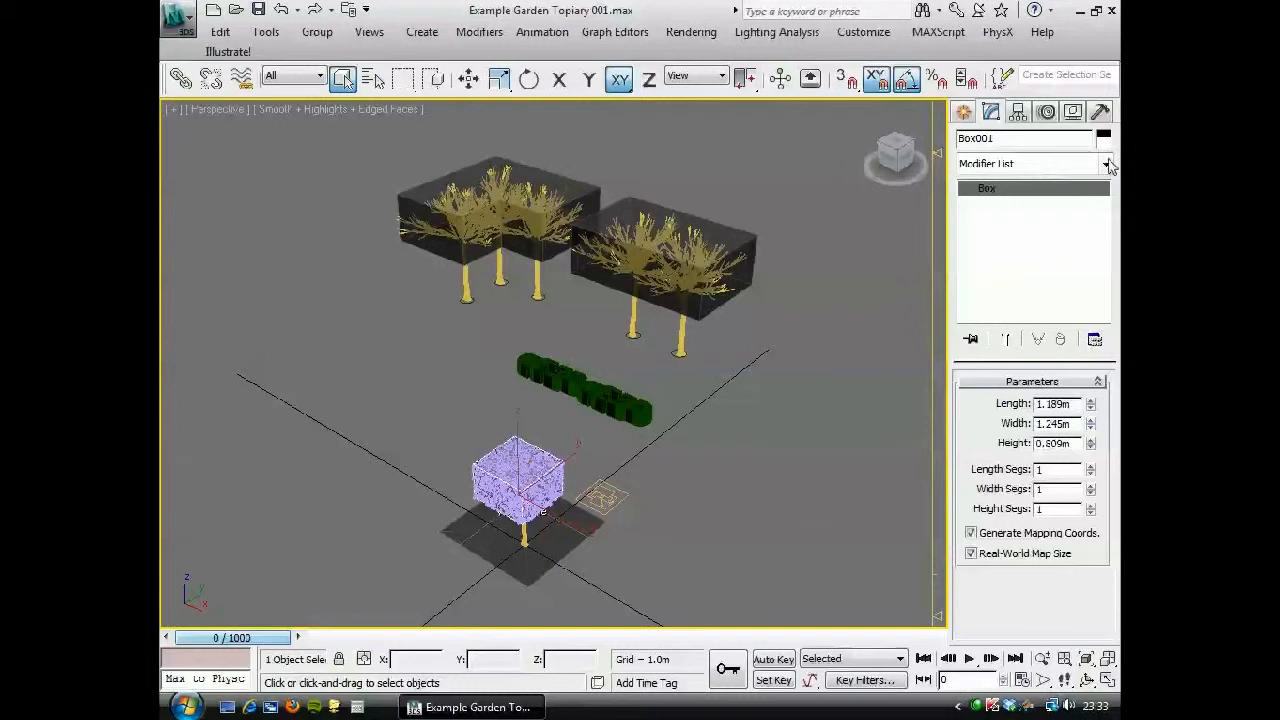
# Add an Edit Poly modifier to Box001 and attach the right extruded box.
pyautogui.click(1105, 164)
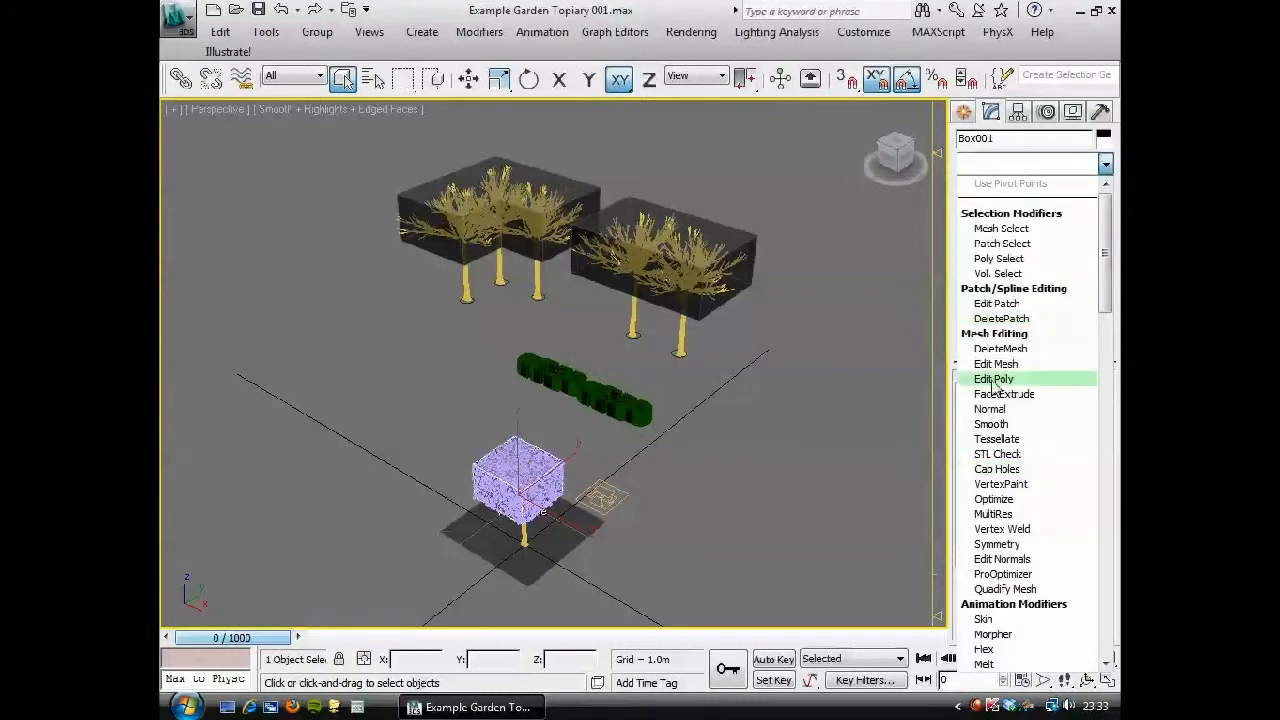
pyautogui.click(993, 378)
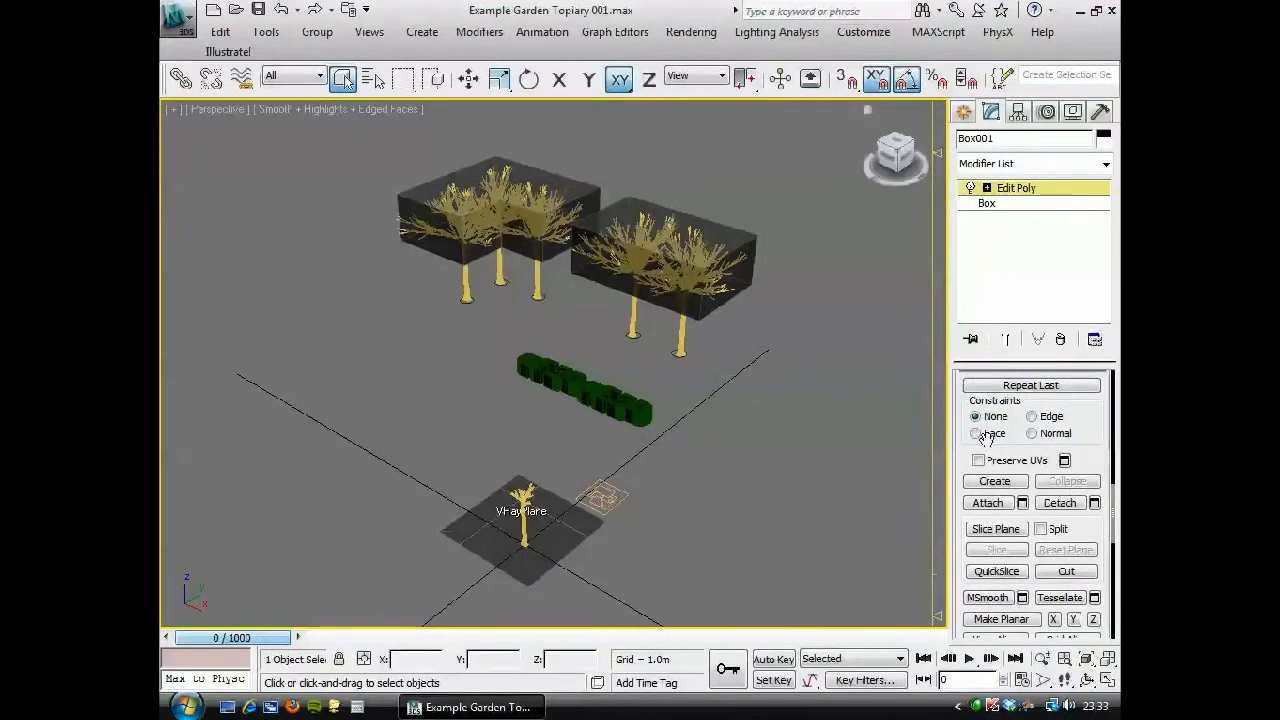
pyautogui.click(987, 502)
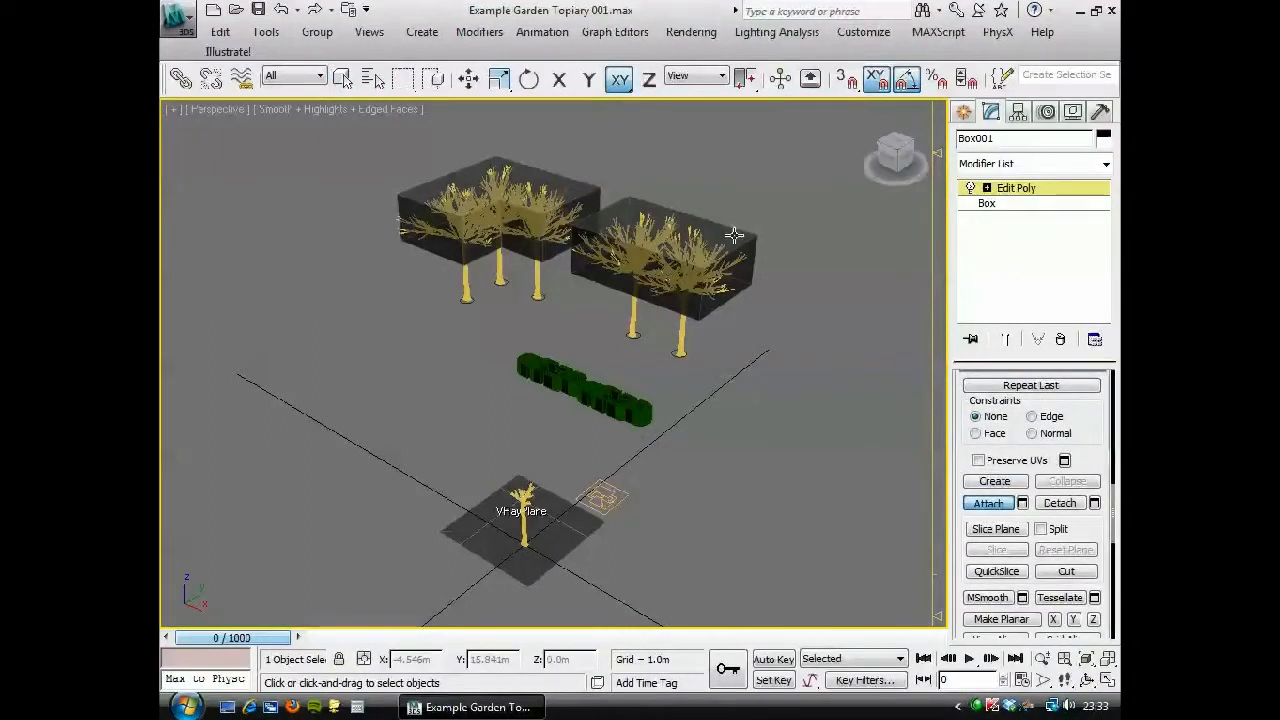
pyautogui.click(660, 260)
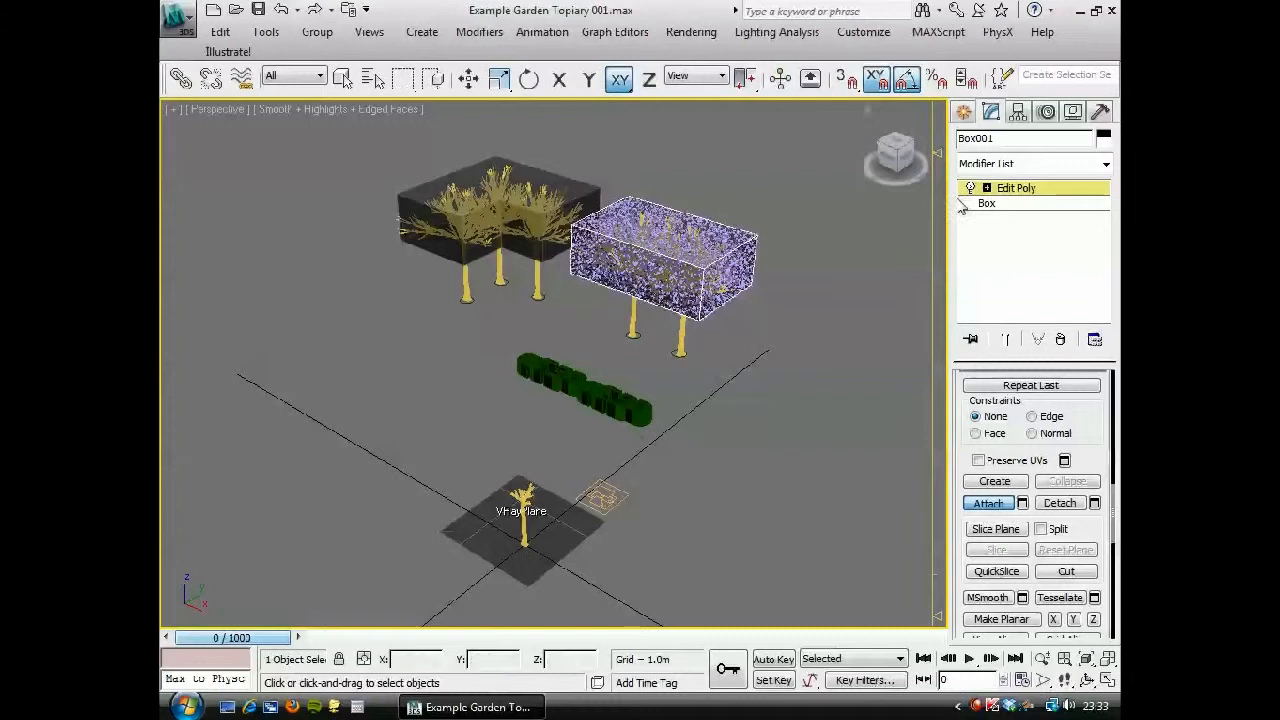
pyautogui.click(467, 78)
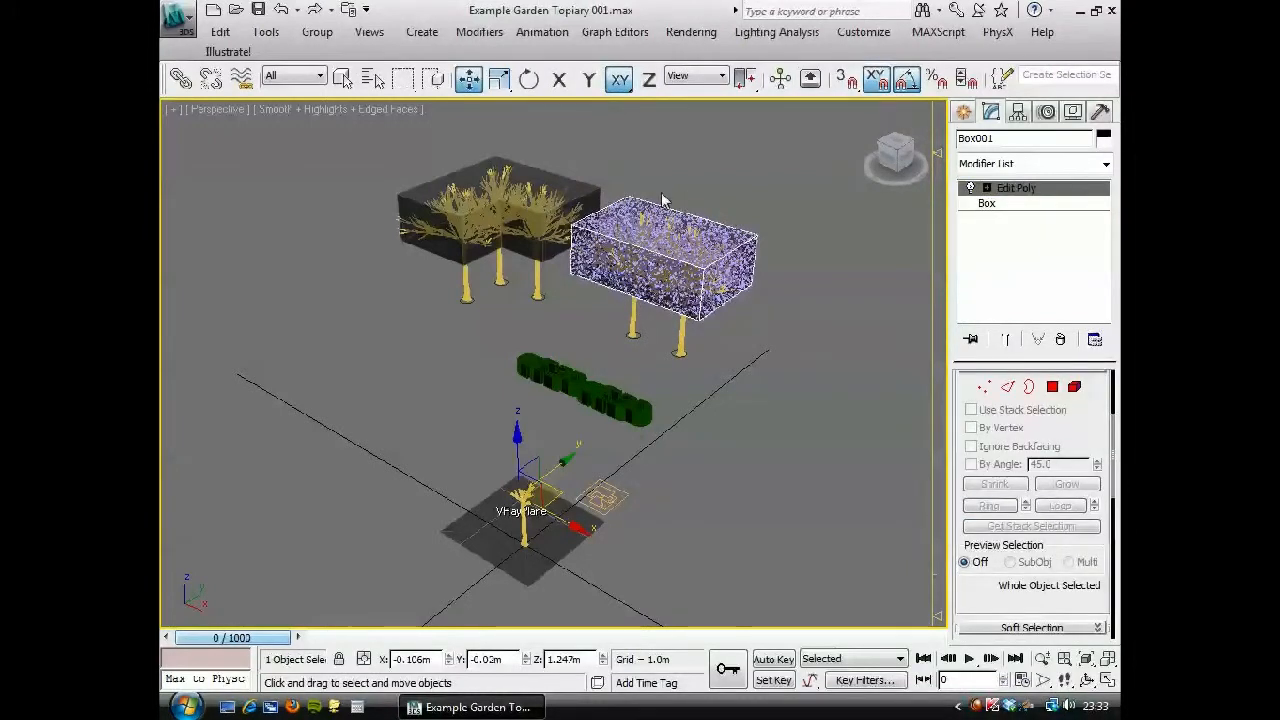
pyautogui.moveTo(670, 225)
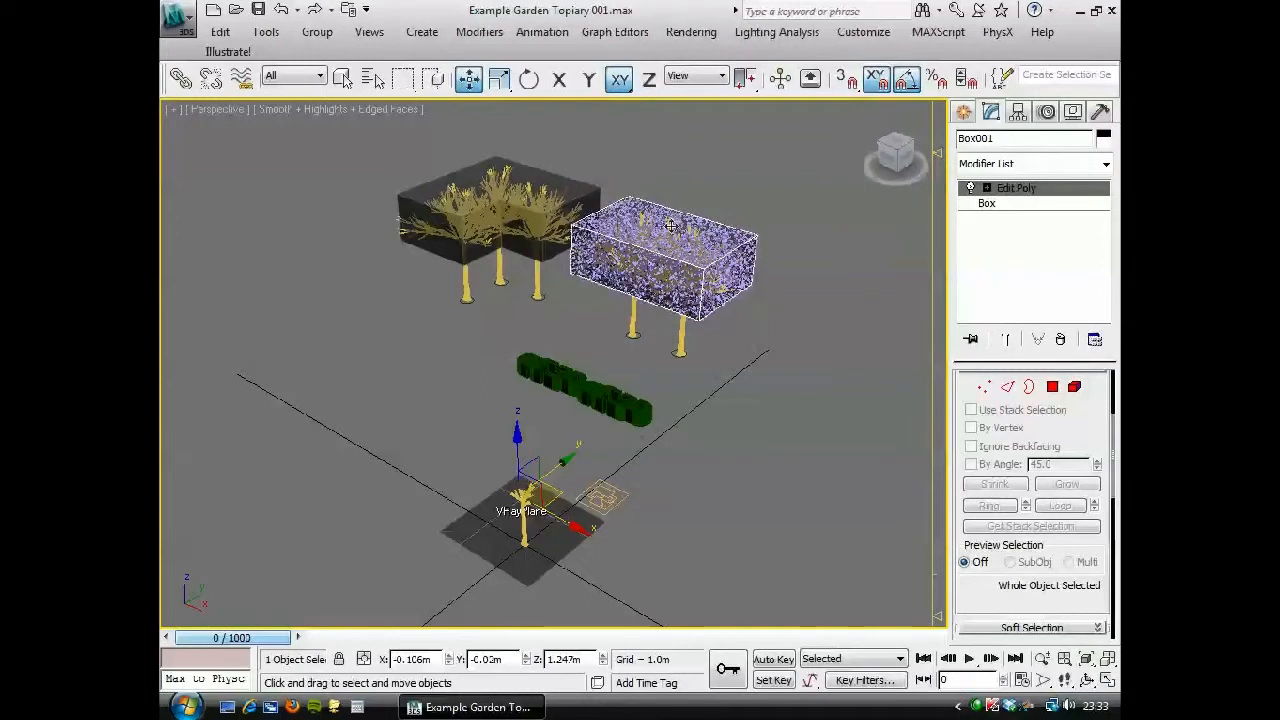
pyautogui.moveTo(697, 245)
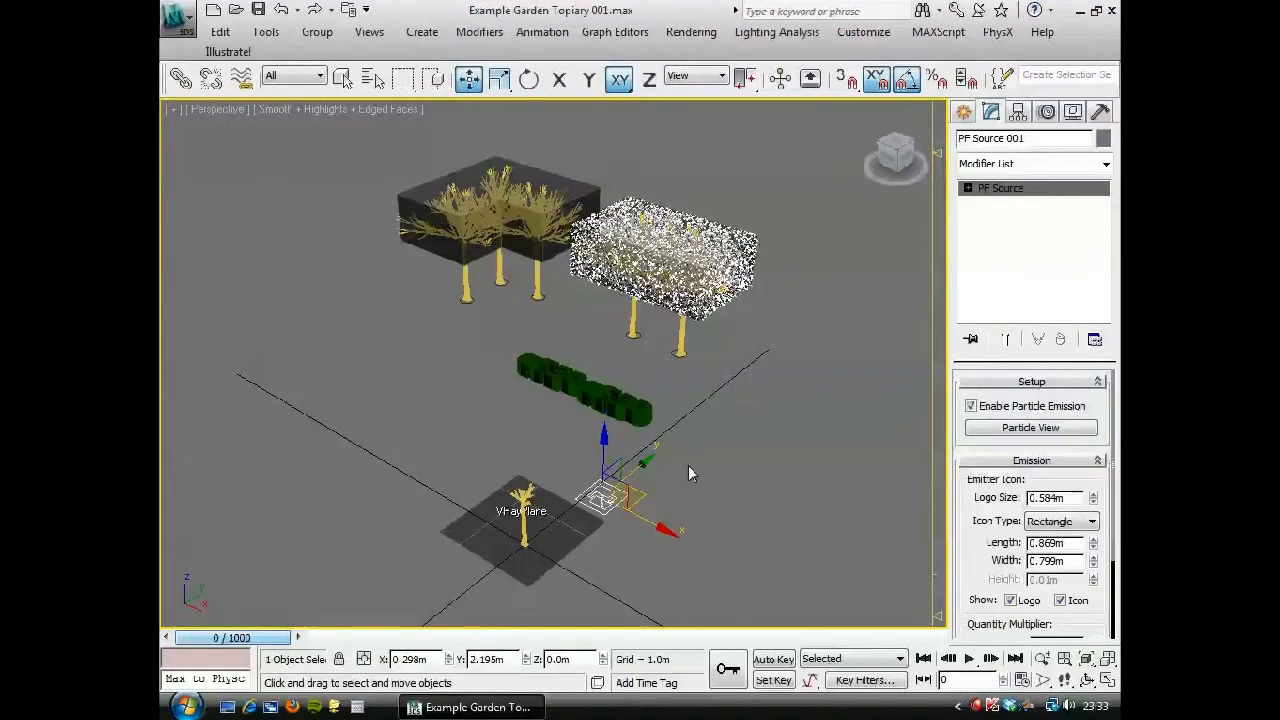
pyautogui.moveTo(712, 472)
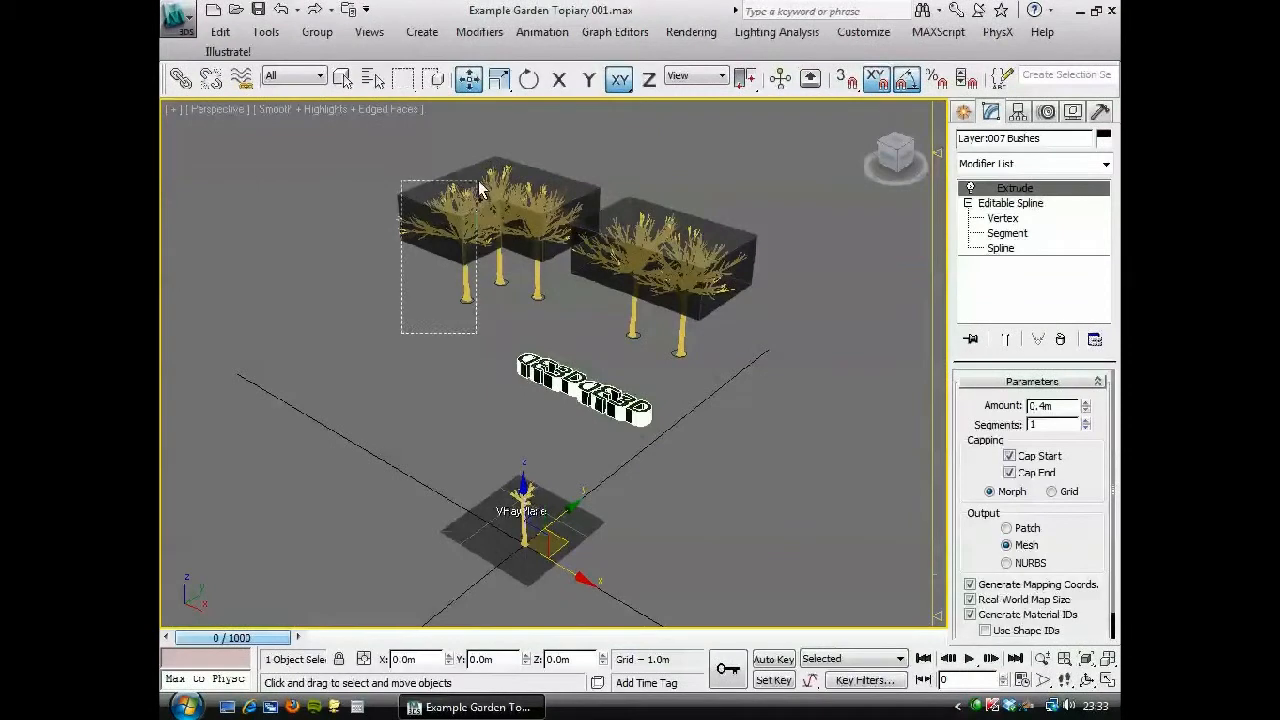
# Hide the selected L-shaped box and Bushes hedge.
pyautogui.click(655, 440)
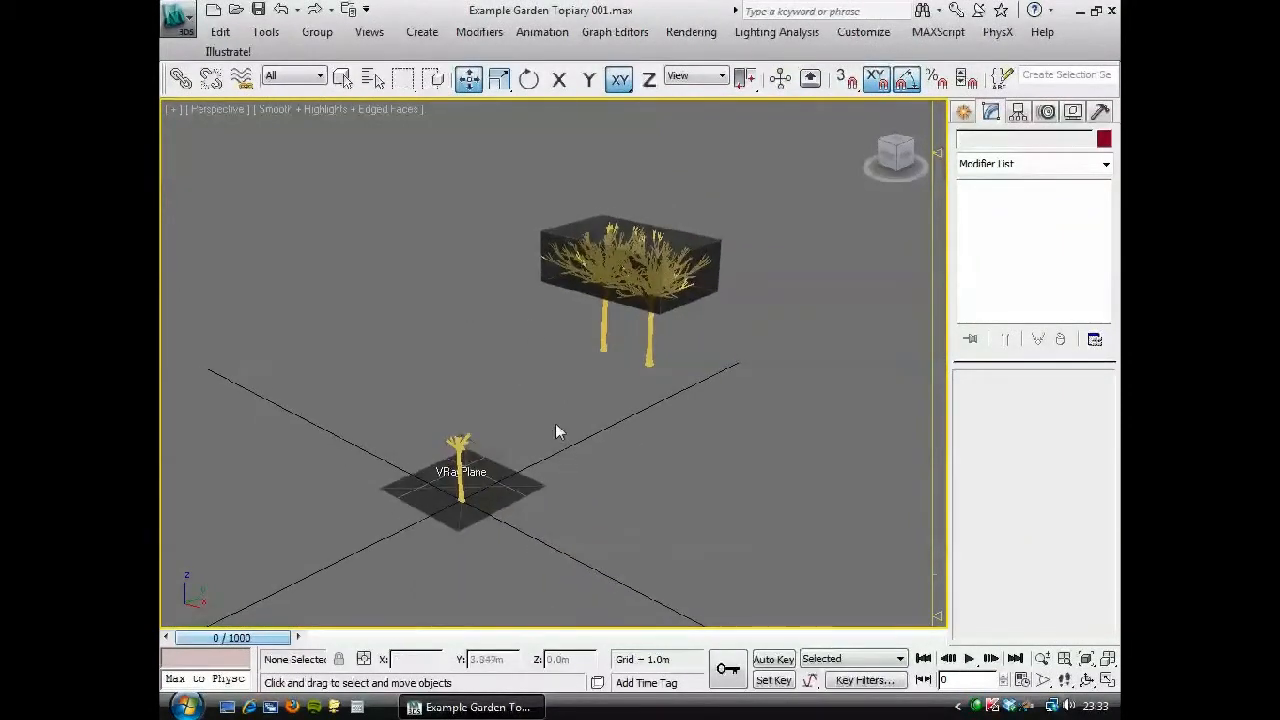
# Hide the VRayPlane ground and select the Trunk01 tree.
pyautogui.click(460, 485)
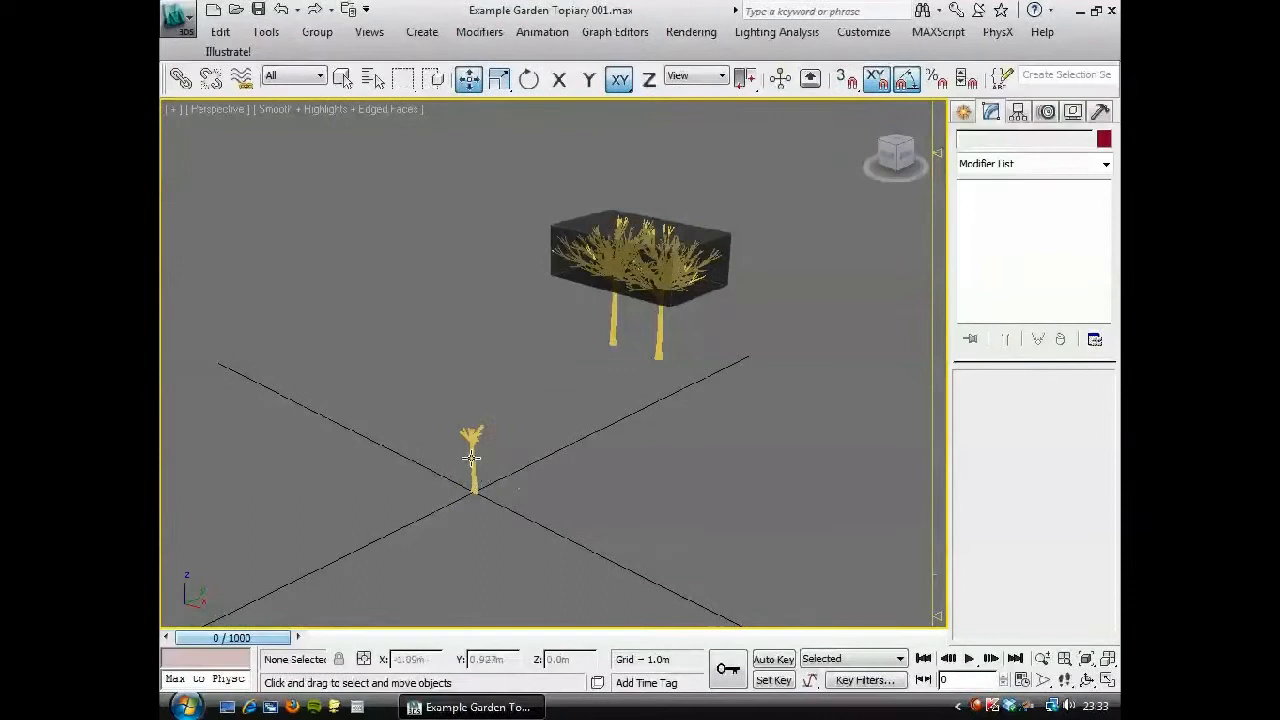
pyautogui.click(472, 440)
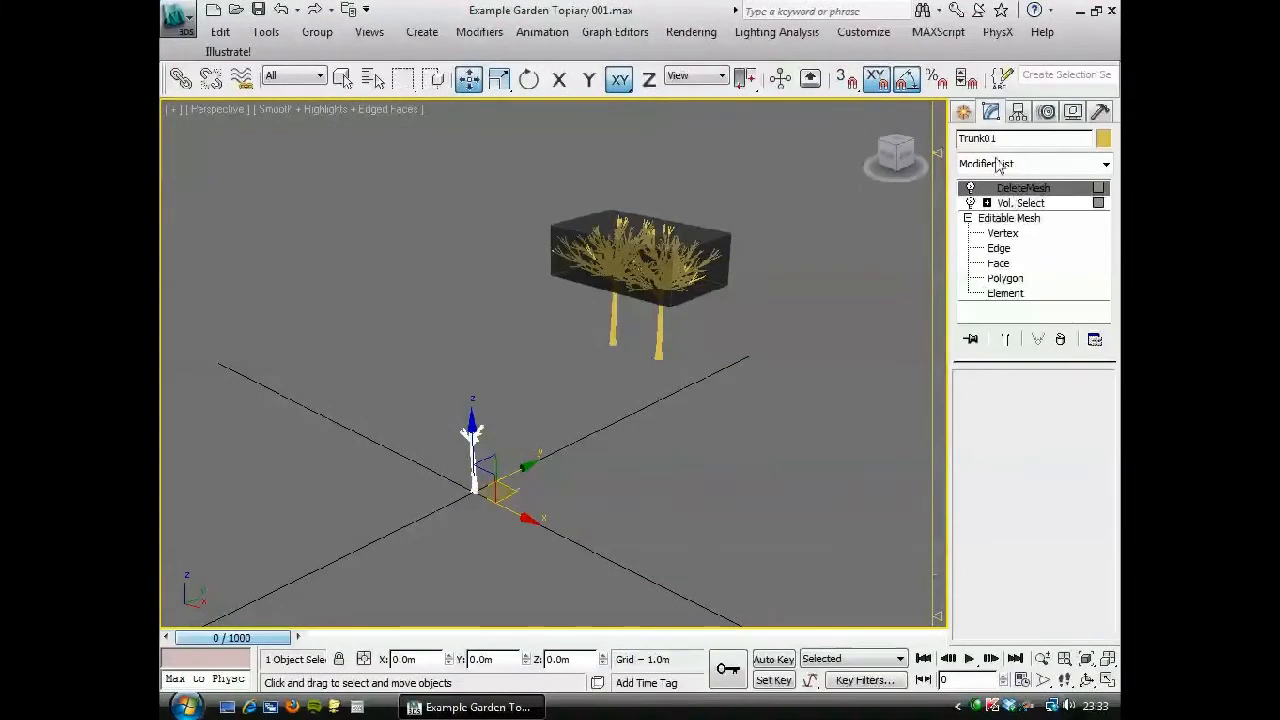
# At Element level, attach the second tree to Trunk01's Editable Mesh.
pyautogui.click(1009, 218)
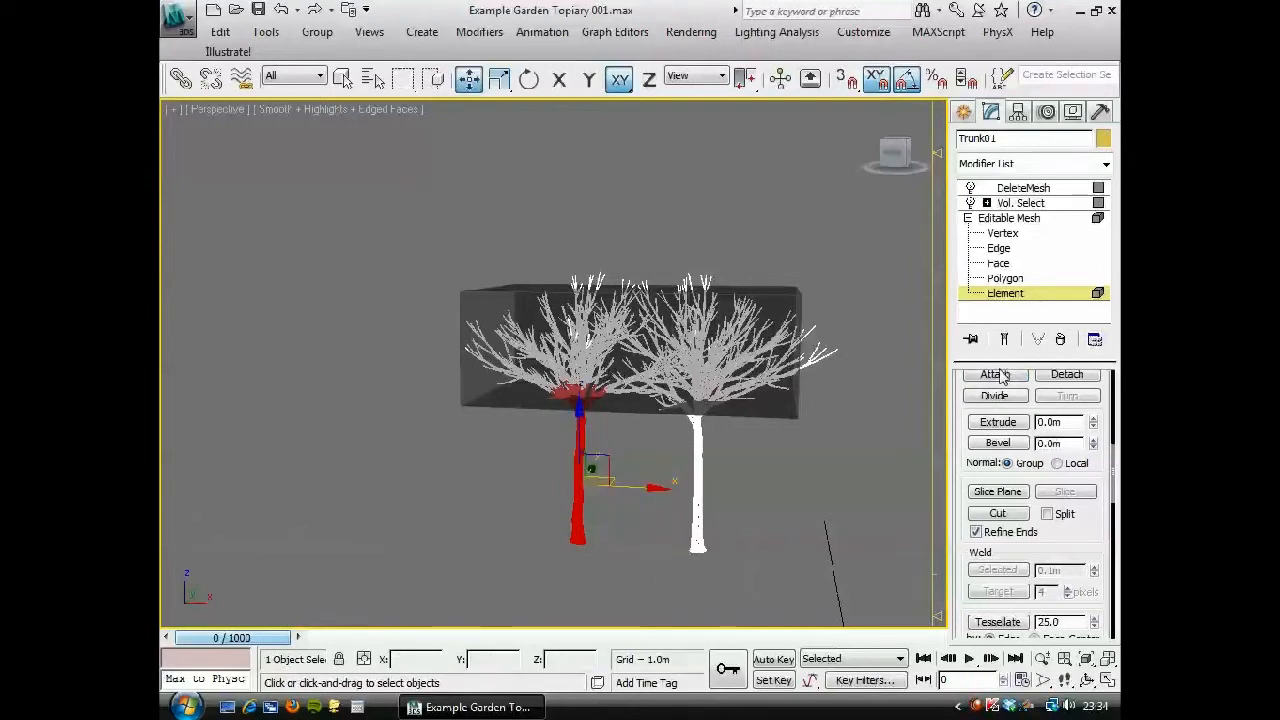
pyautogui.click(698, 480)
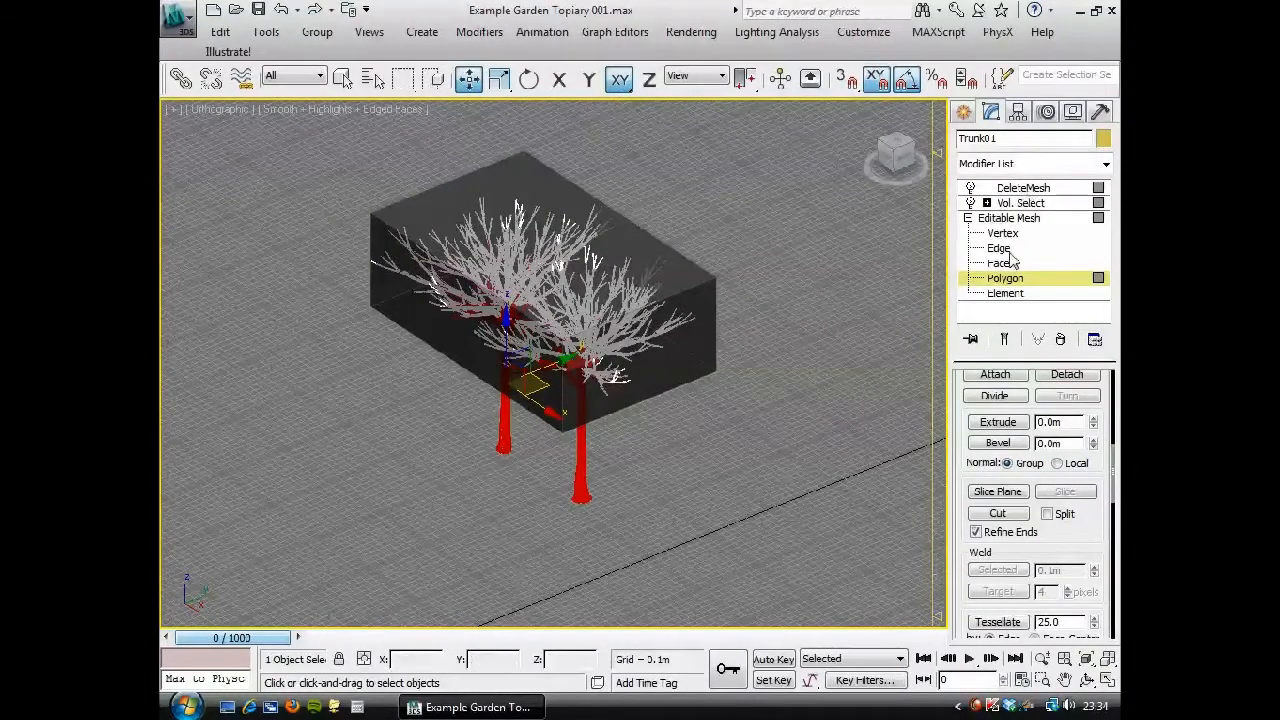
pyautogui.click(1020, 202)
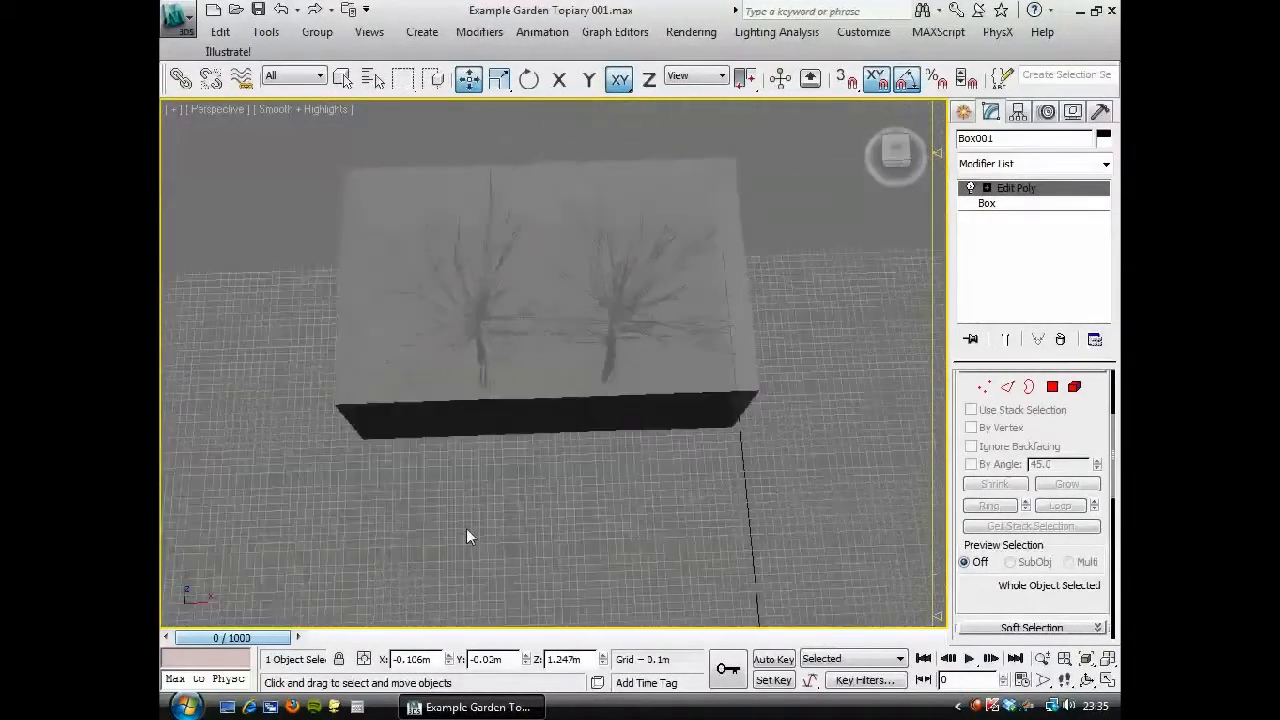
# Unhide PF Source 001 through the Unhide by Name list.
pyautogui.moveTo(470, 535); pyautogui.dragTo(443, 438)
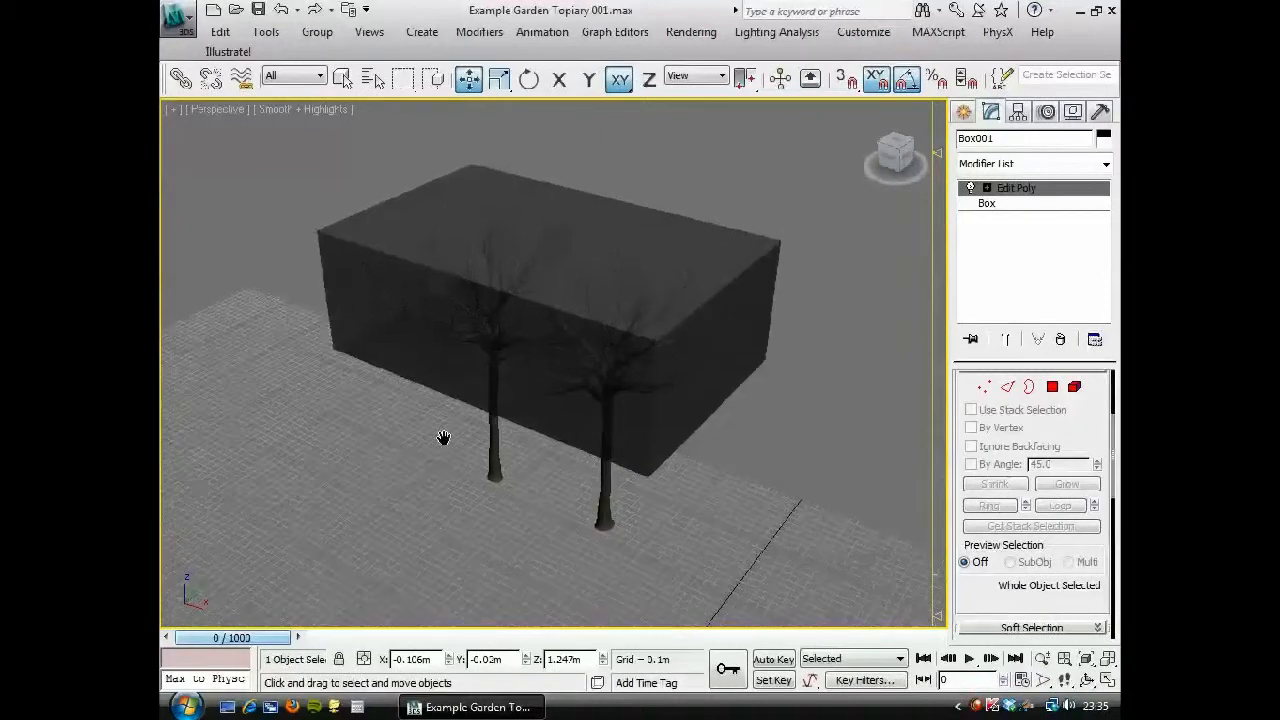
pyautogui.rightClick(443, 438)
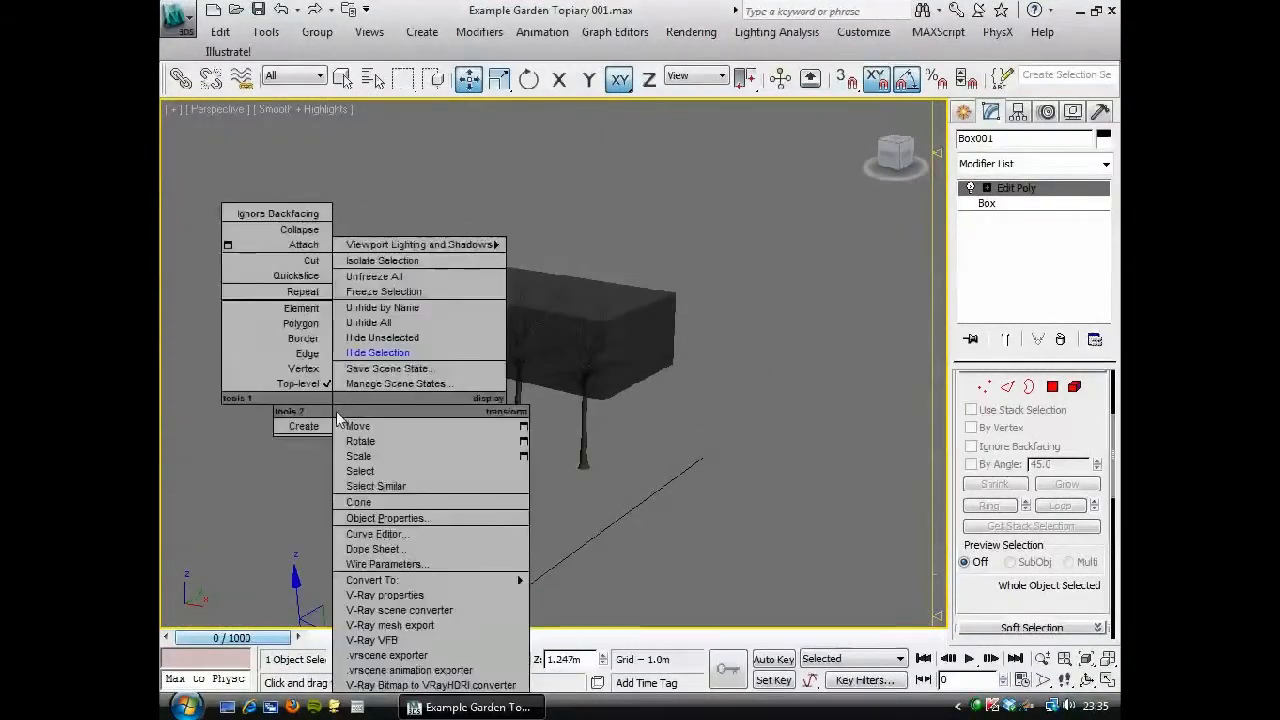
pyautogui.click(382, 307)
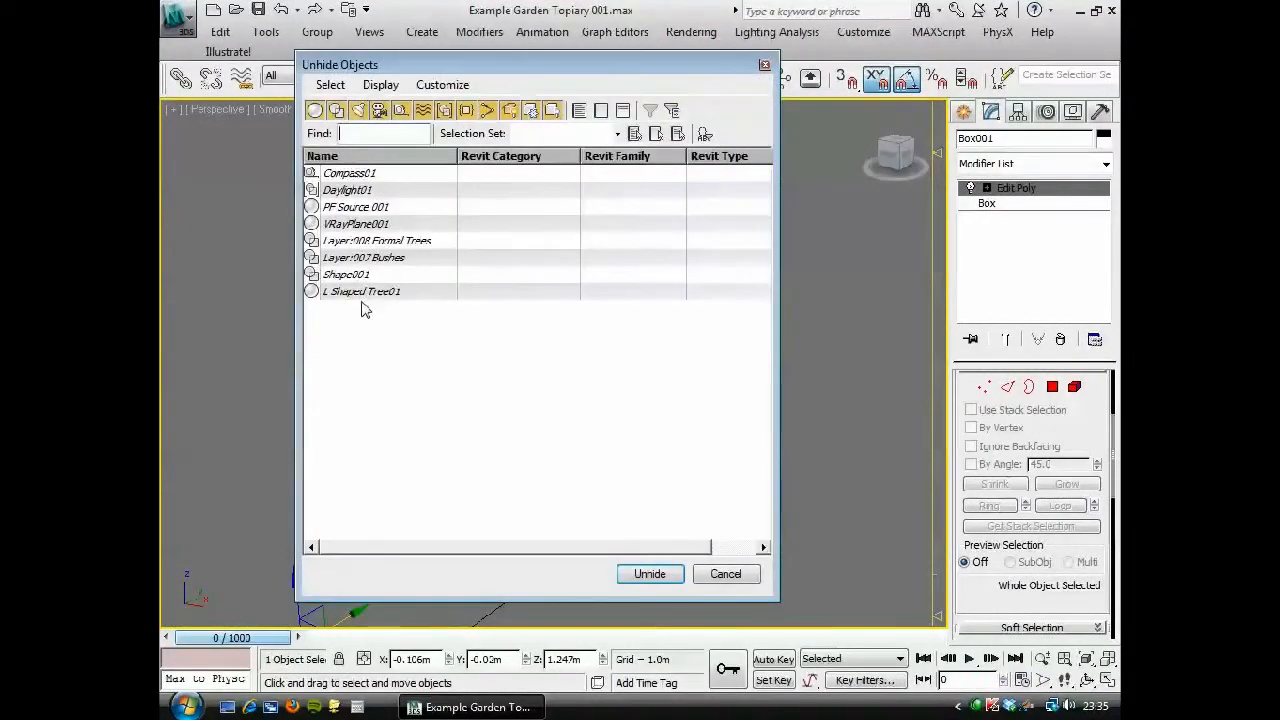
pyautogui.click(355, 206)
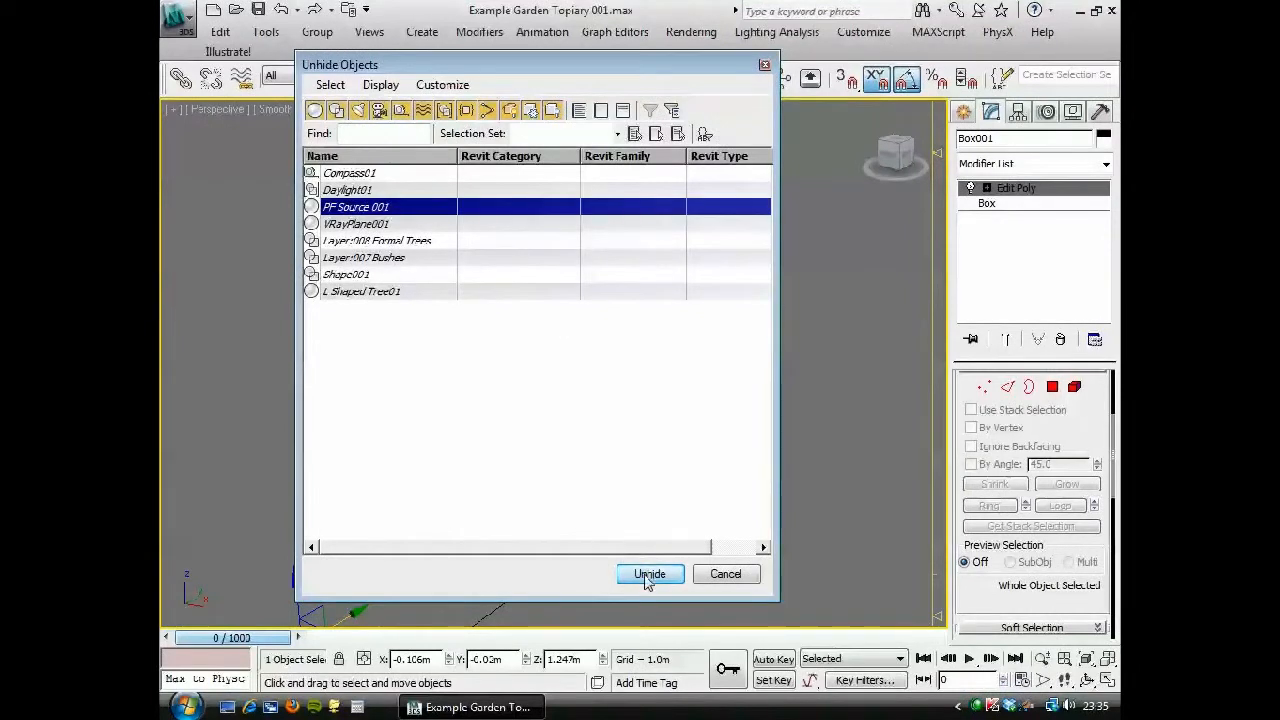
pyautogui.click(649, 573)
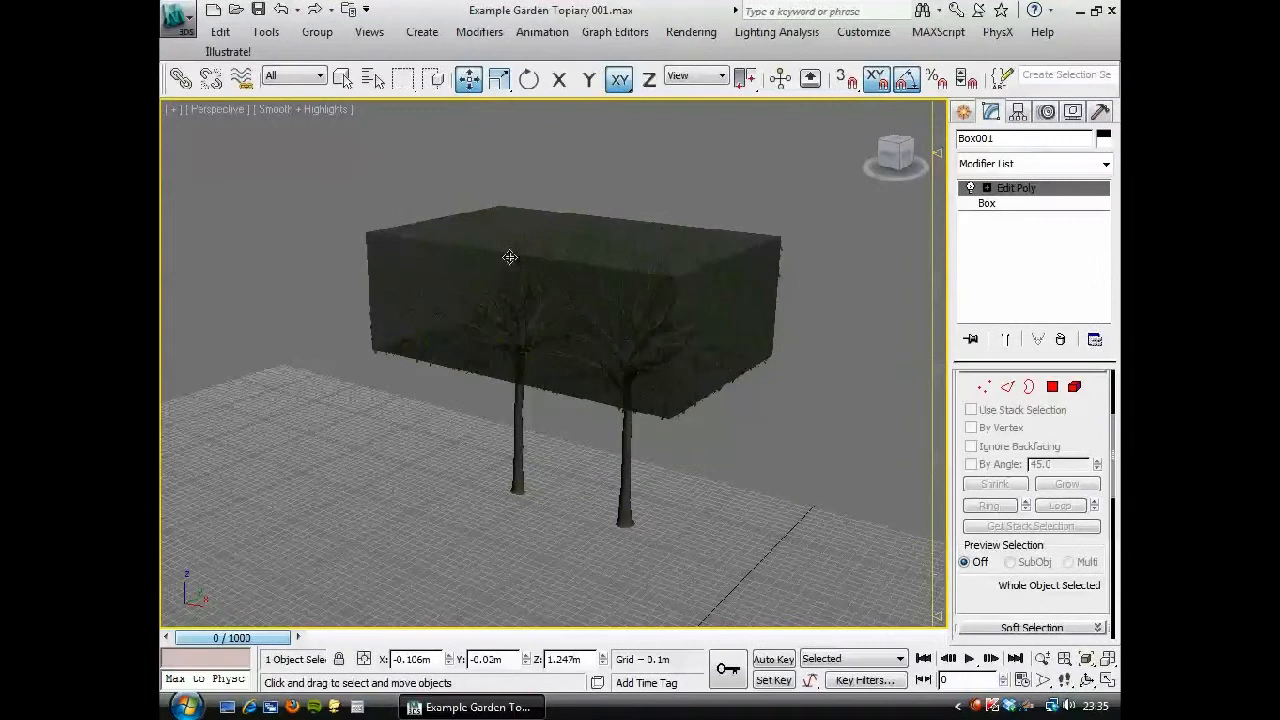
pyautogui.moveTo(365, 485)
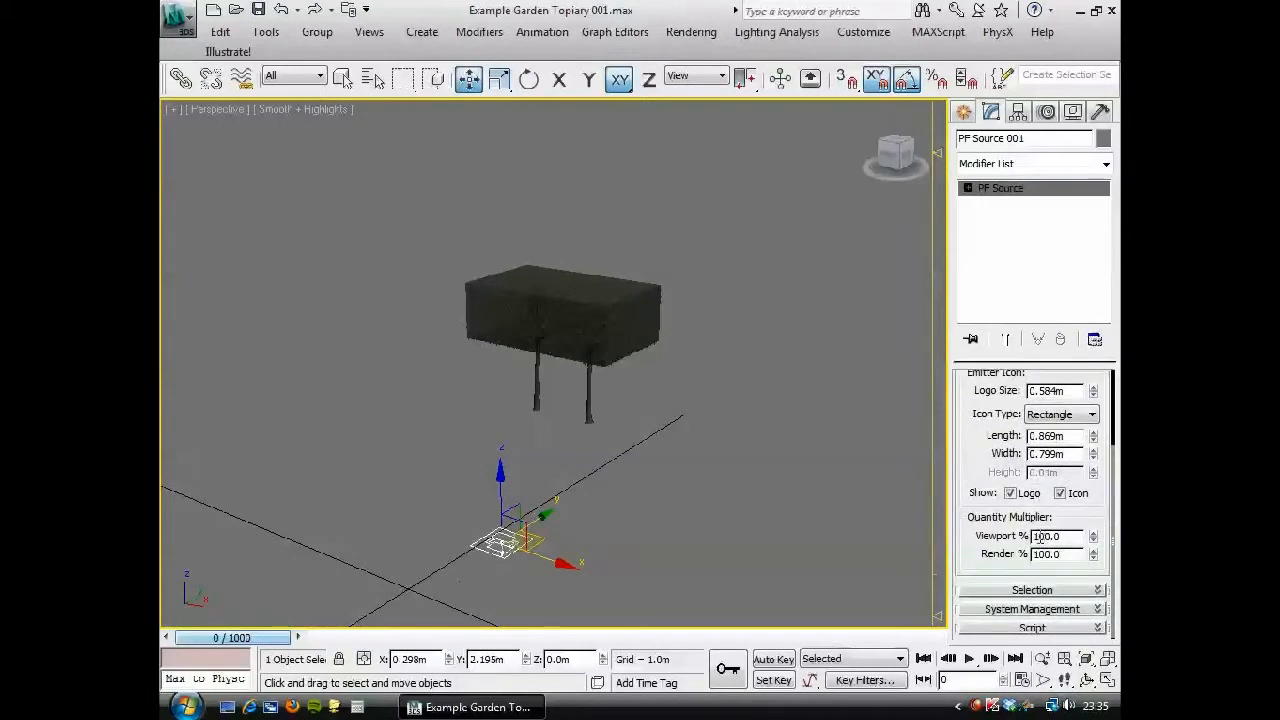
pyautogui.moveTo(560, 407)
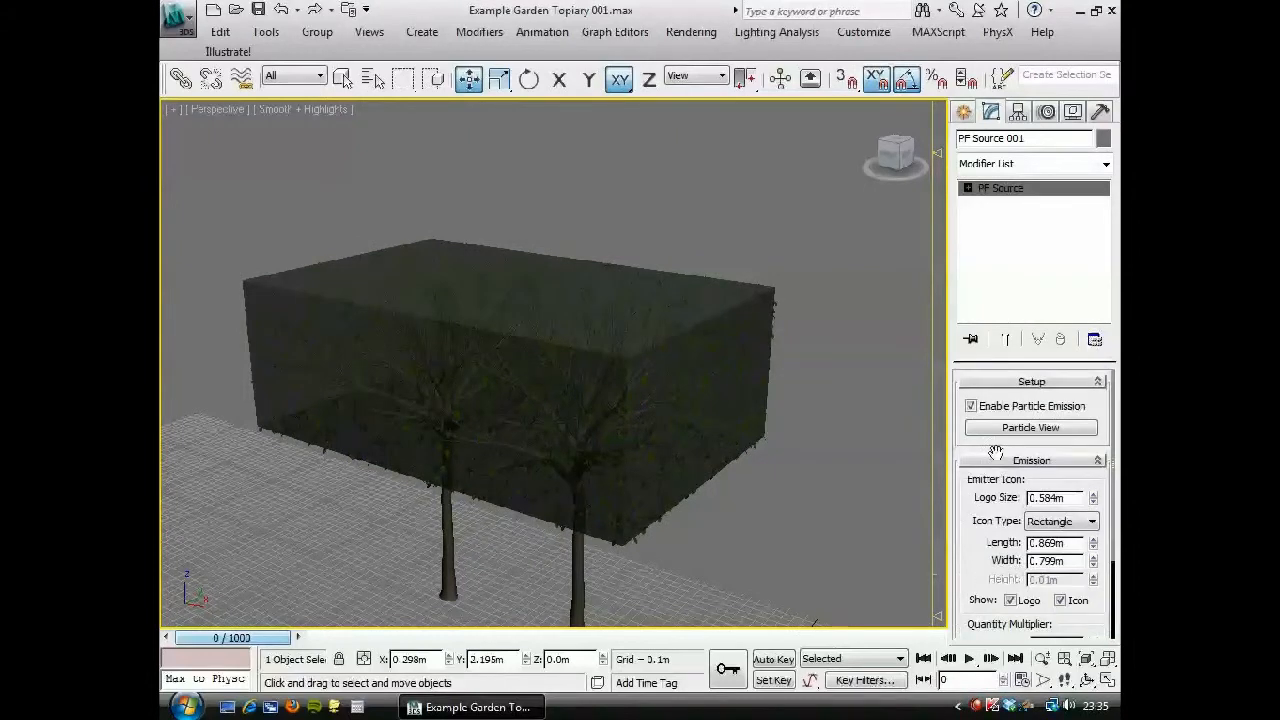
# Open Particle View for PF Source 001 from the Setup rollout.
pyautogui.click(1030, 427)
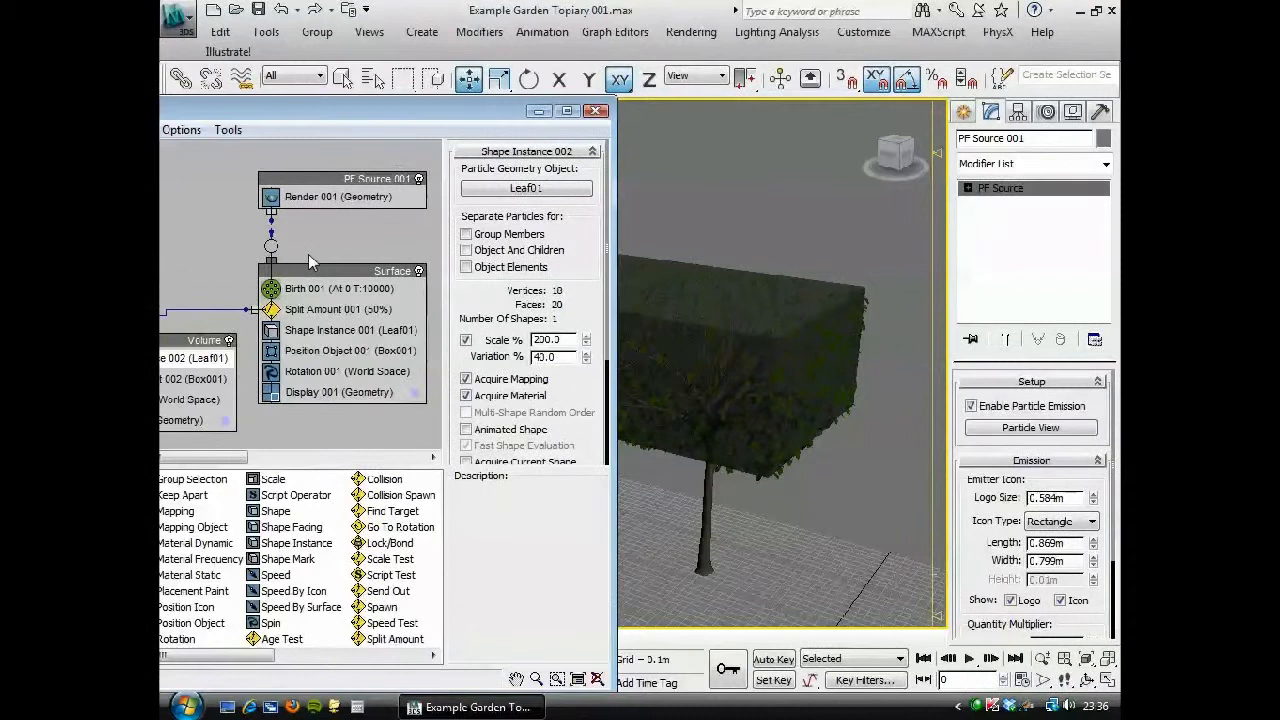
# Set Birth 001 Amount to 30000 and orbit to view the dense leafy box.
pyautogui.click(310, 288)
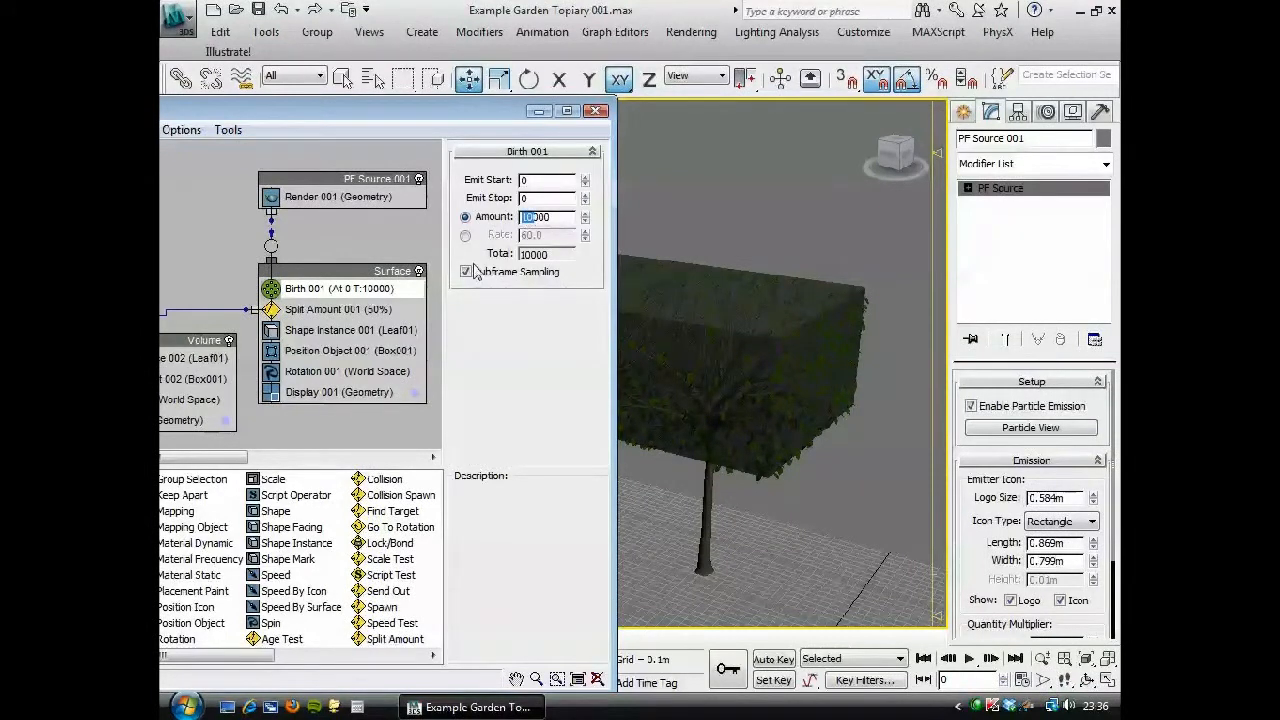
pyautogui.write('30000')
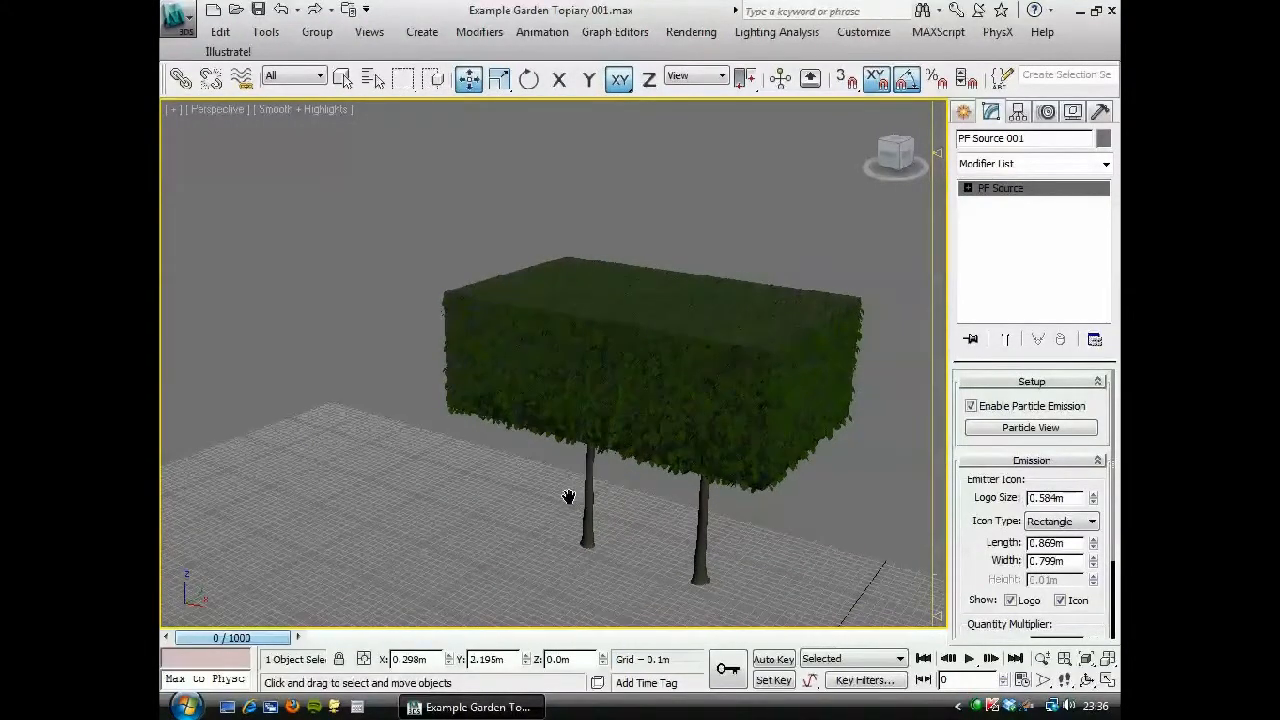
pyautogui.moveTo(568, 497); pyautogui.dragTo(563, 469)
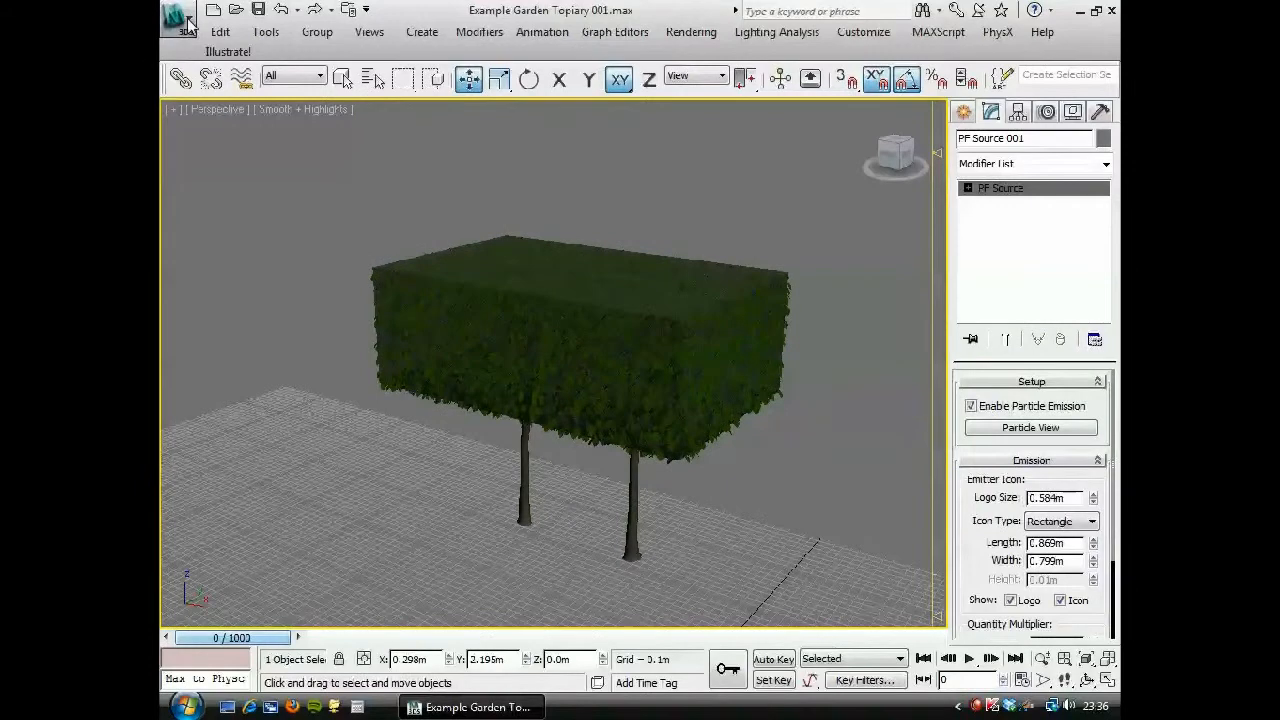
# XRef Example Garden003.max with Ignore Lights ticked, then close the dialog.
pyautogui.click(178, 18)
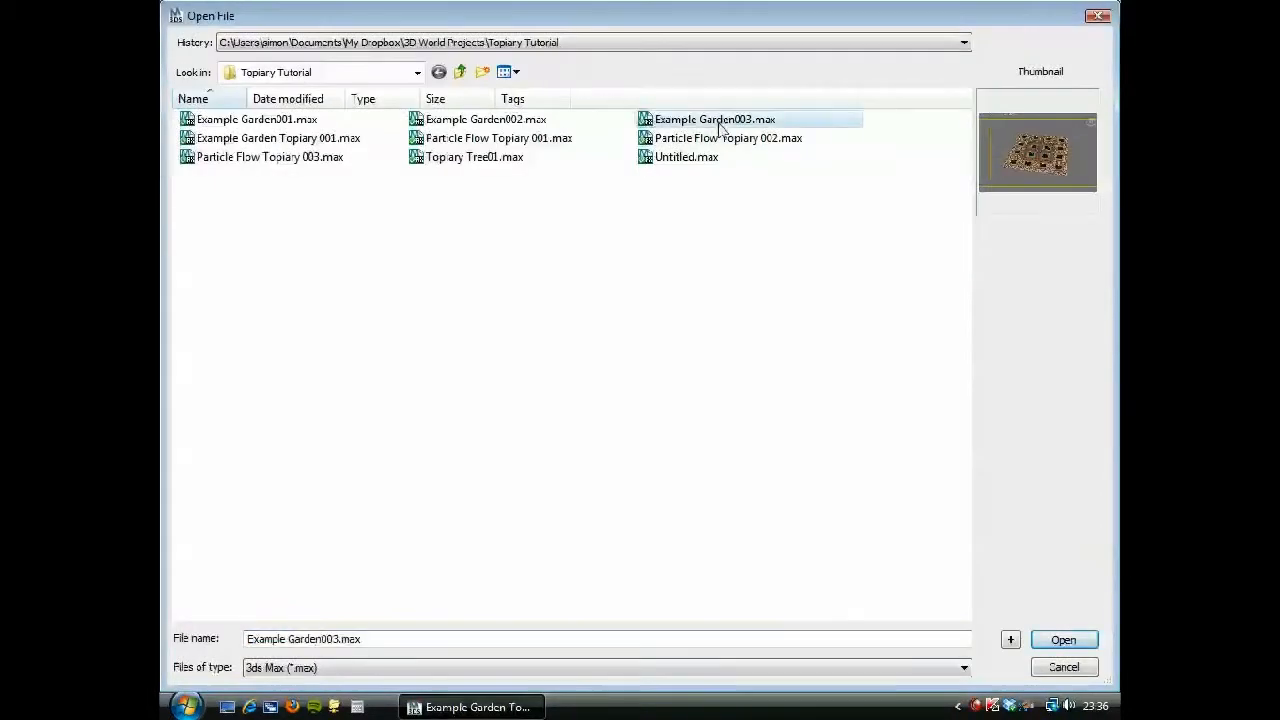
pyautogui.moveTo(1063, 639)
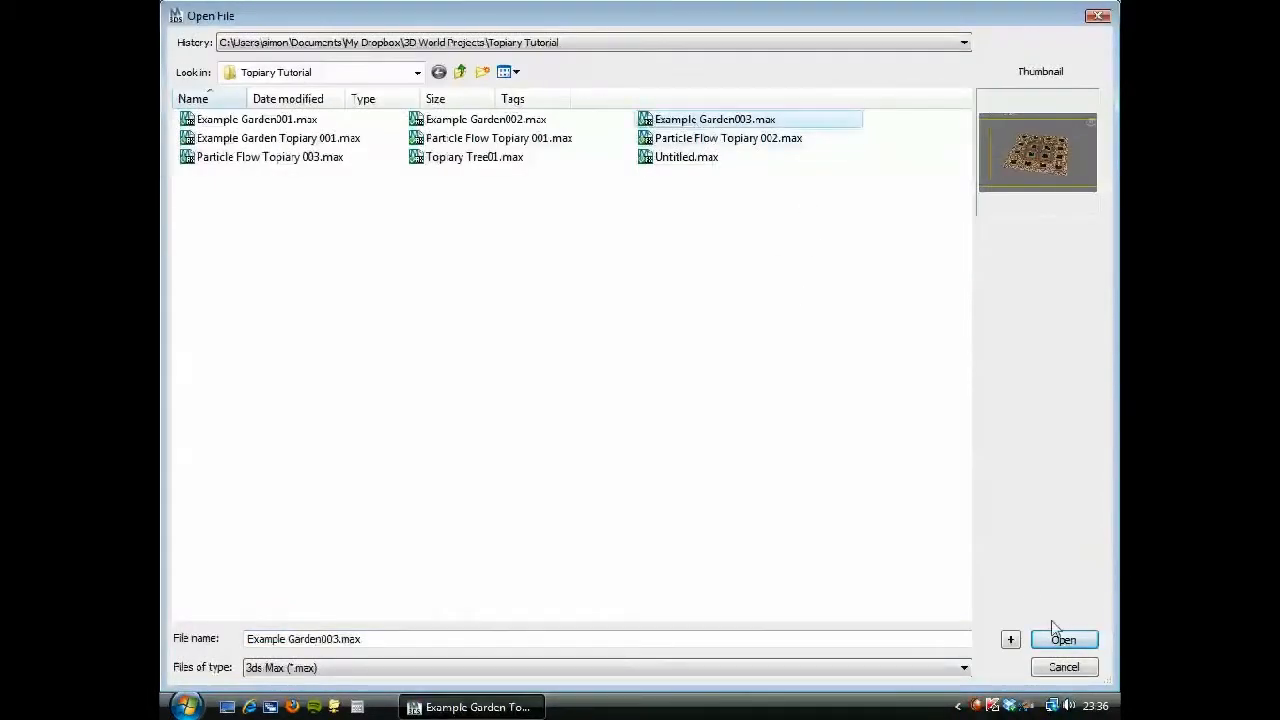
pyautogui.click(1063, 639)
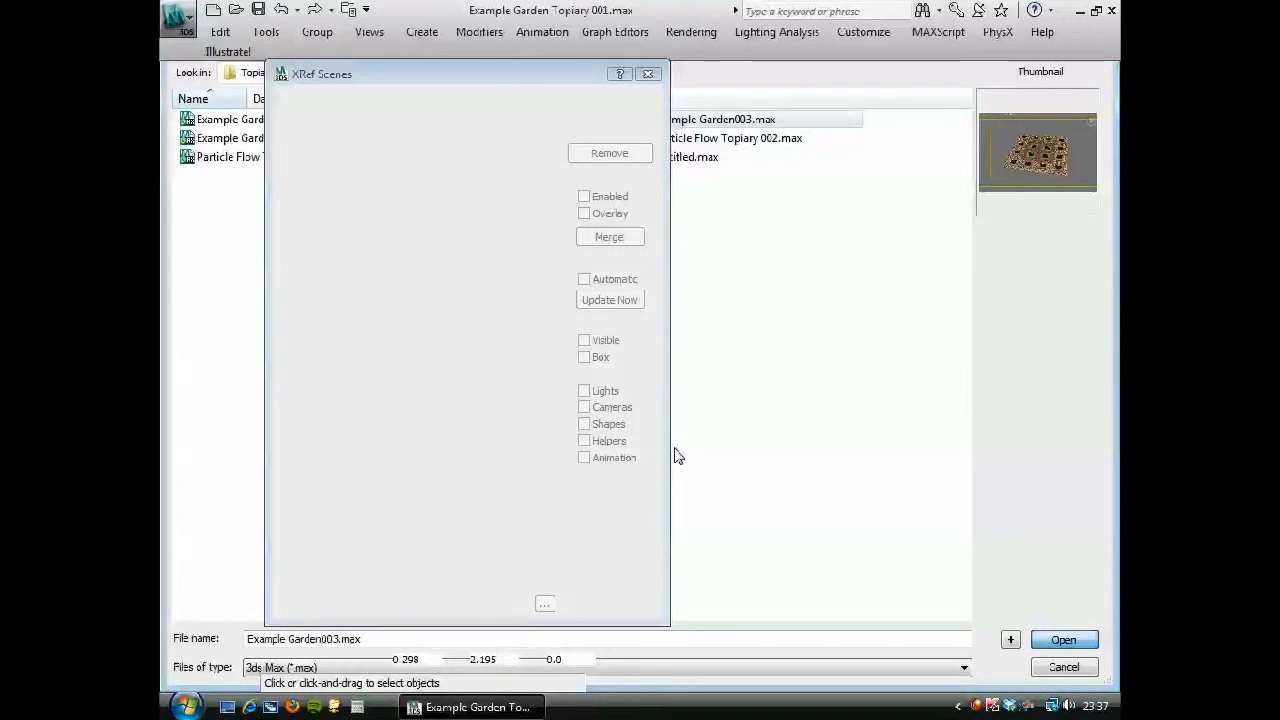
pyautogui.click(1063, 639)
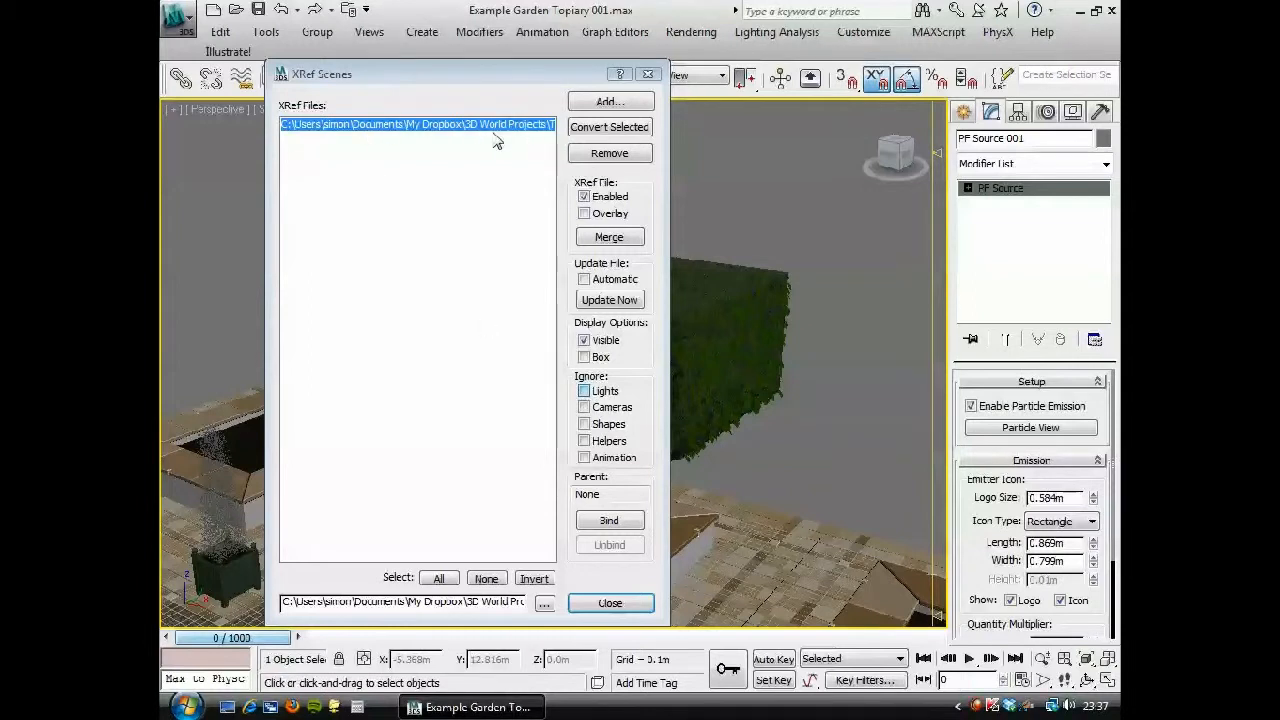
pyautogui.moveTo(478, 216)
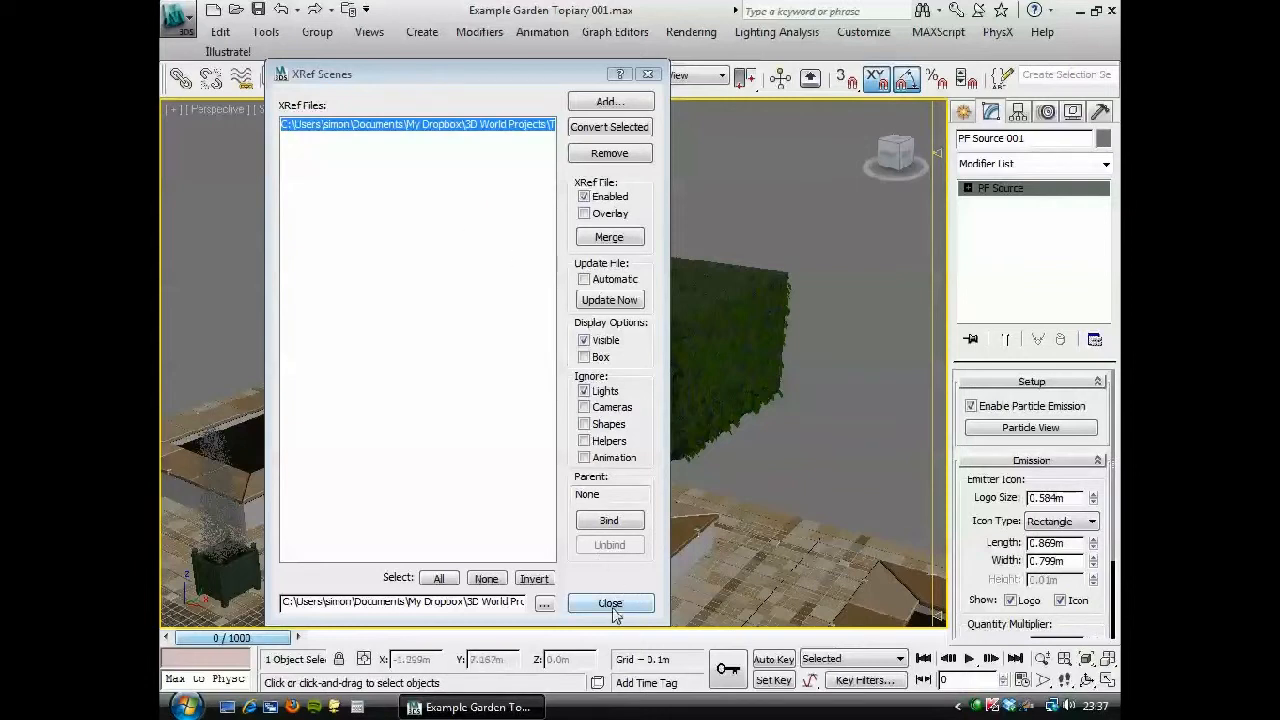
pyautogui.click(610, 603)
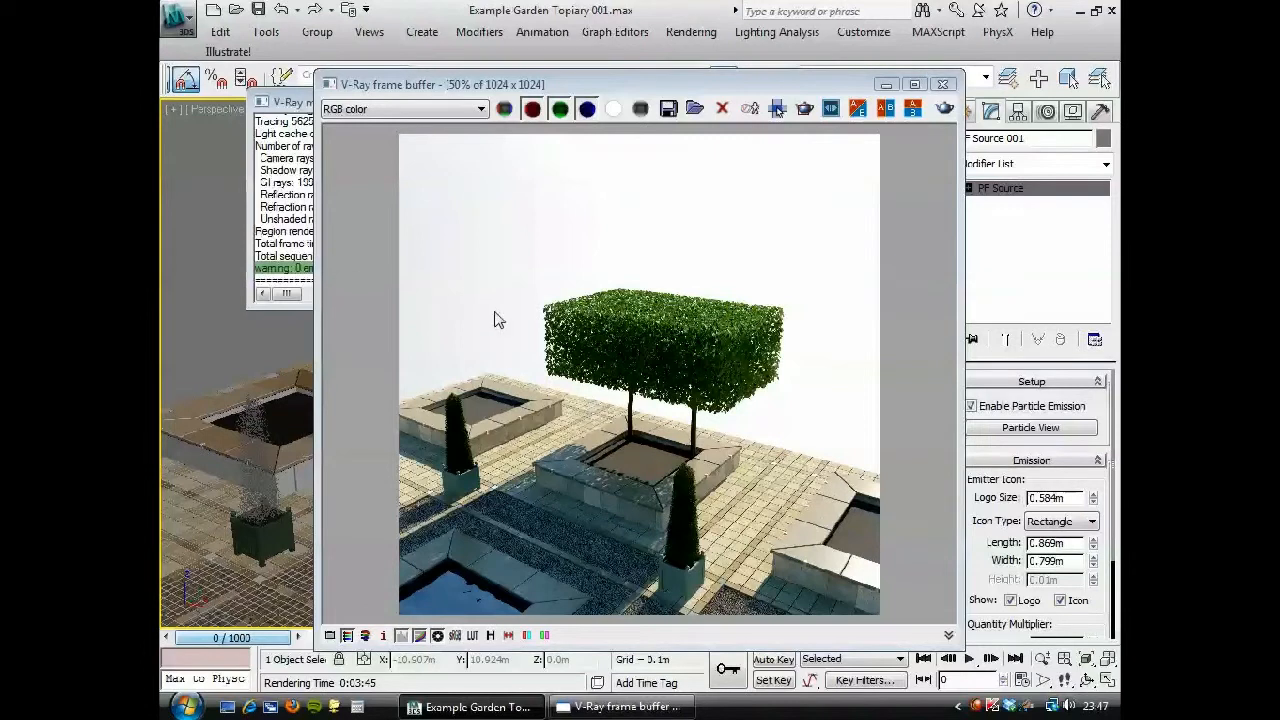
pyautogui.moveTo(584, 441)
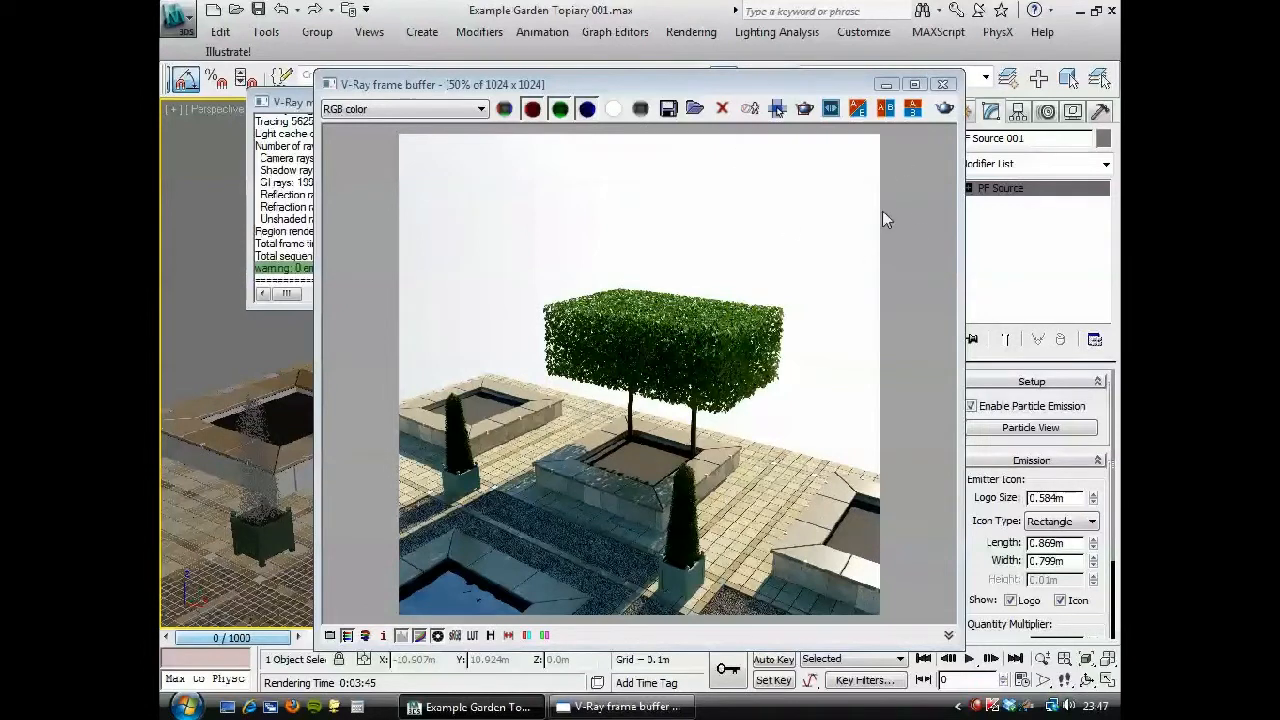
# Close the V-Ray frame buffer and V-Ray messages windows after reviewing the render.
pyautogui.click(942, 84)
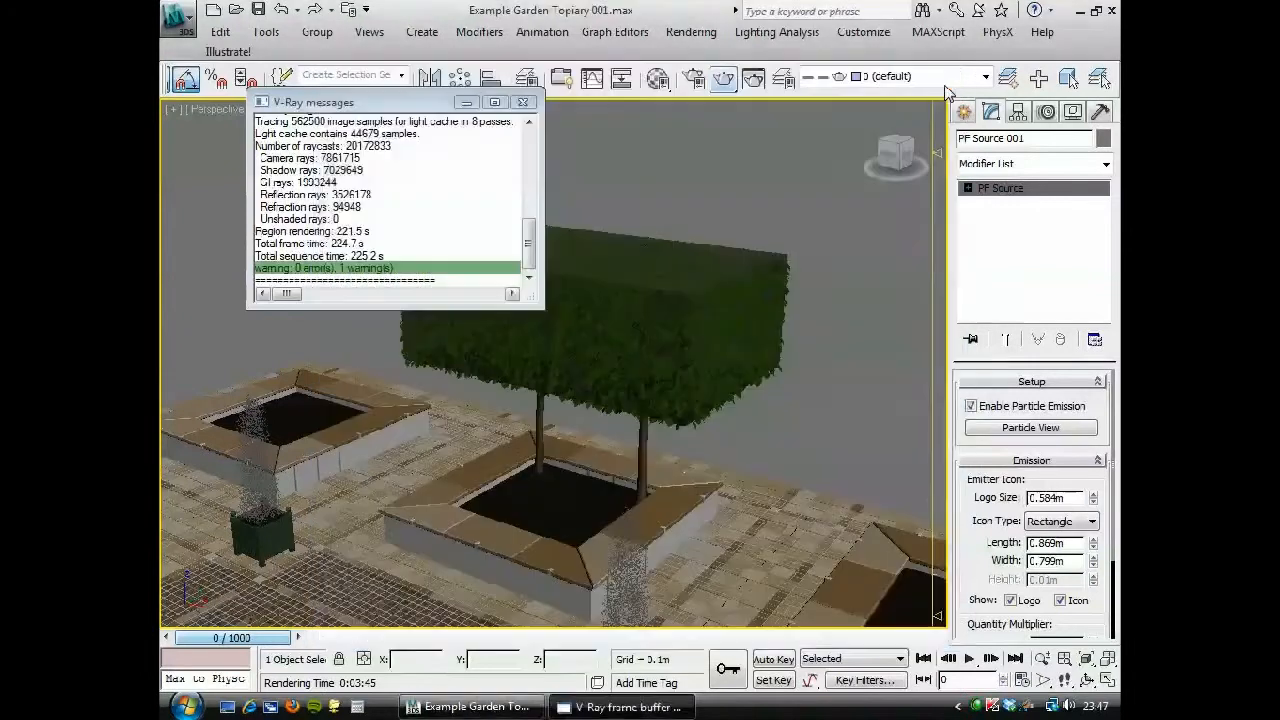
pyautogui.click(523, 102)
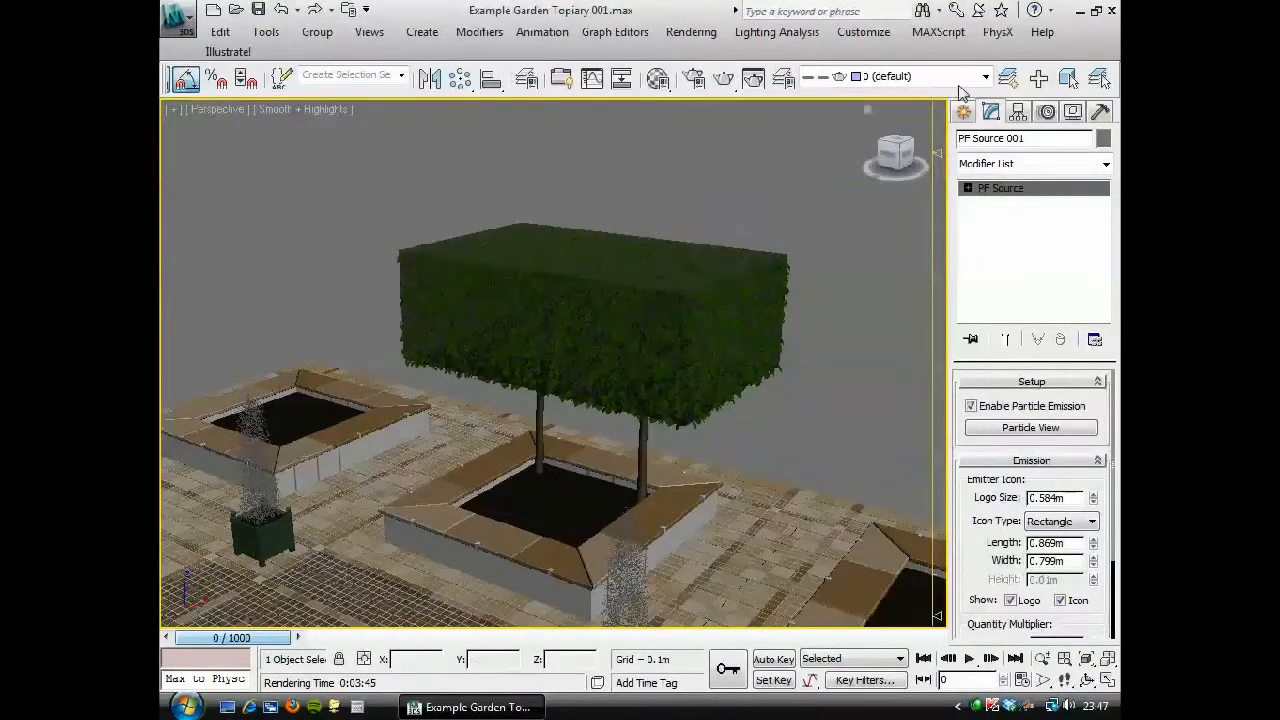
pyautogui.click(984, 76)
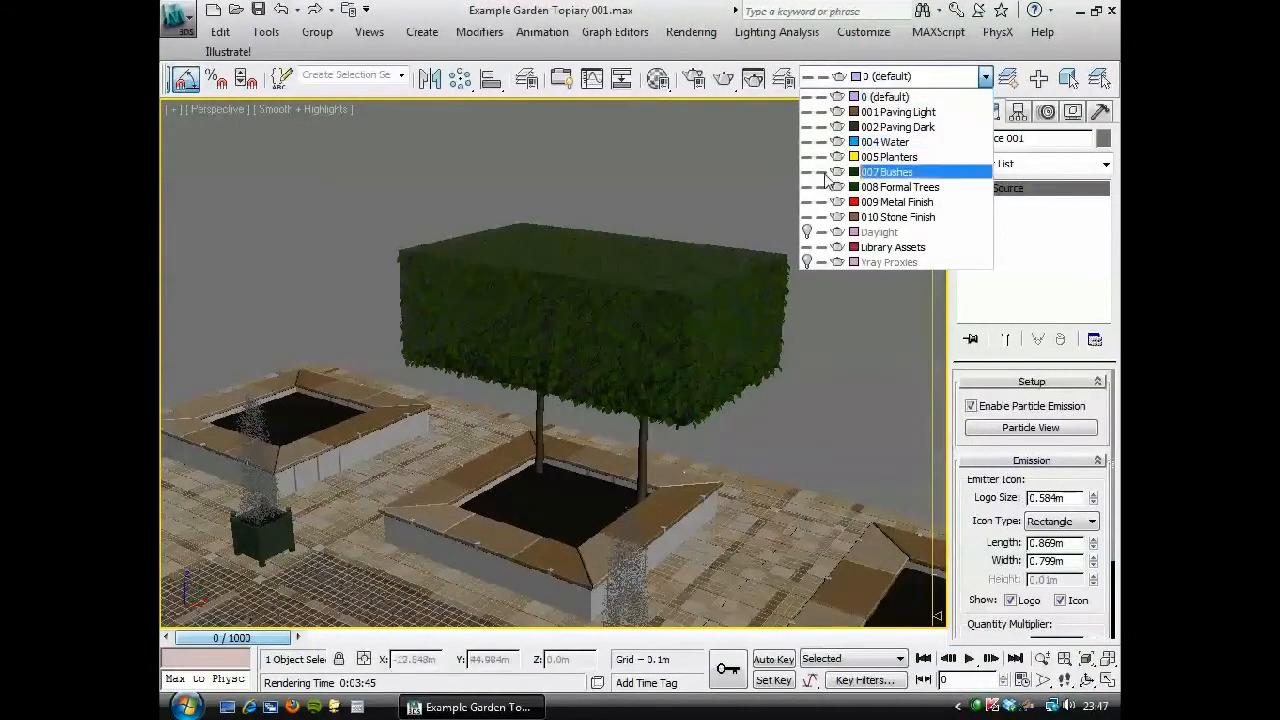
pyautogui.click(889, 261)
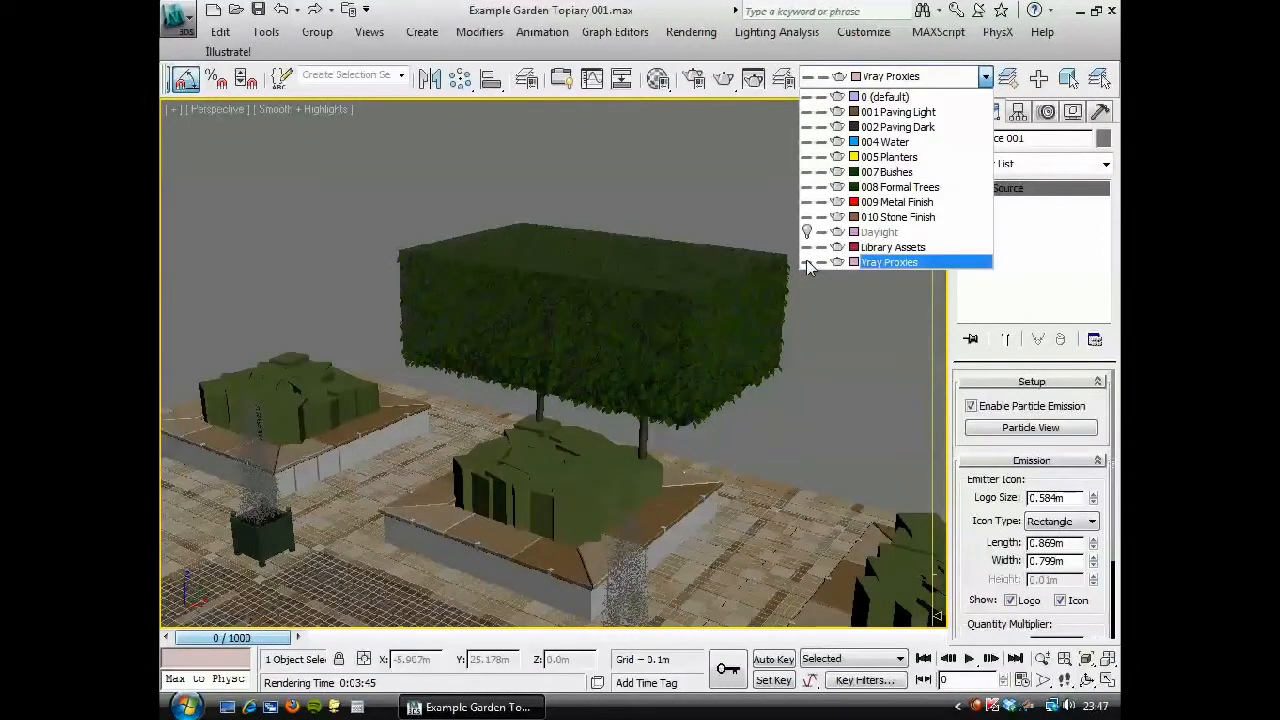
pyautogui.click(889, 261)
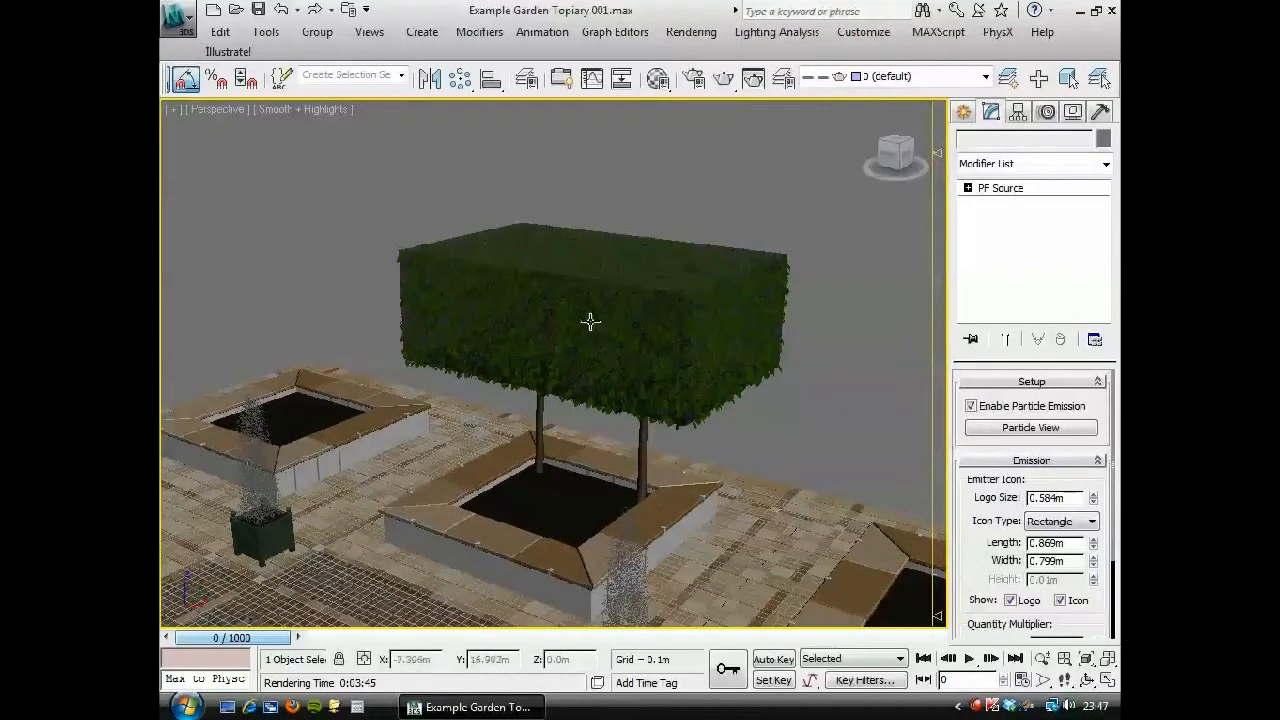
# Set Birth 001 Amount to 20000 in Particle View, then close the editor.
pyautogui.click(1031, 427)
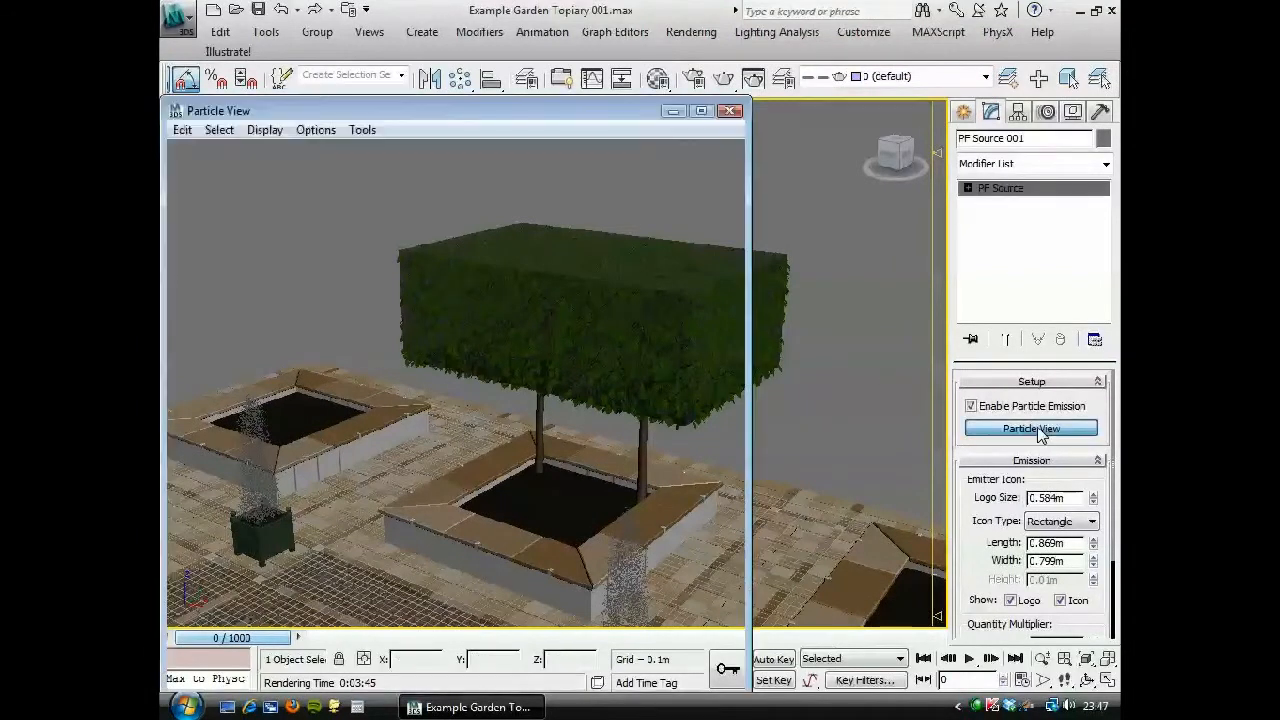
pyautogui.click(1031, 428)
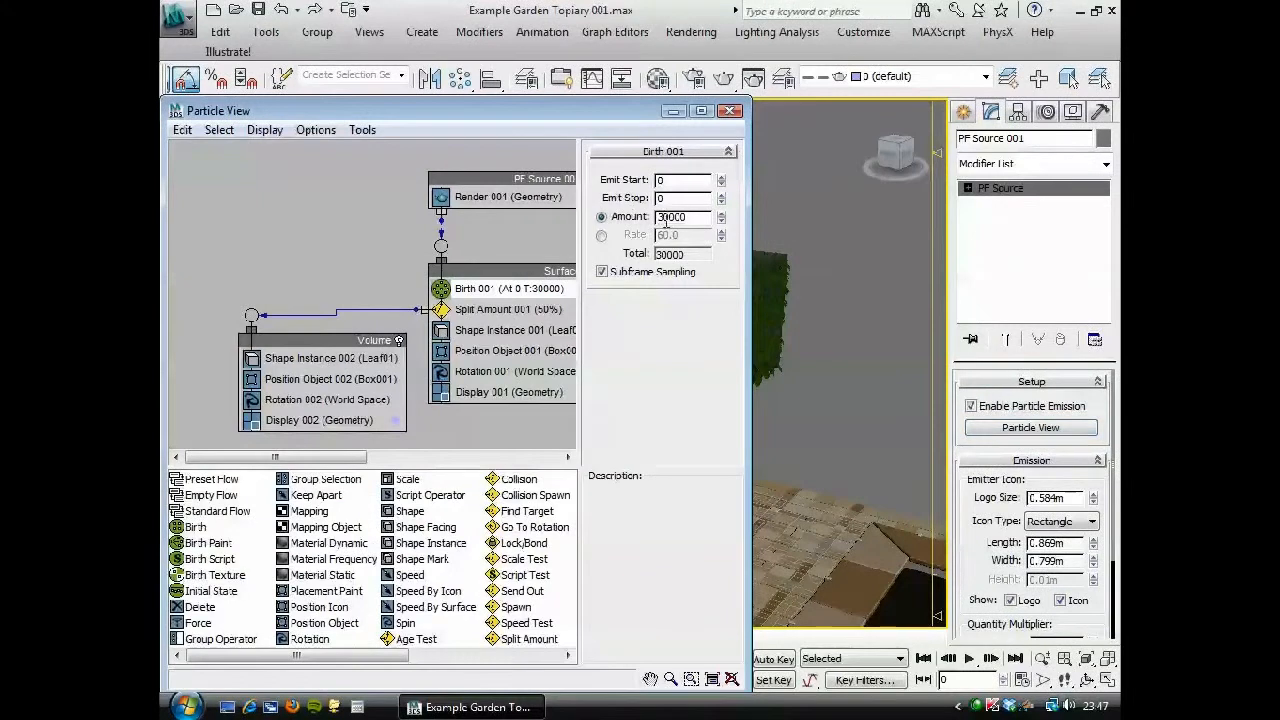
pyautogui.click(683, 217)
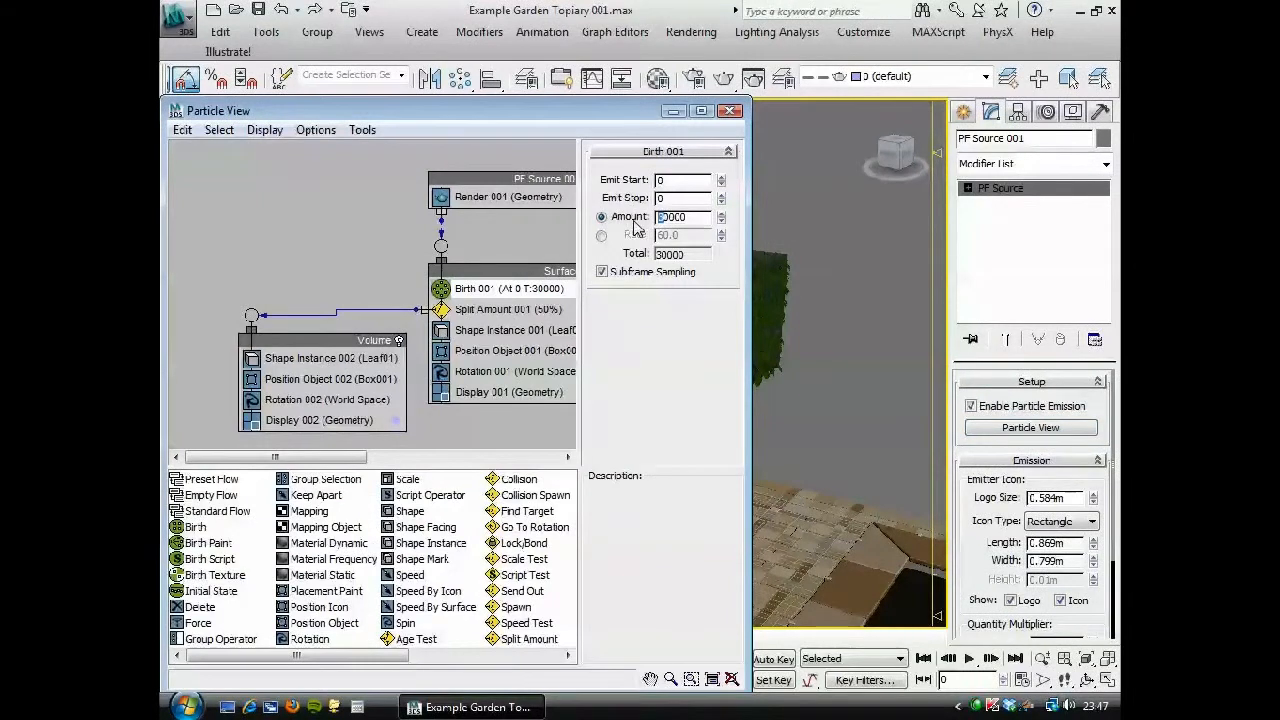
pyautogui.write('20000')
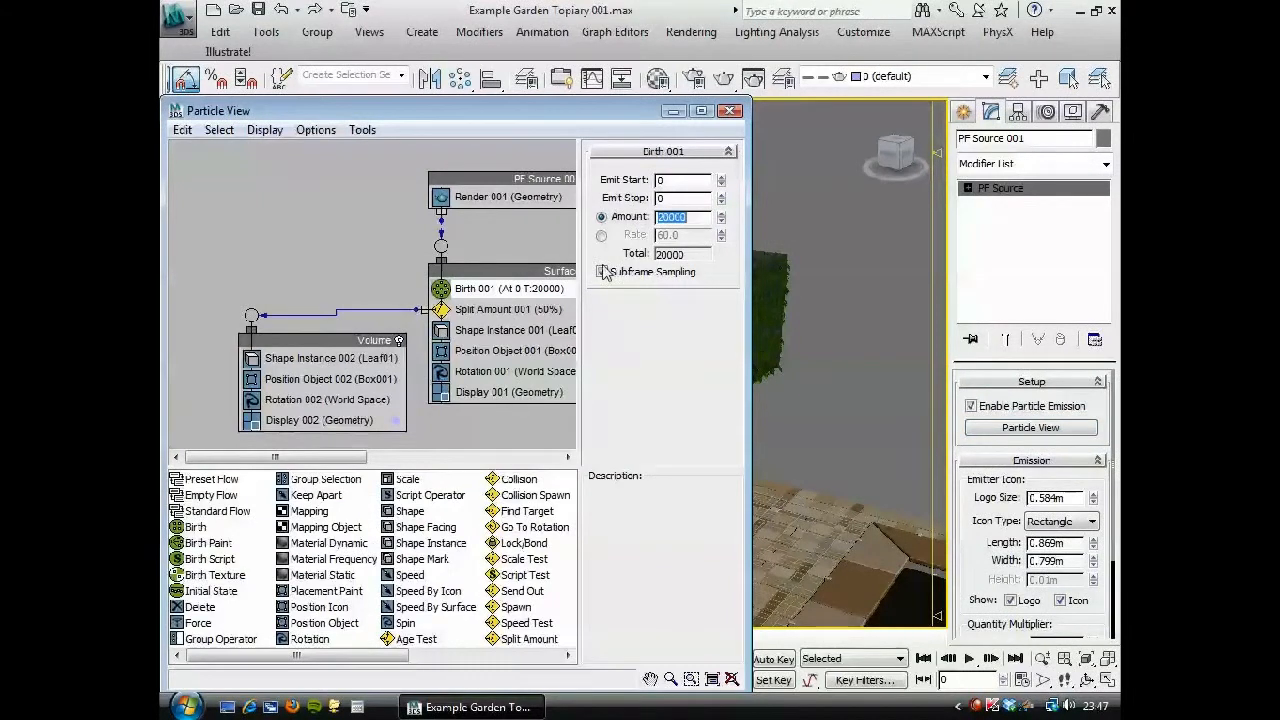
pyautogui.click(729, 110)
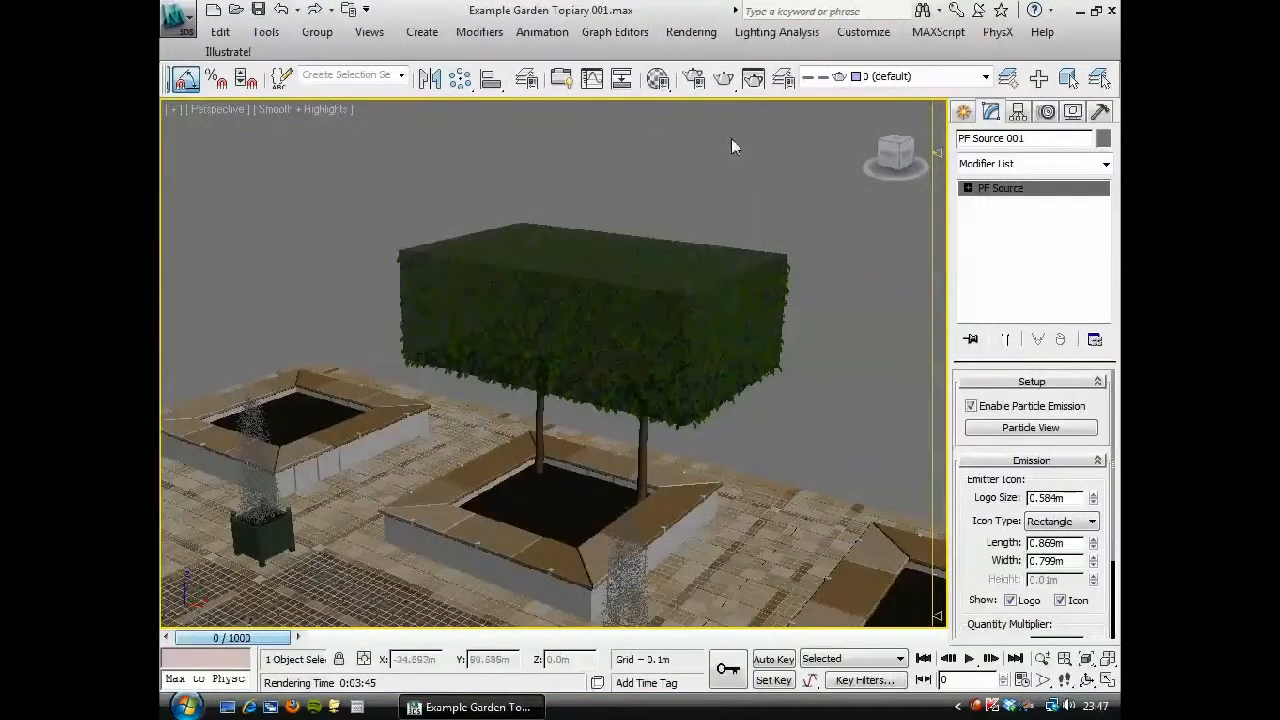